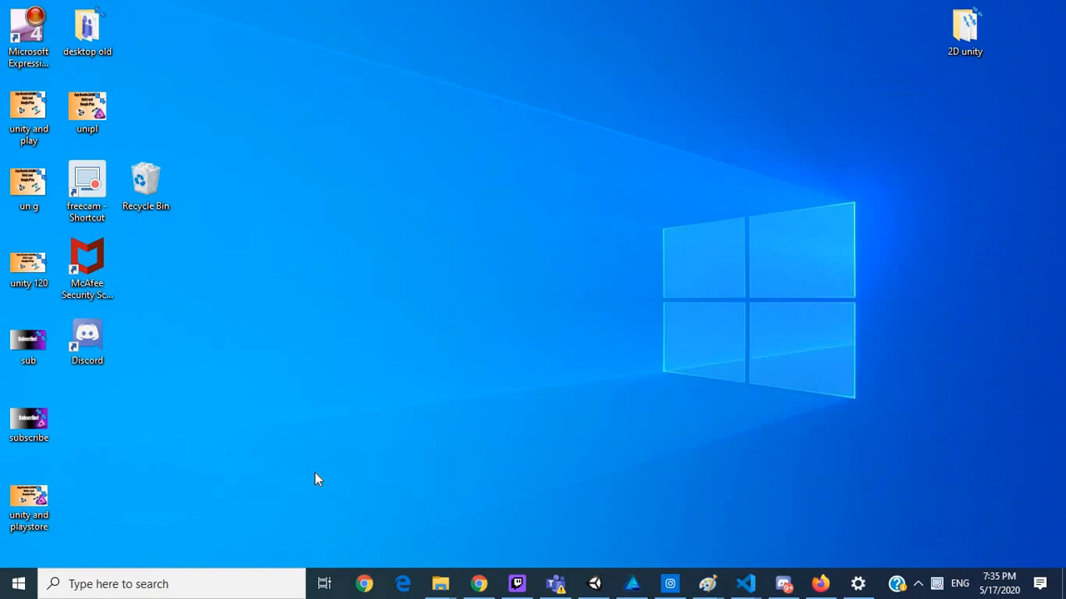
{"action": "mouse_move", "coordinate": [590, 223]}
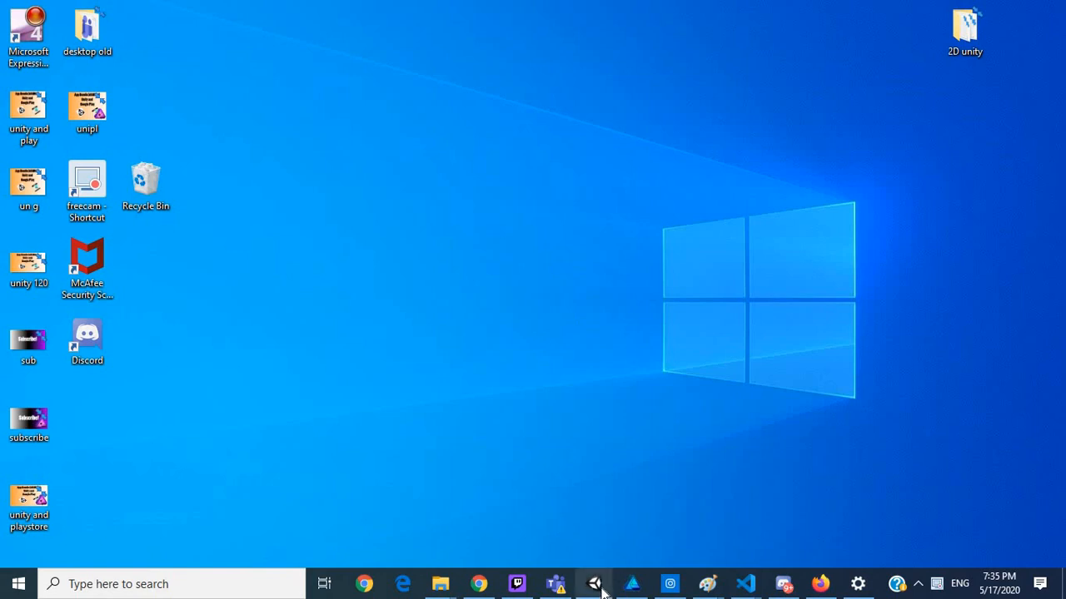
Step: Switch to Unity and add a UI Canvas with EventSystem to the sample scene
{"action": "left_click", "coordinate": [595, 583]}
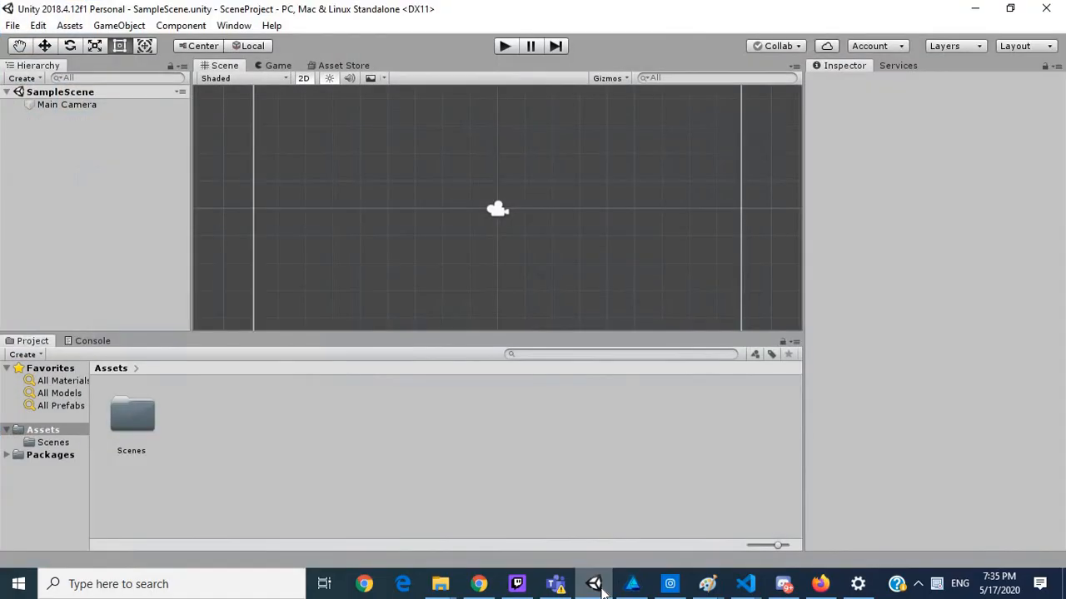
{"action": "mouse_move", "coordinate": [559, 278]}
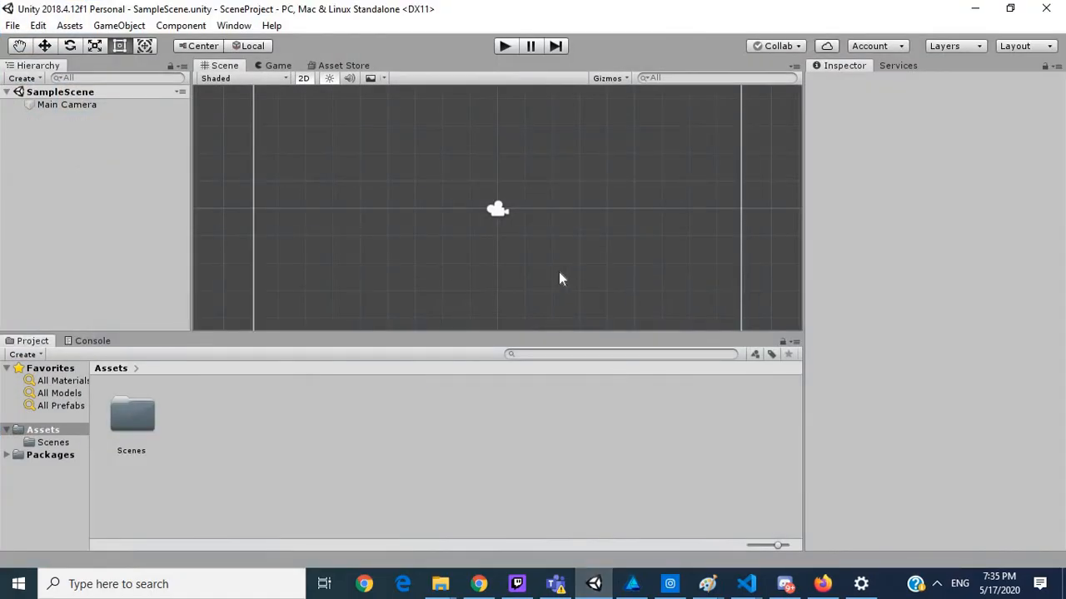
{"action": "mouse_move", "coordinate": [170, 439]}
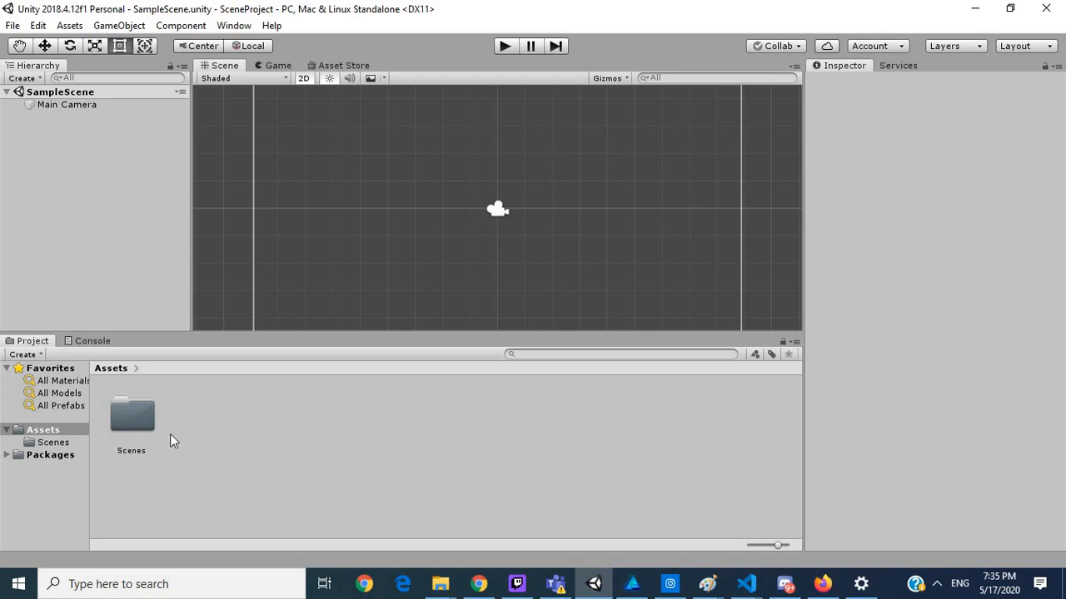
{"action": "mouse_move", "coordinate": [476, 183]}
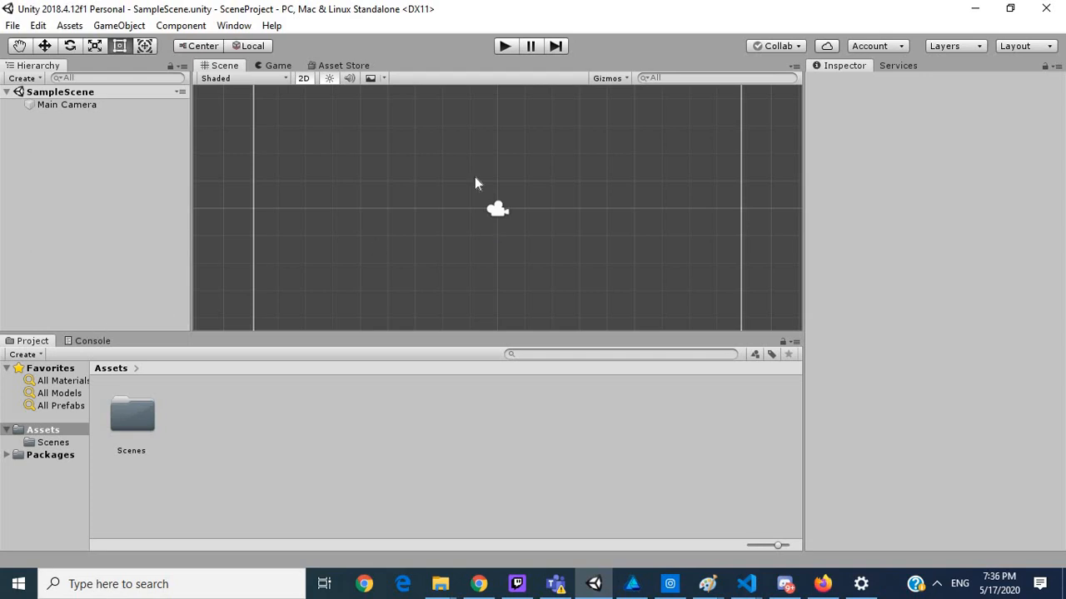
{"action": "mouse_move", "coordinate": [533, 156]}
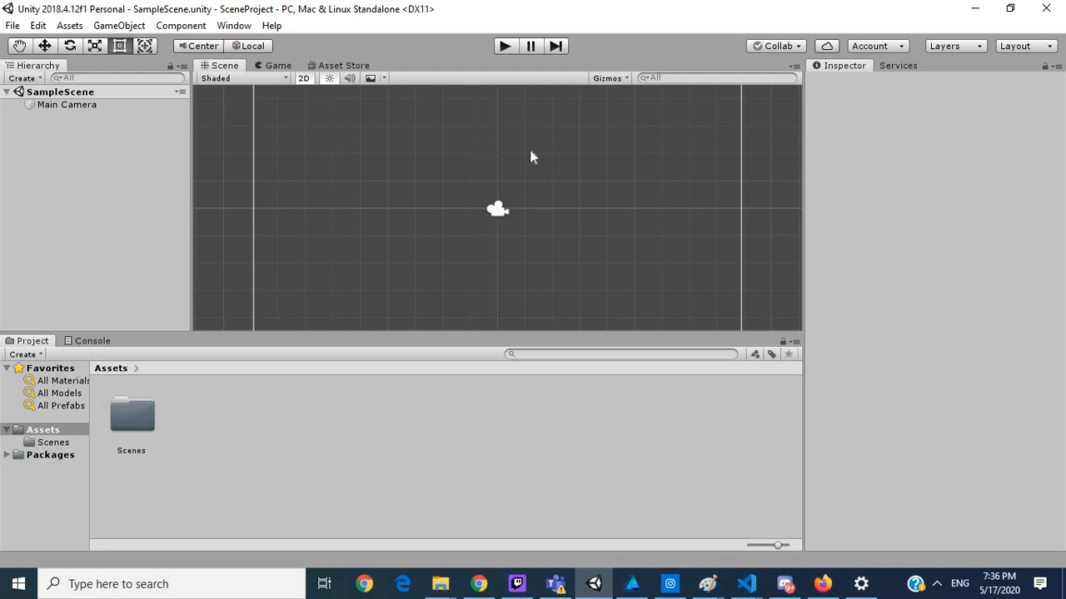
{"action": "mouse_move", "coordinate": [385, 110]}
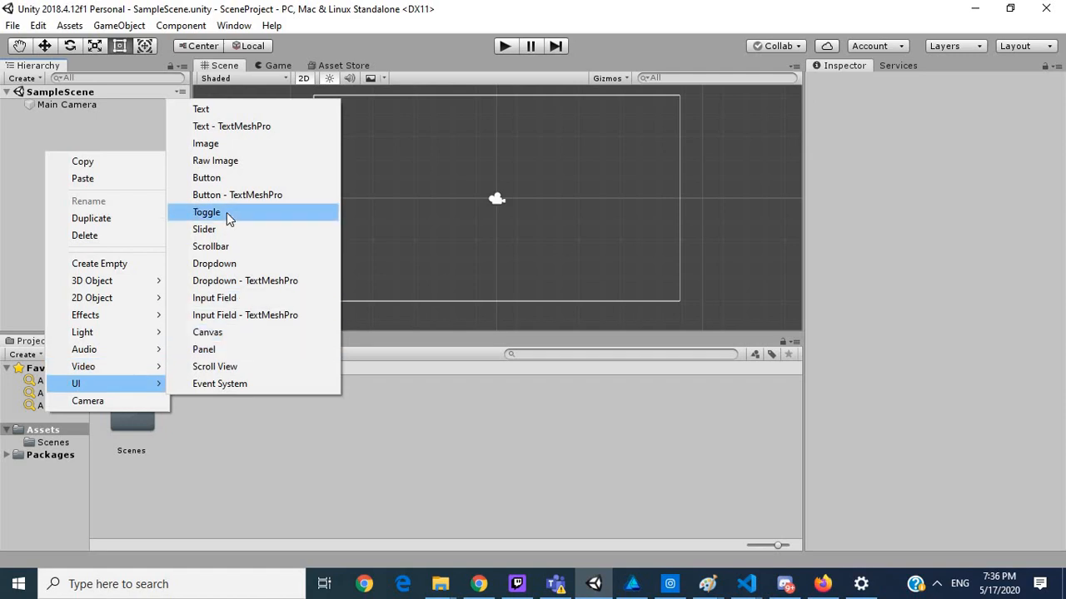
{"action": "left_click", "coordinate": [206, 331]}
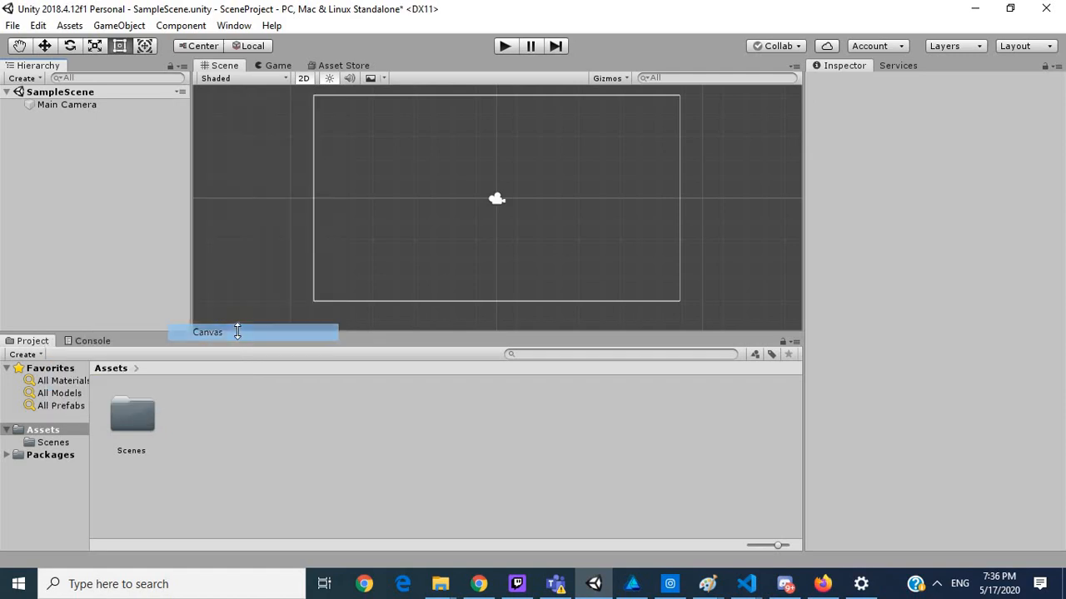
{"action": "left_click", "coordinate": [206, 333]}
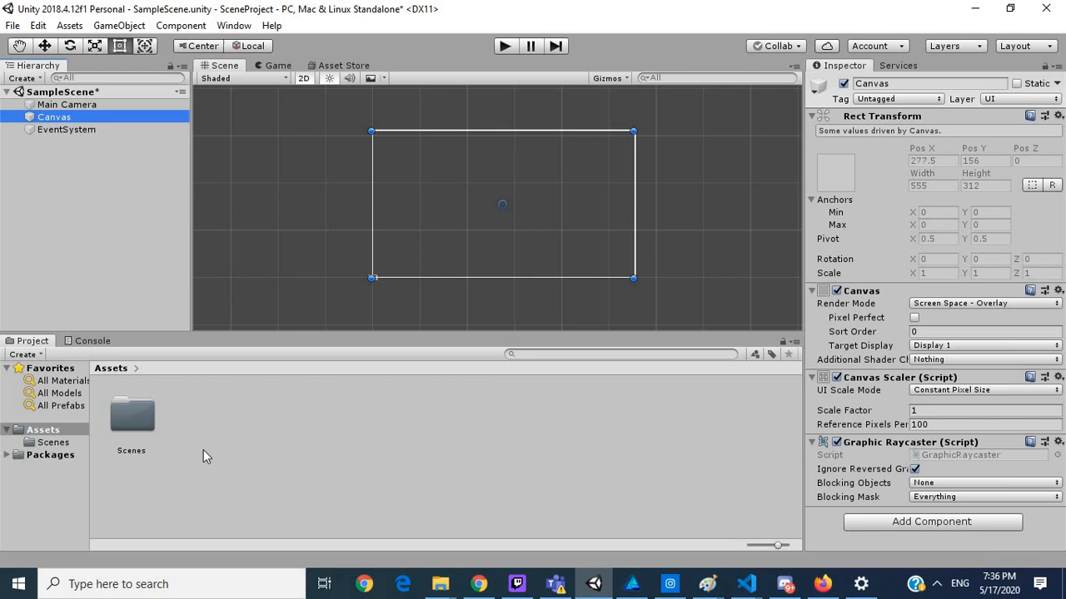
{"action": "mouse_move", "coordinate": [186, 433]}
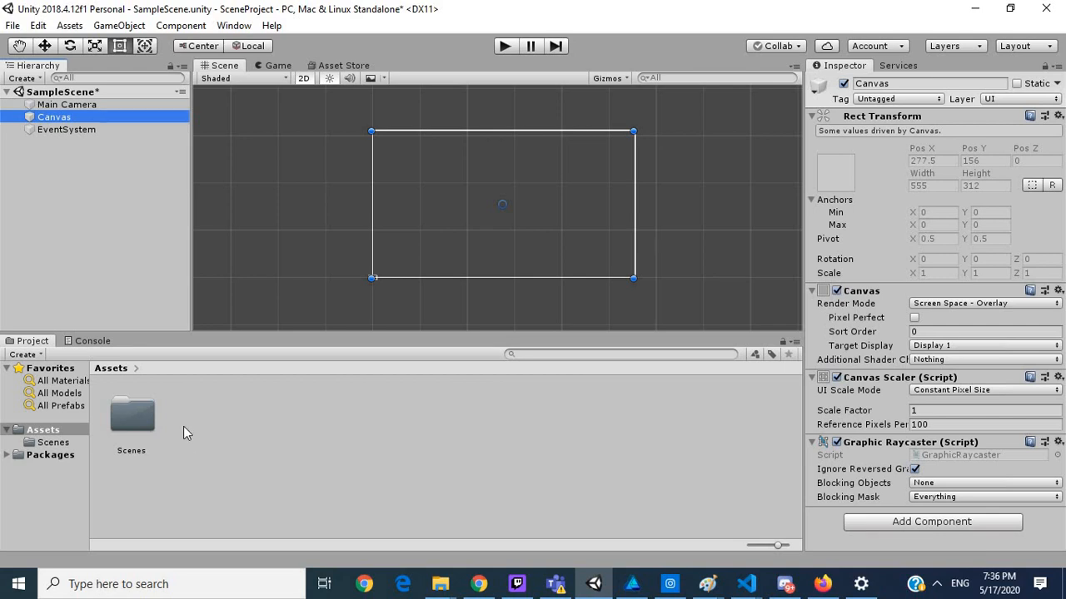
Step: Duplicate SampleScene as 'Start' in Assets/Scenes and delete the original SampleScene
{"action": "double_click", "coordinate": [130, 414]}
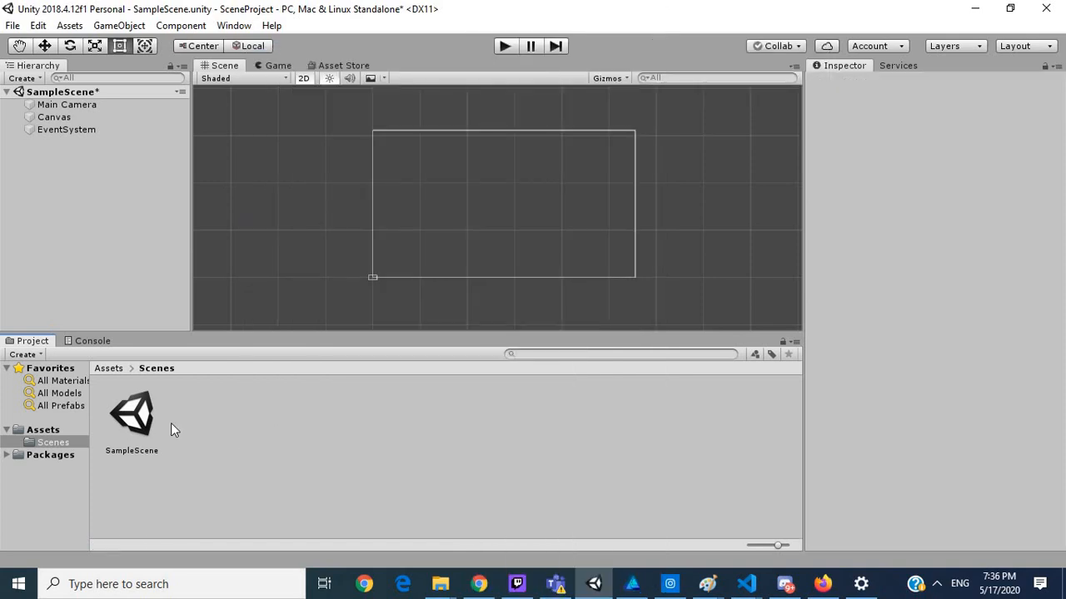
{"action": "left_click", "coordinate": [132, 413]}
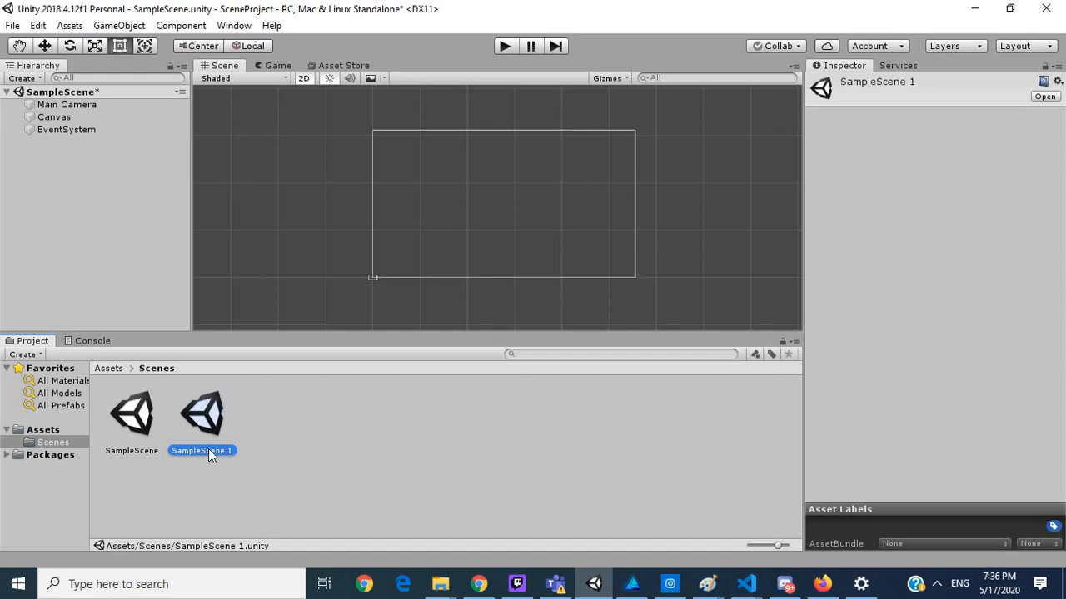
{"action": "double_click", "coordinate": [202, 449]}
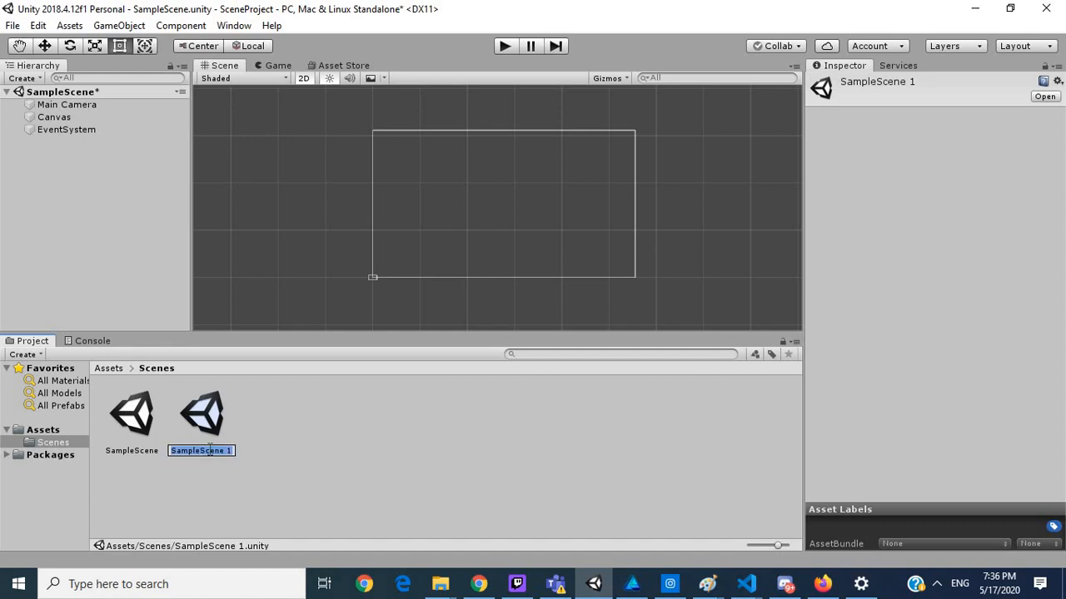
{"action": "type", "text": "Start"}
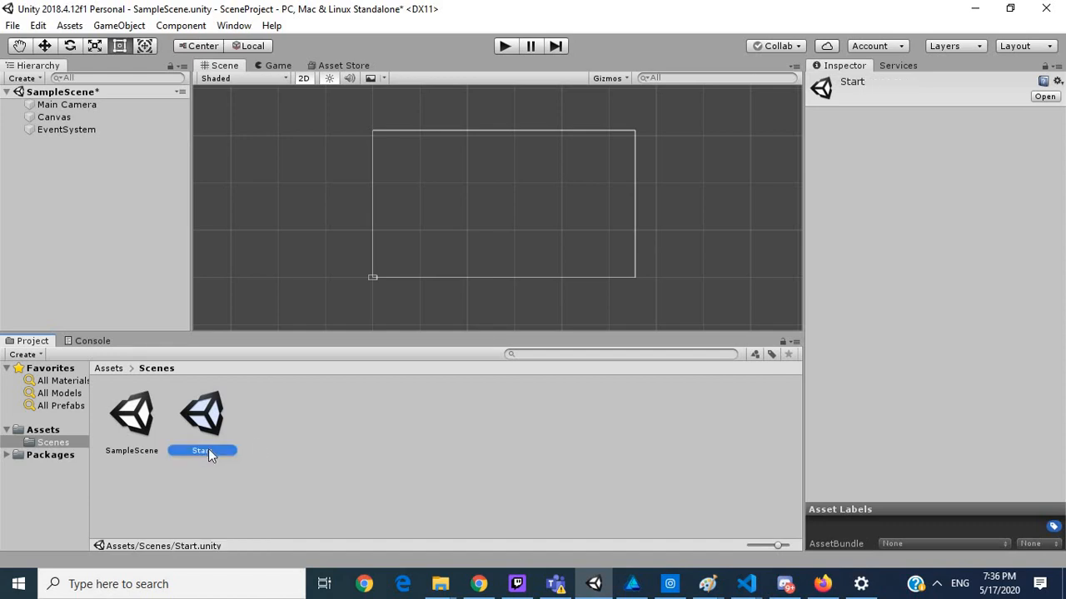
{"action": "left_click", "coordinate": [132, 413]}
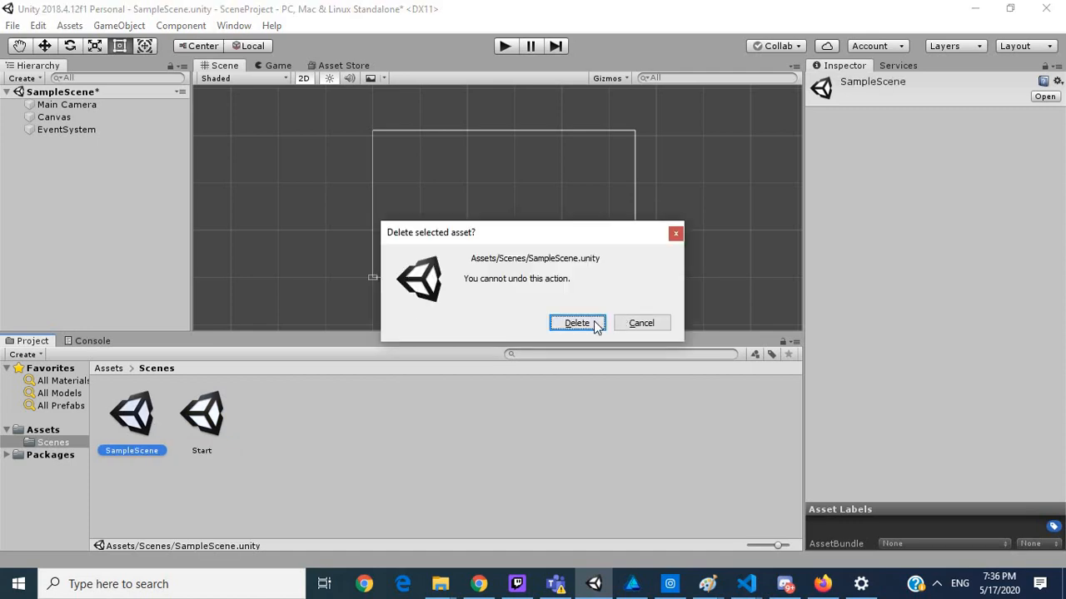
{"action": "left_click", "coordinate": [576, 323]}
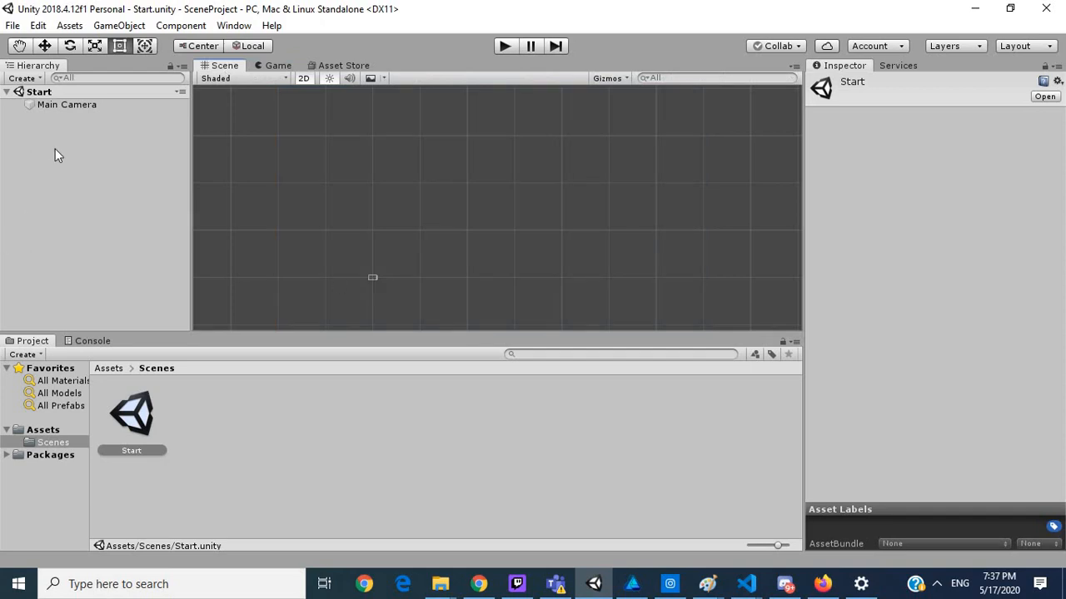
Step: Create a Canvas scaling with screen size at 800×600 reference resolution
{"action": "right_click", "coordinate": [58, 153]}
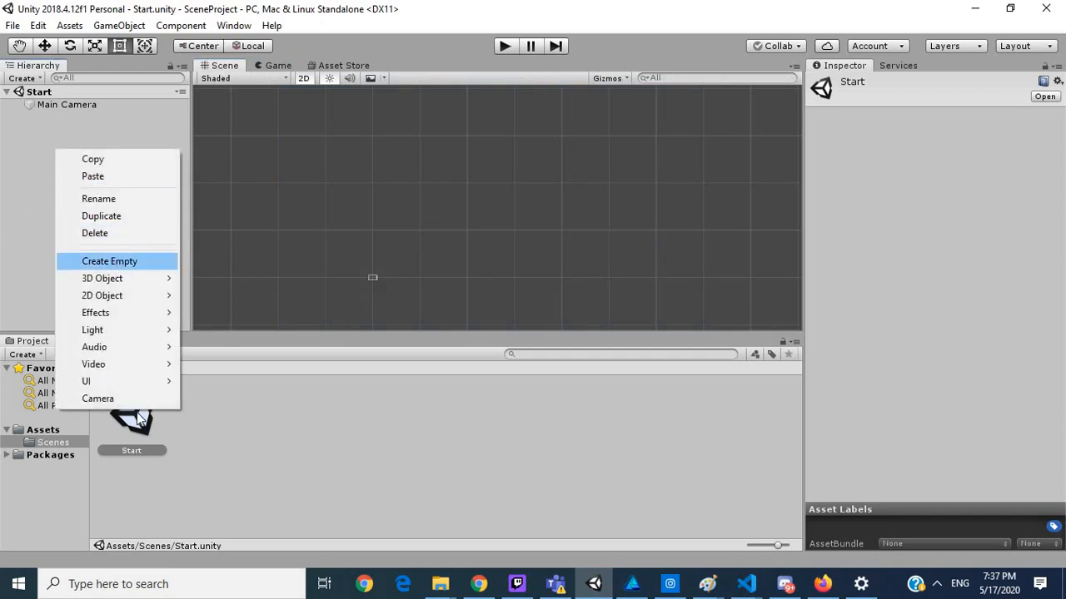
{"action": "left_click", "coordinate": [87, 381]}
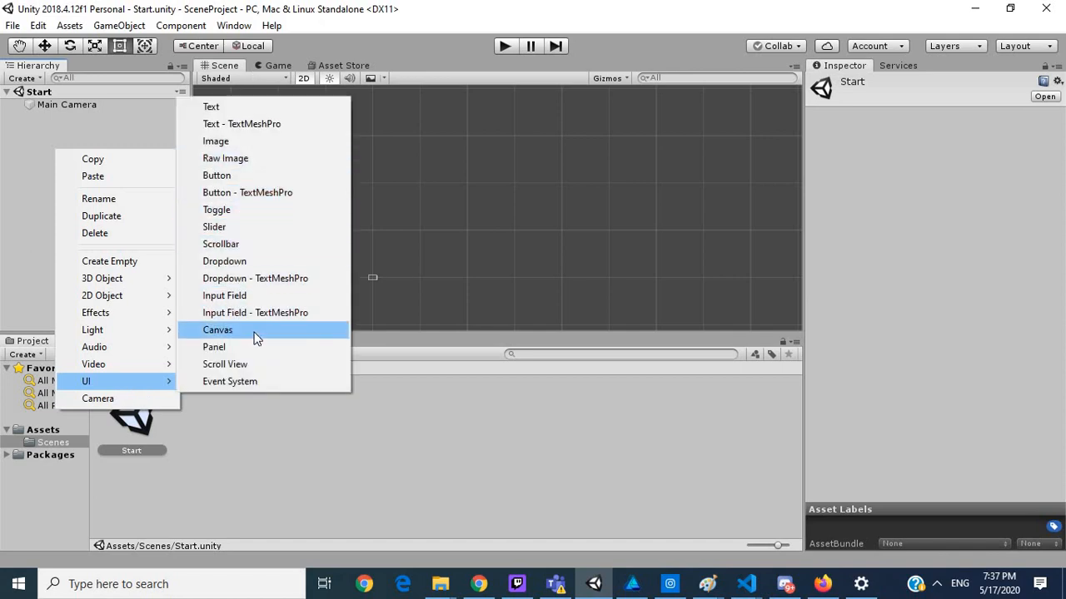
{"action": "left_click", "coordinate": [217, 330]}
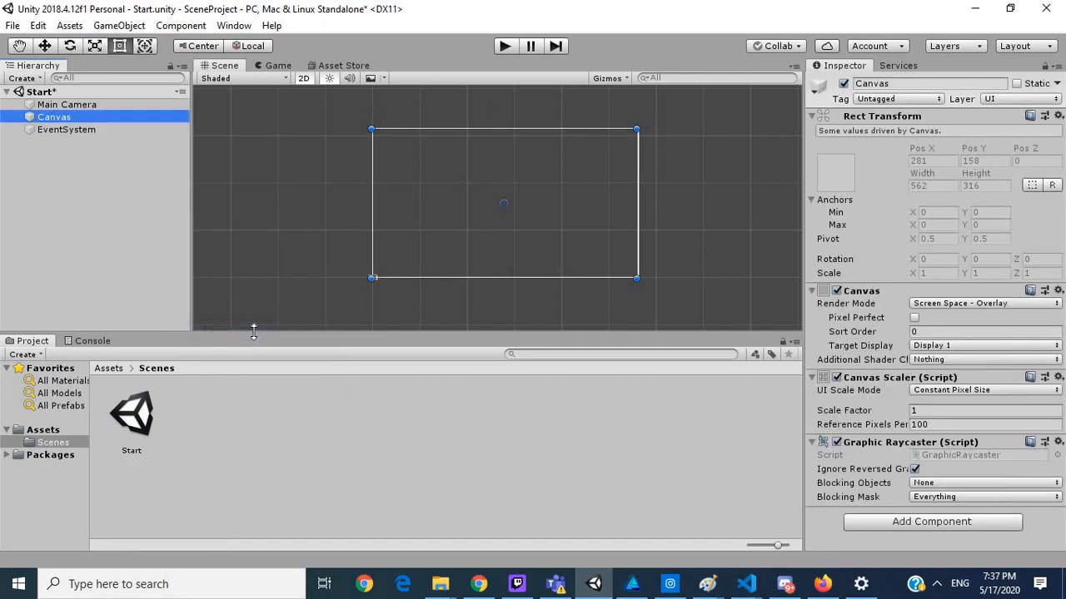
{"action": "left_click", "coordinate": [982, 389]}
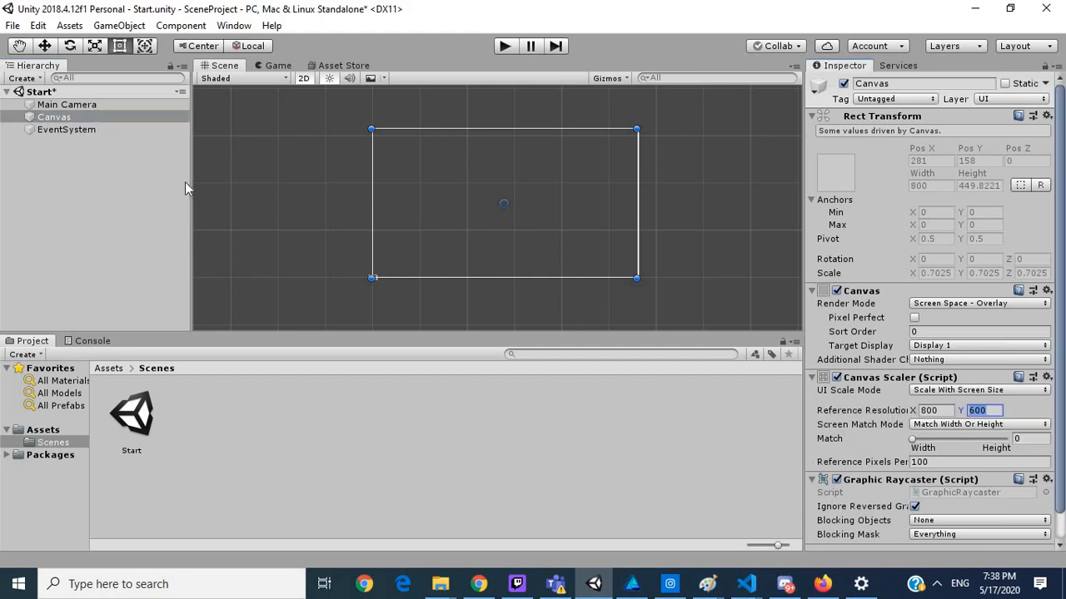
{"action": "mouse_move", "coordinate": [124, 316]}
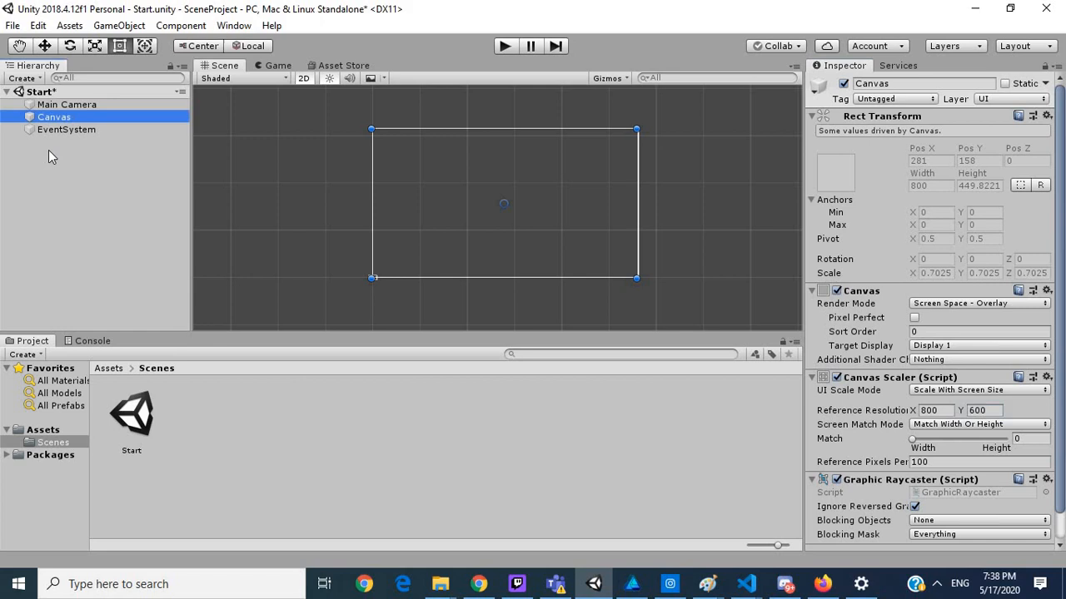
Step: Add a Button inside the canvas and enlarge it with the Rect Tool handles
{"action": "right_click", "coordinate": [53, 117]}
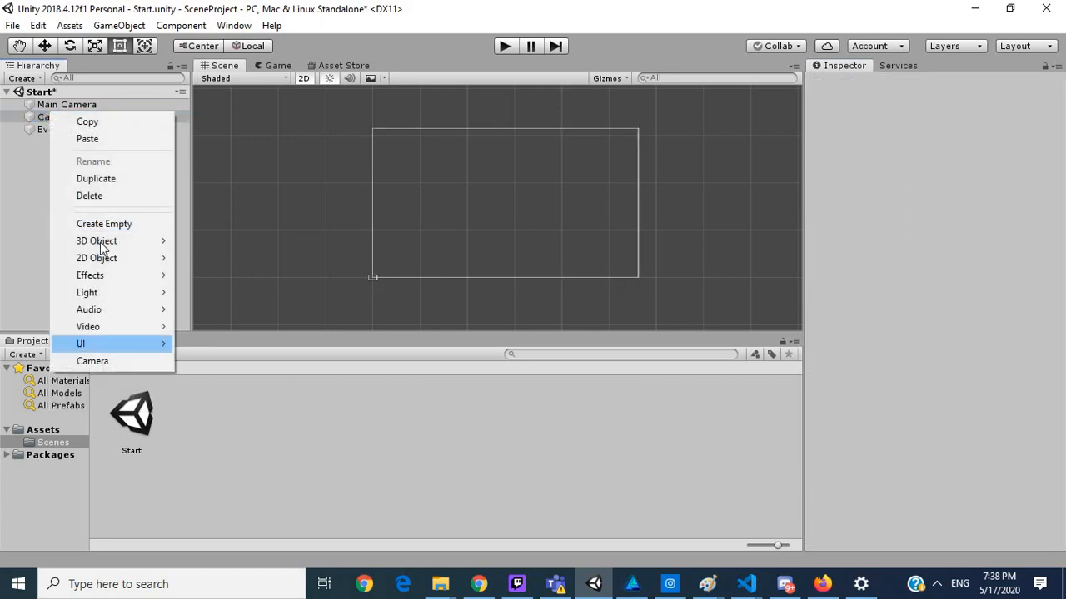
{"action": "left_click", "coordinate": [80, 343]}
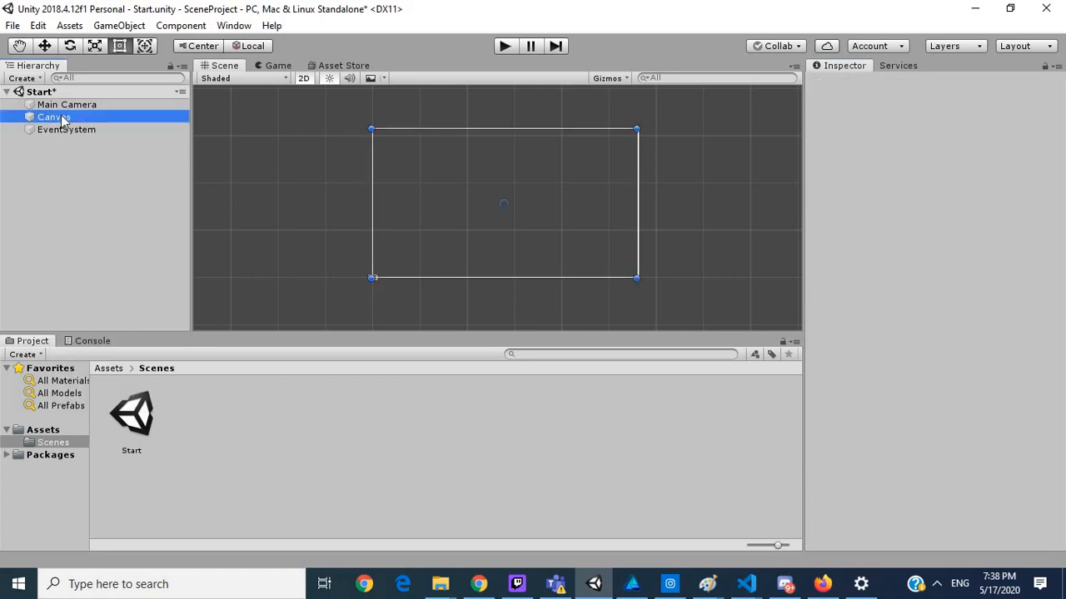
{"action": "right_click", "coordinate": [50, 116]}
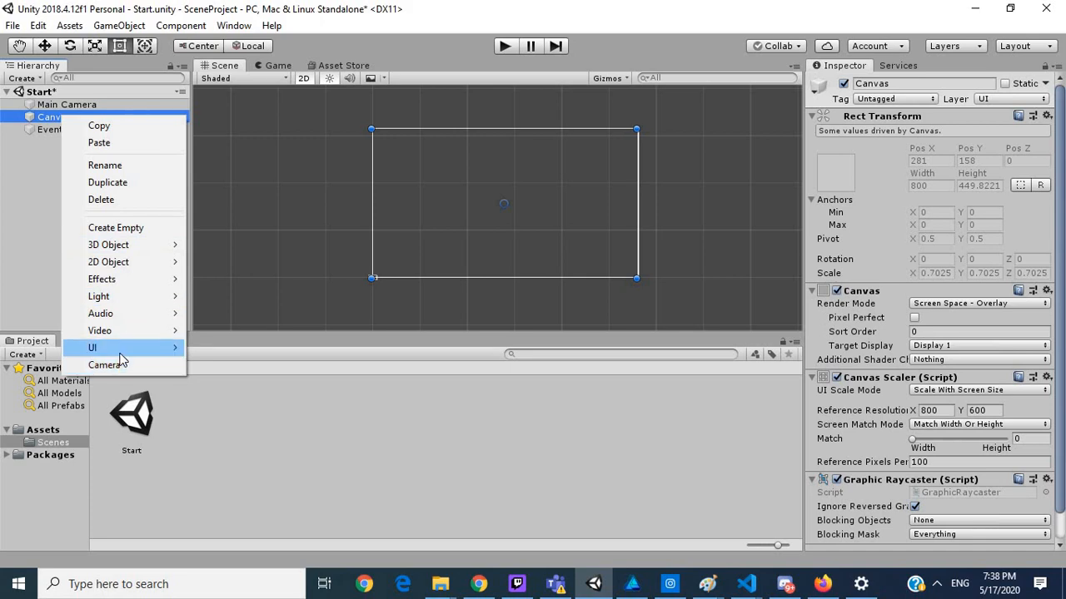
{"action": "left_click", "coordinate": [93, 348]}
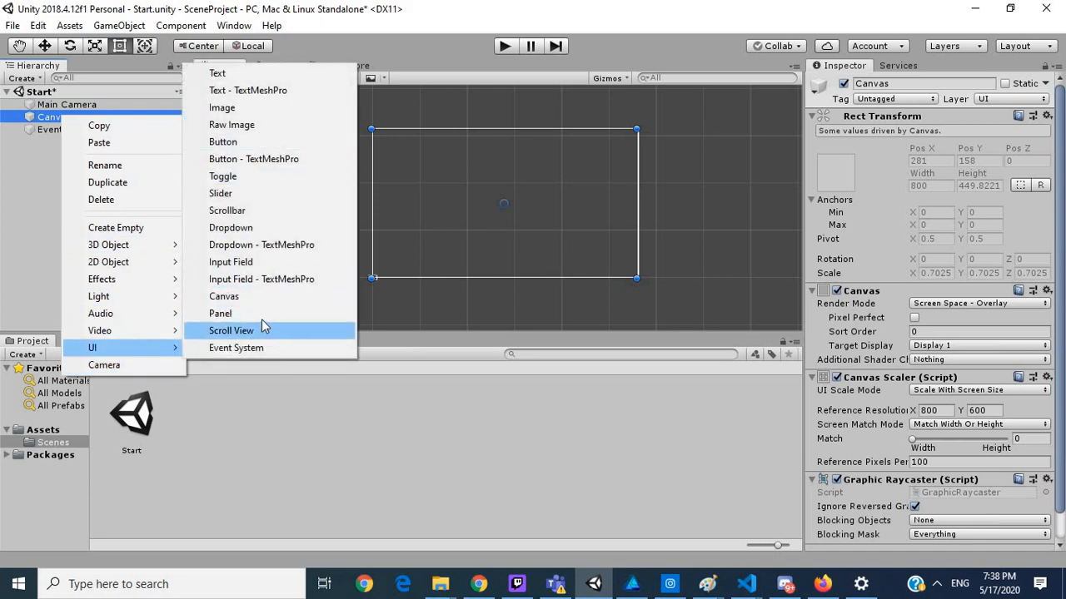
{"action": "mouse_move", "coordinate": [224, 141]}
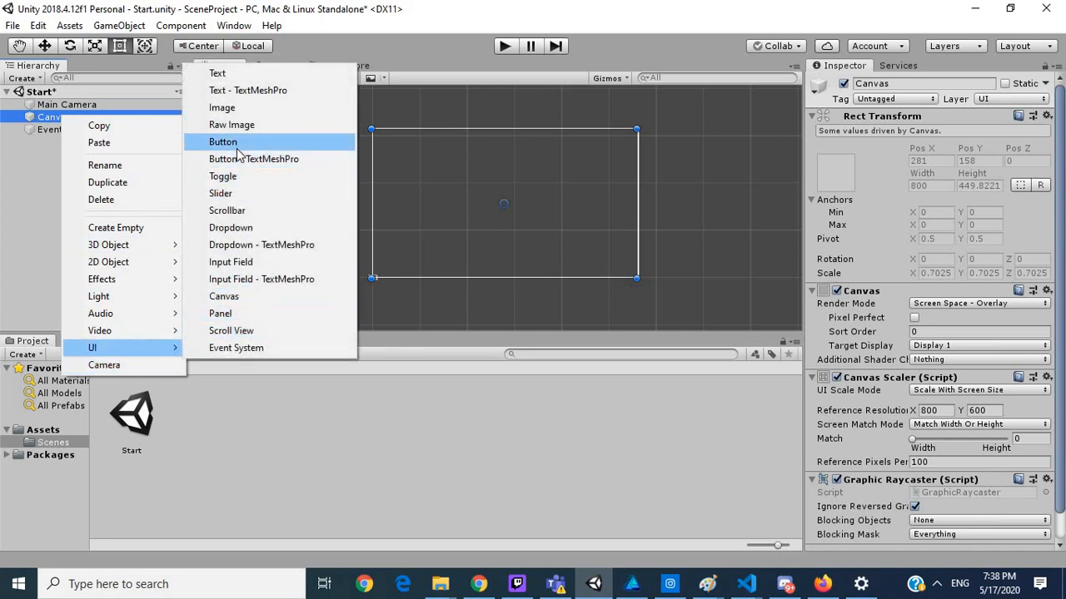
{"action": "left_click", "coordinate": [223, 141]}
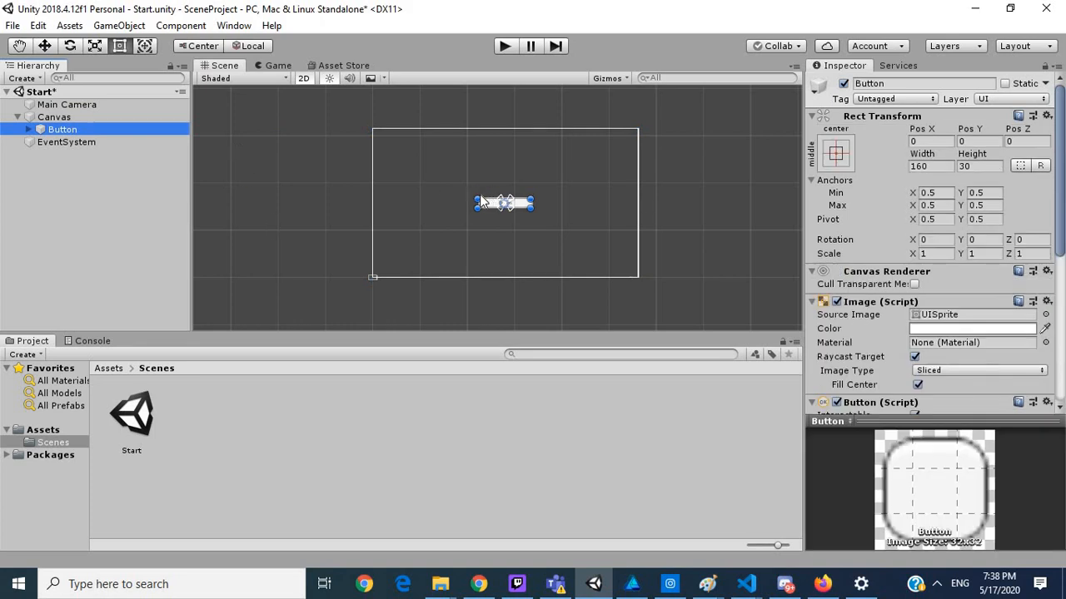
{"action": "left_click_drag", "start_coordinate": [529, 203], "coordinate": [532, 208]}
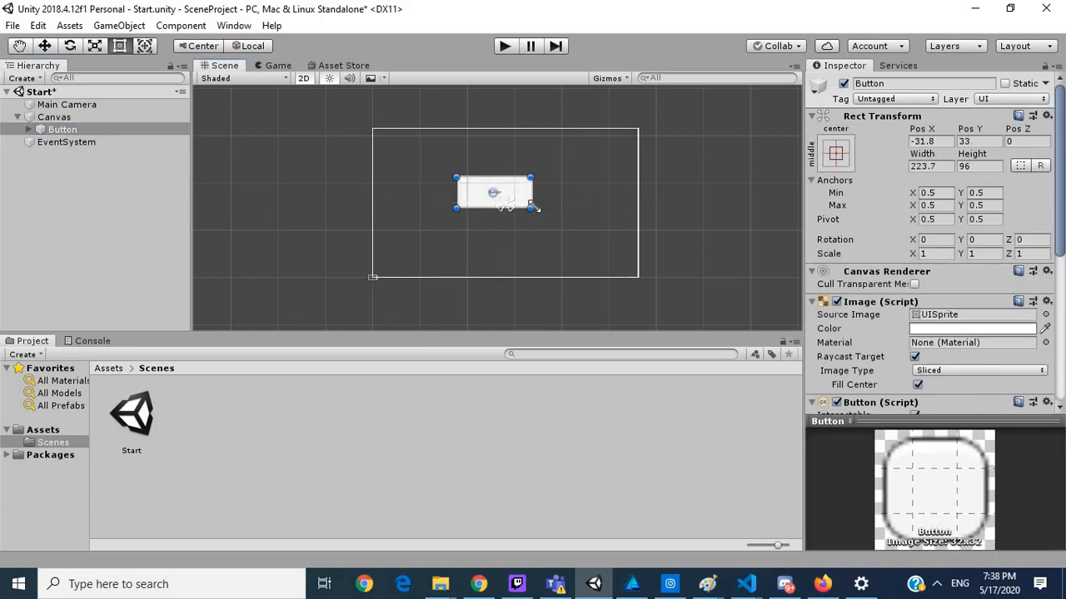
{"action": "left_click_drag", "start_coordinate": [531, 207], "coordinate": [550, 223]}
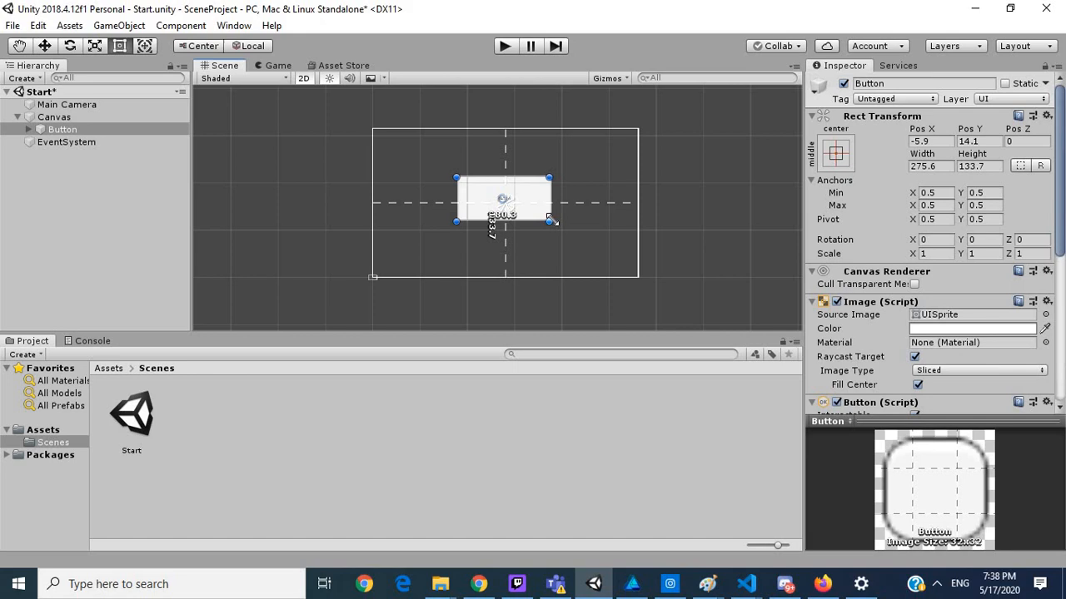
{"action": "left_click_drag", "start_coordinate": [550, 222], "coordinate": [560, 230]}
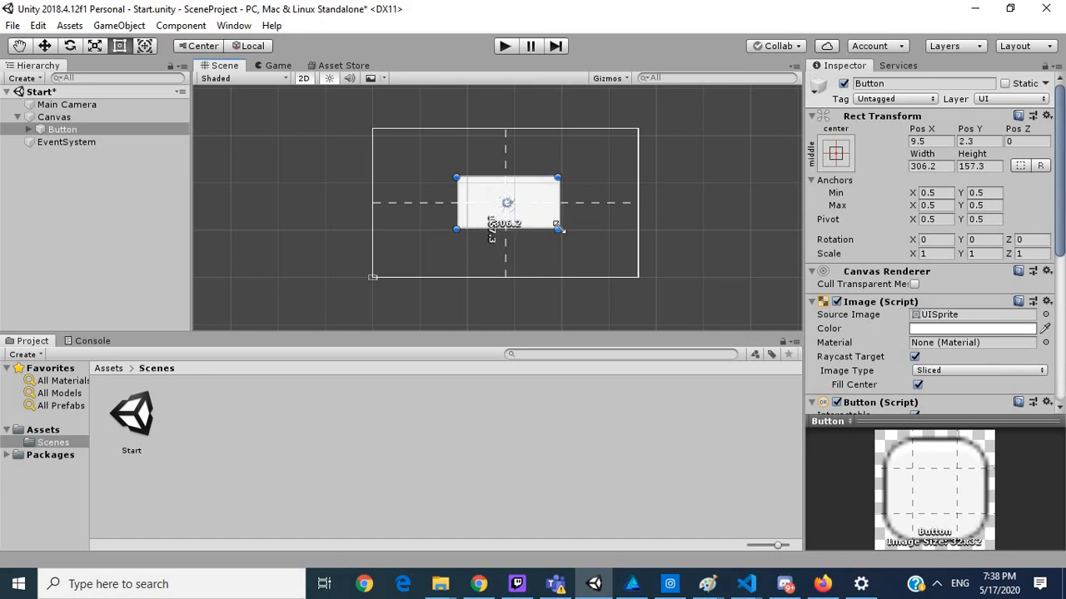
{"action": "left_click_drag", "start_coordinate": [558, 227], "coordinate": [556, 227]}
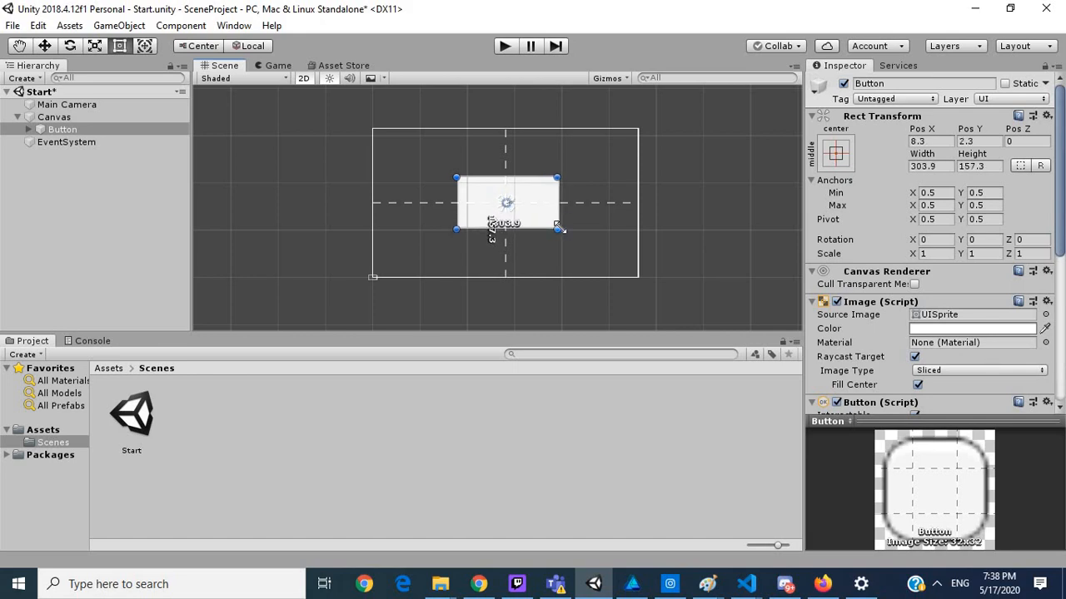
Step: Change the button's Text label from Button to 'Start'
{"action": "left_click", "coordinate": [70, 142]}
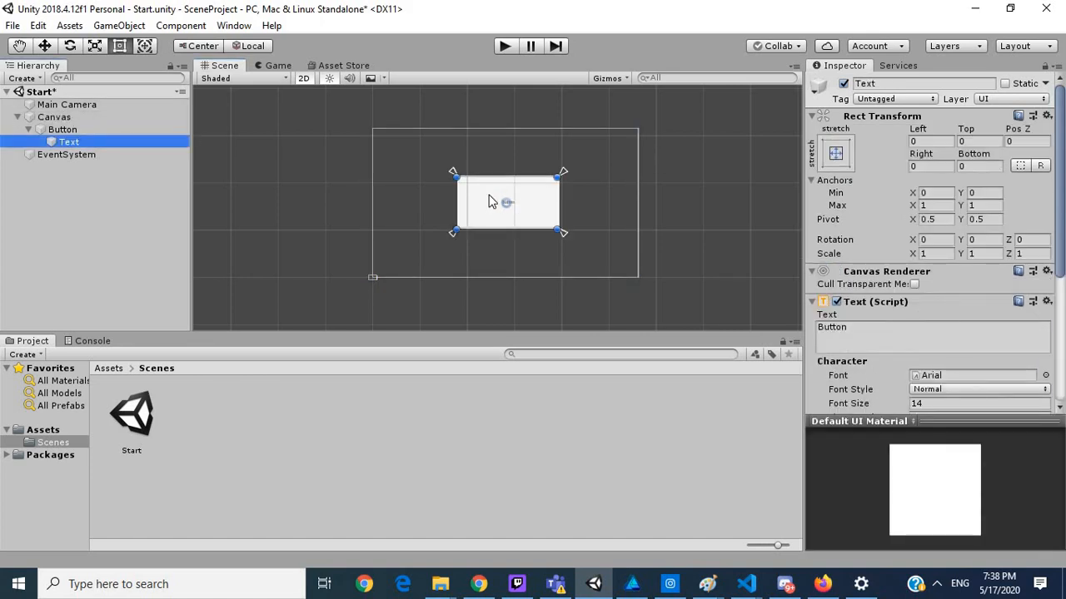
{"action": "left_click", "coordinate": [933, 326]}
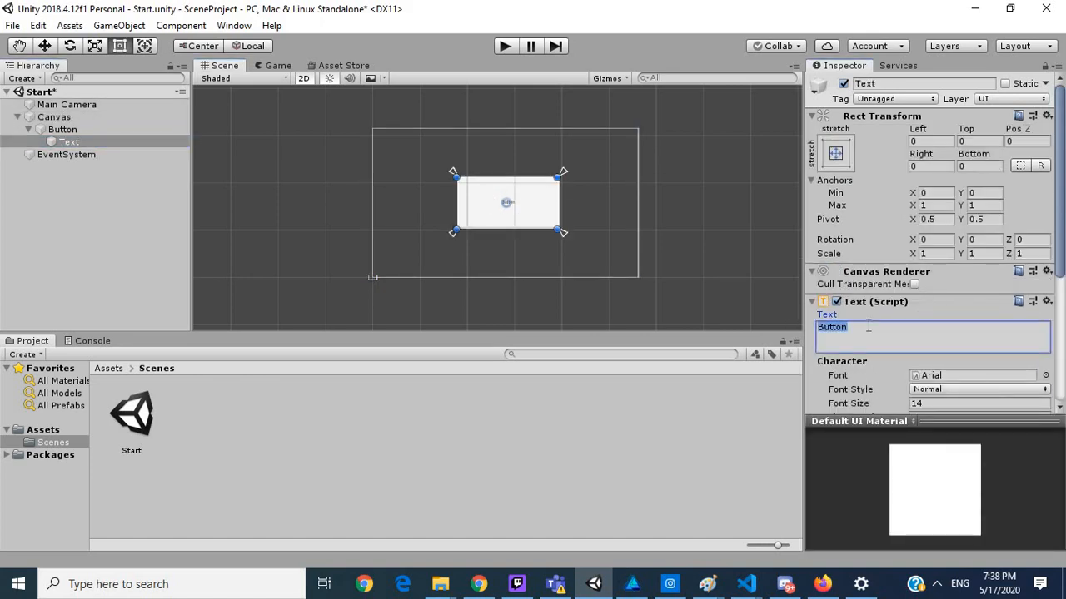
{"action": "type", "text": "Start"}
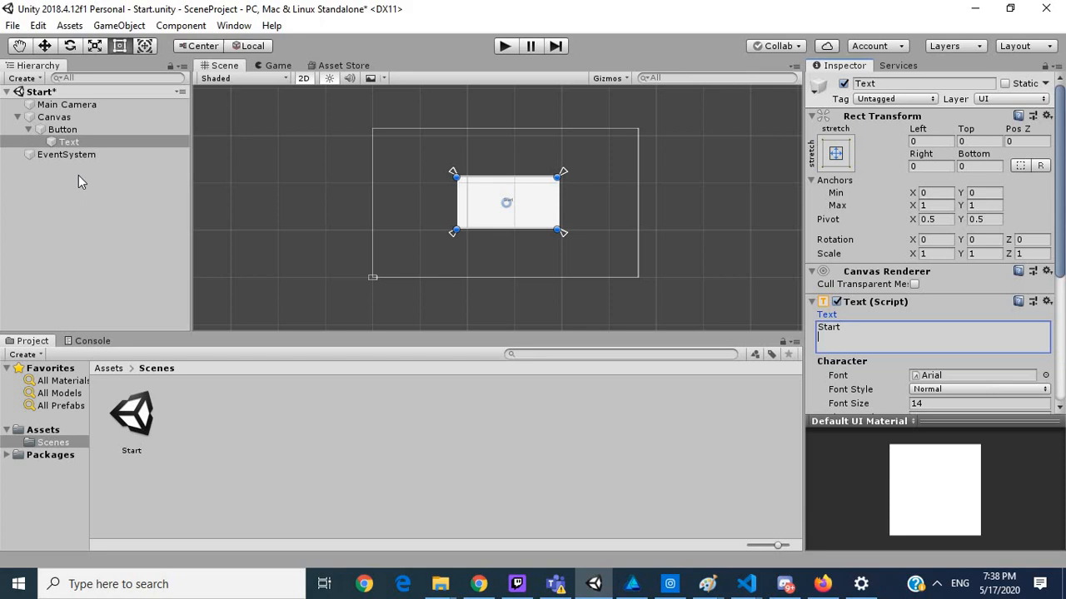
{"action": "left_click", "coordinate": [63, 130]}
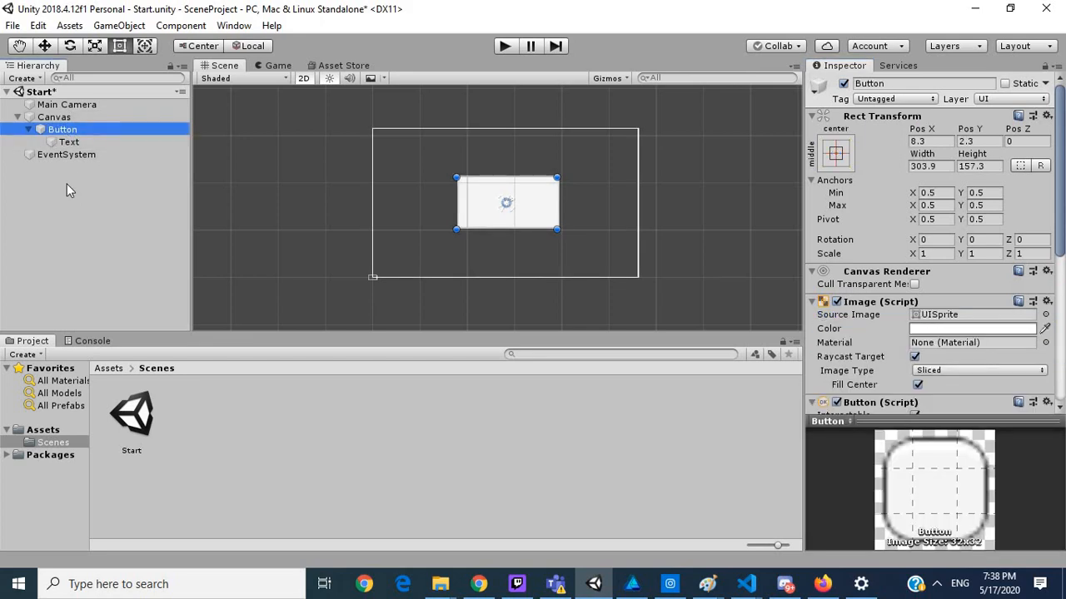
Step: Create an empty GameObject and rename it SceneLoader
{"action": "right_click", "coordinate": [70, 189]}
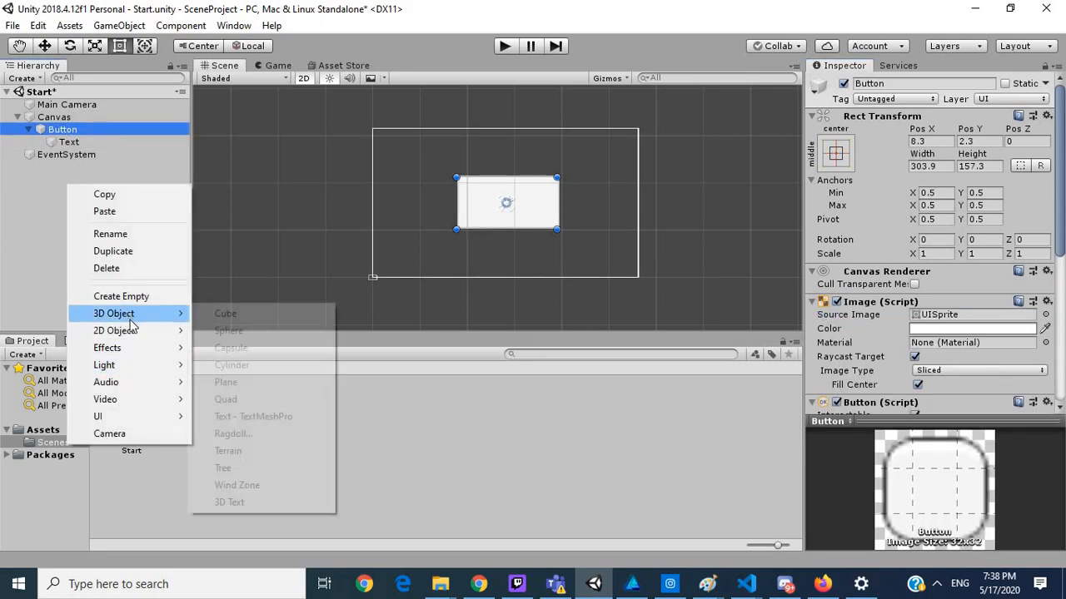
{"action": "mouse_move", "coordinate": [114, 329]}
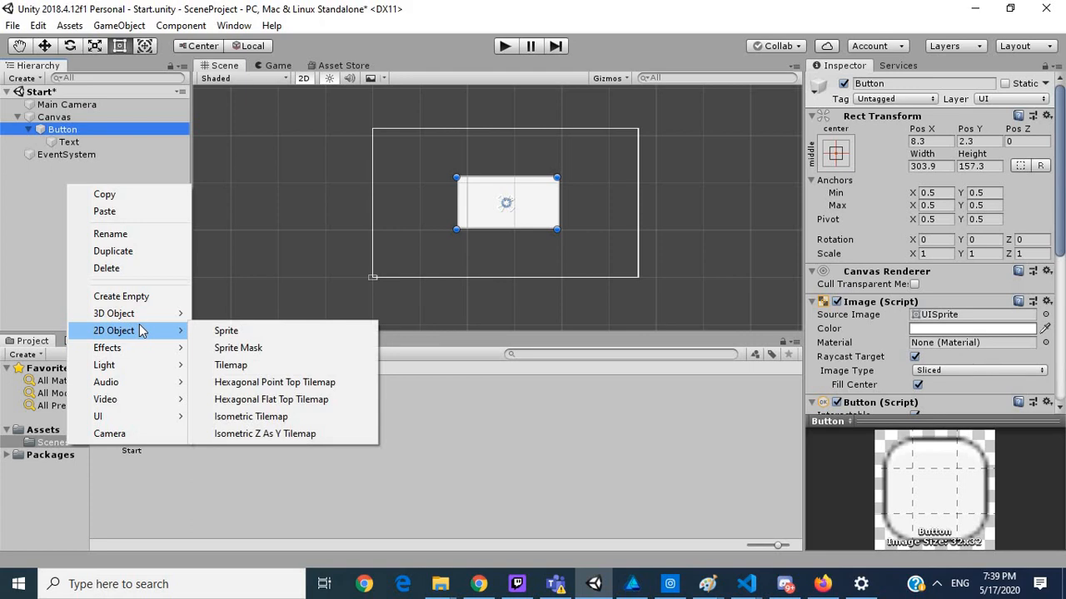
{"action": "left_click", "coordinate": [120, 296]}
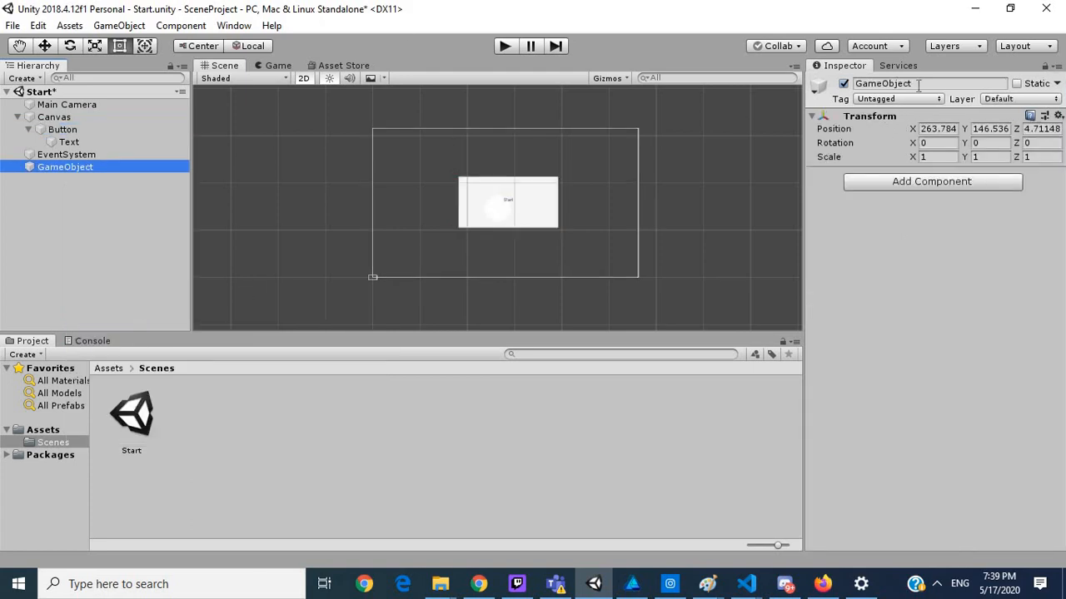
{"action": "type", "text": "SceneLoader"}
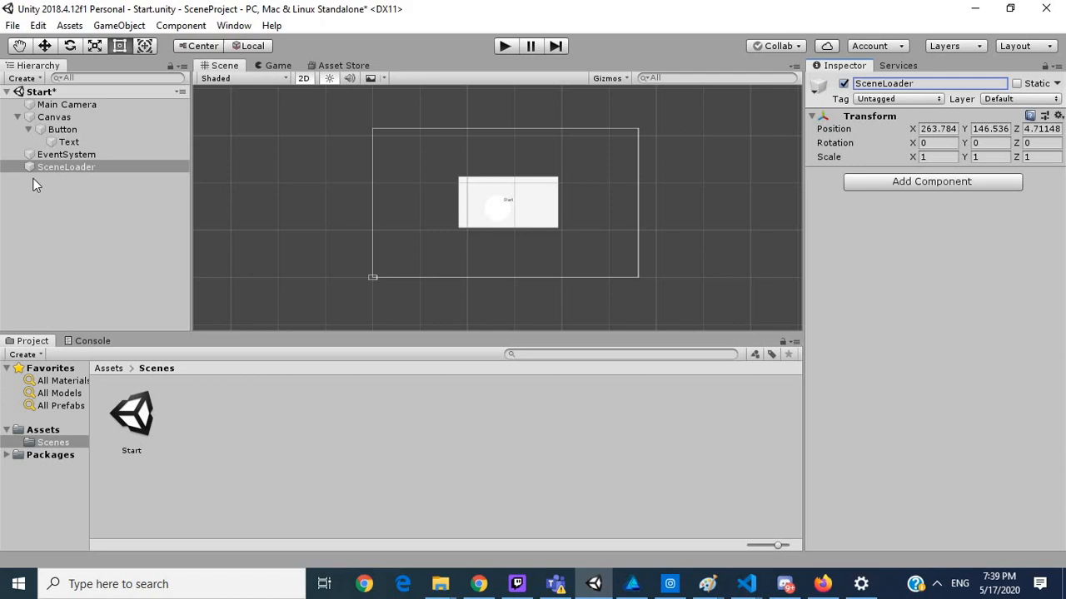
{"action": "mouse_move", "coordinate": [160, 206]}
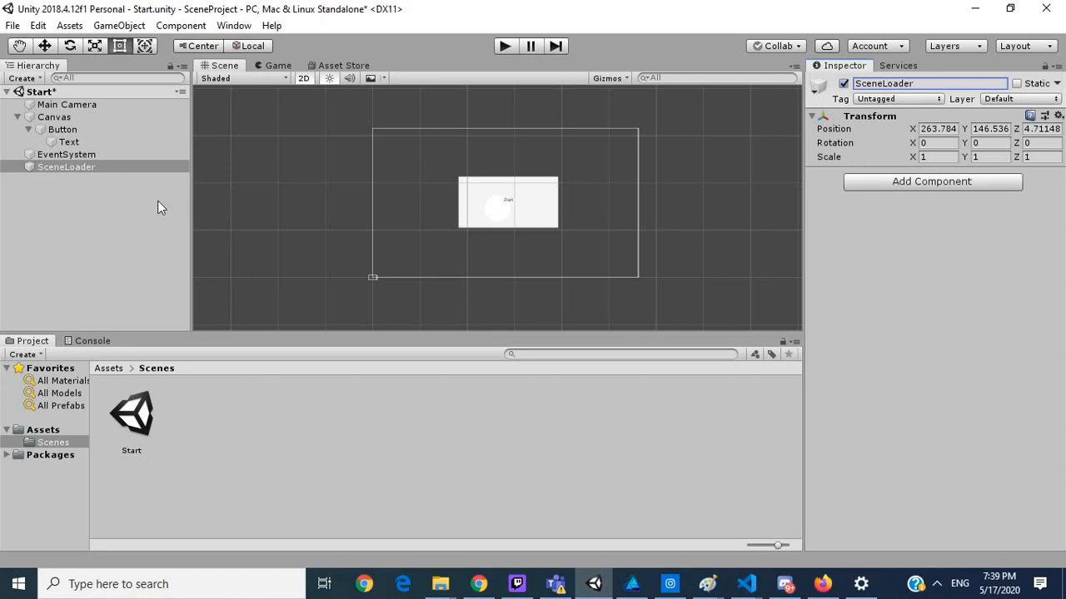
{"action": "mouse_move", "coordinate": [7, 107]}
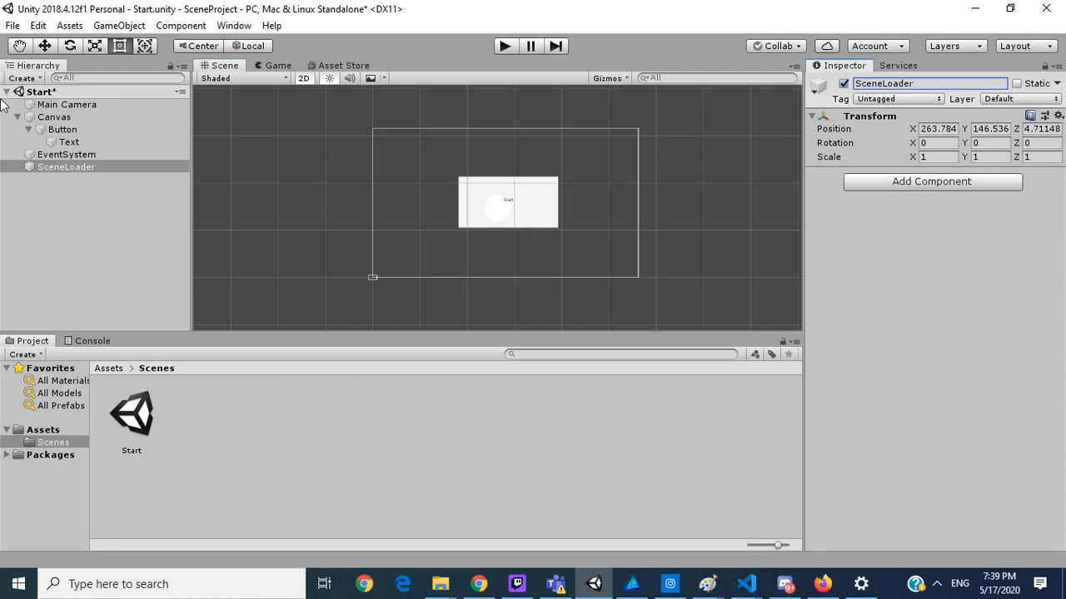
Step: Set the button label's font size to 40 and reposition the Start button
{"action": "left_click", "coordinate": [70, 141]}
{"action": "type", "text": "40"}
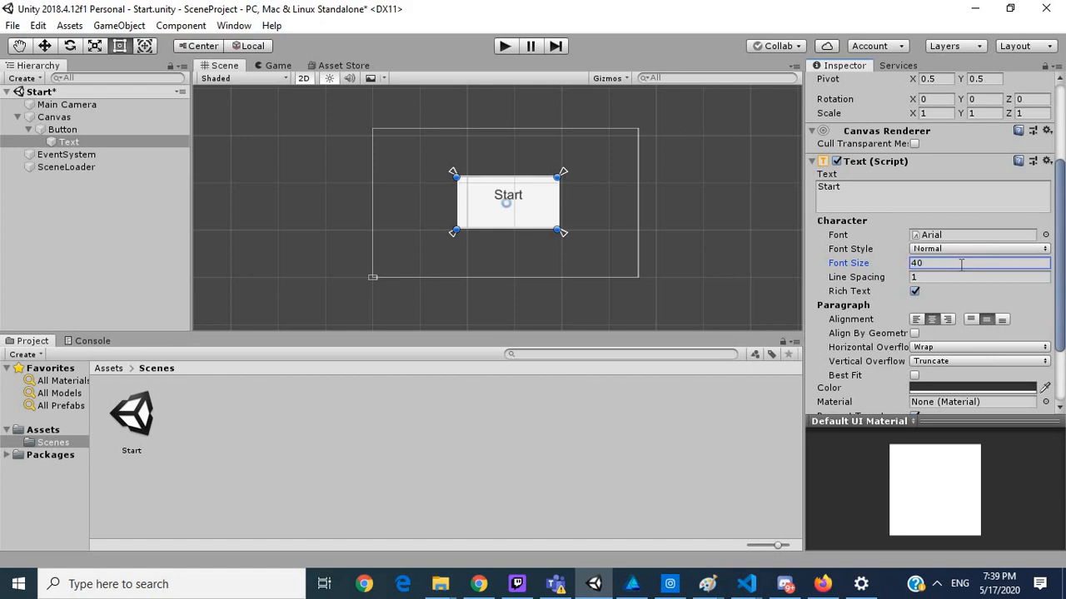
{"action": "mouse_move", "coordinate": [508, 200]}
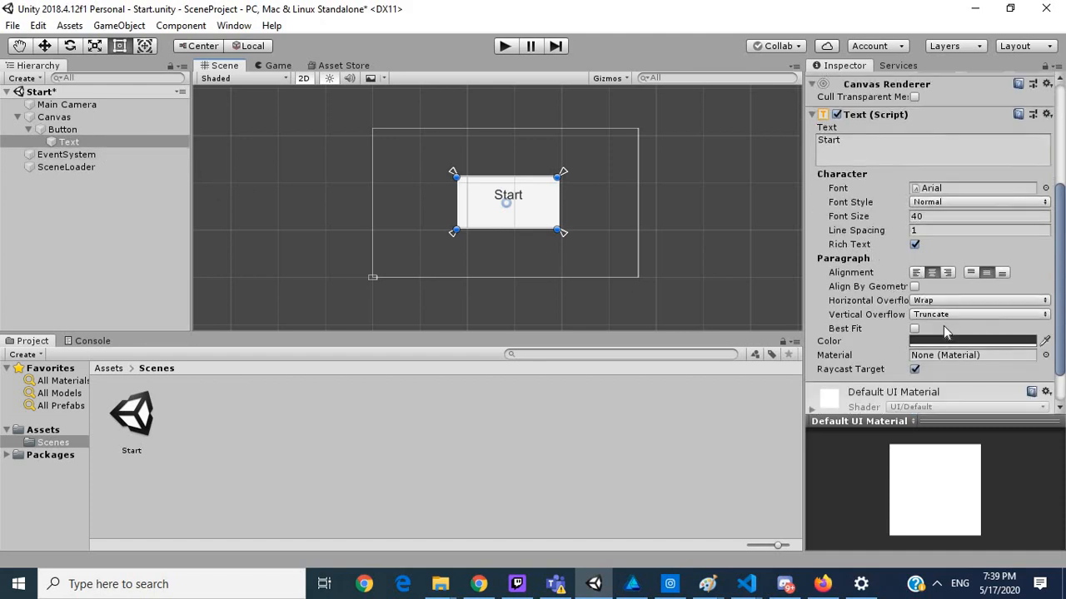
{"action": "scroll", "scroll_direction": "down", "scroll_amount": 3}
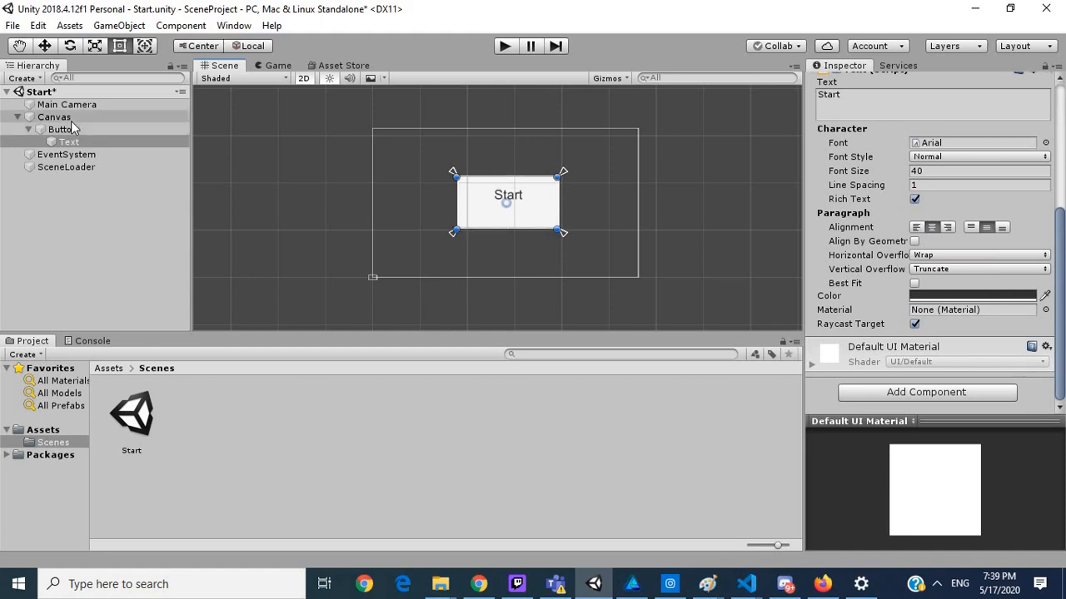
{"action": "left_click", "coordinate": [62, 130]}
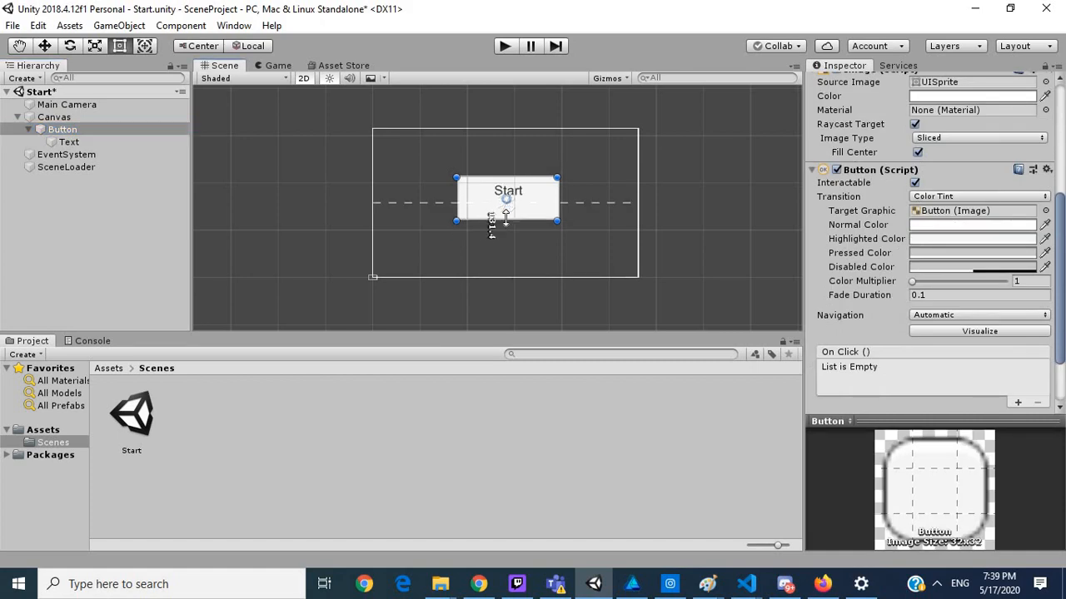
{"action": "left_click_drag", "start_coordinate": [506, 200], "coordinate": [506, 223]}
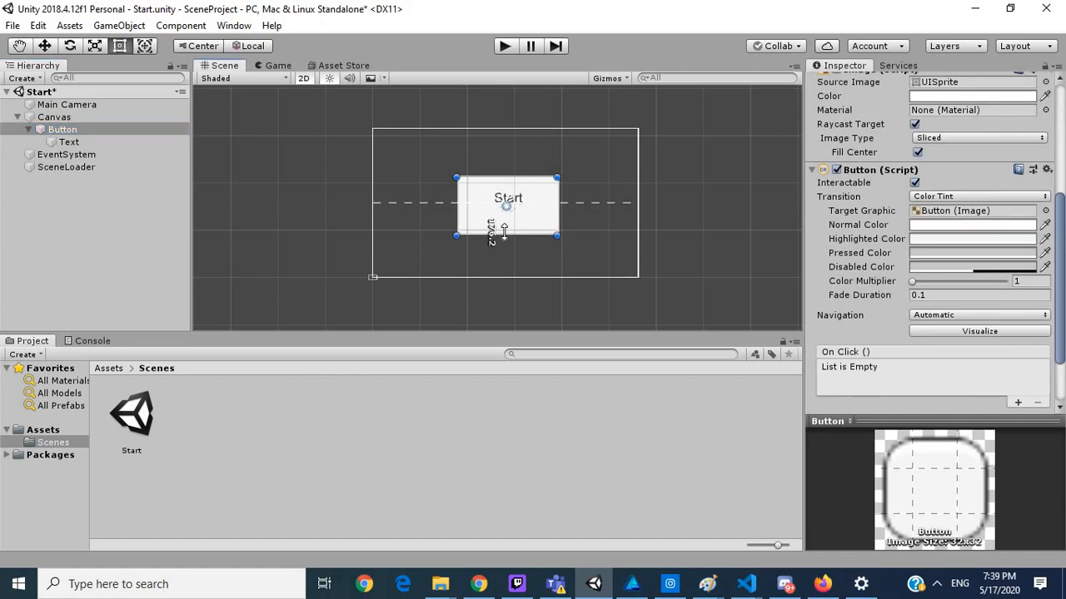
{"action": "left_click", "coordinate": [86, 197]}
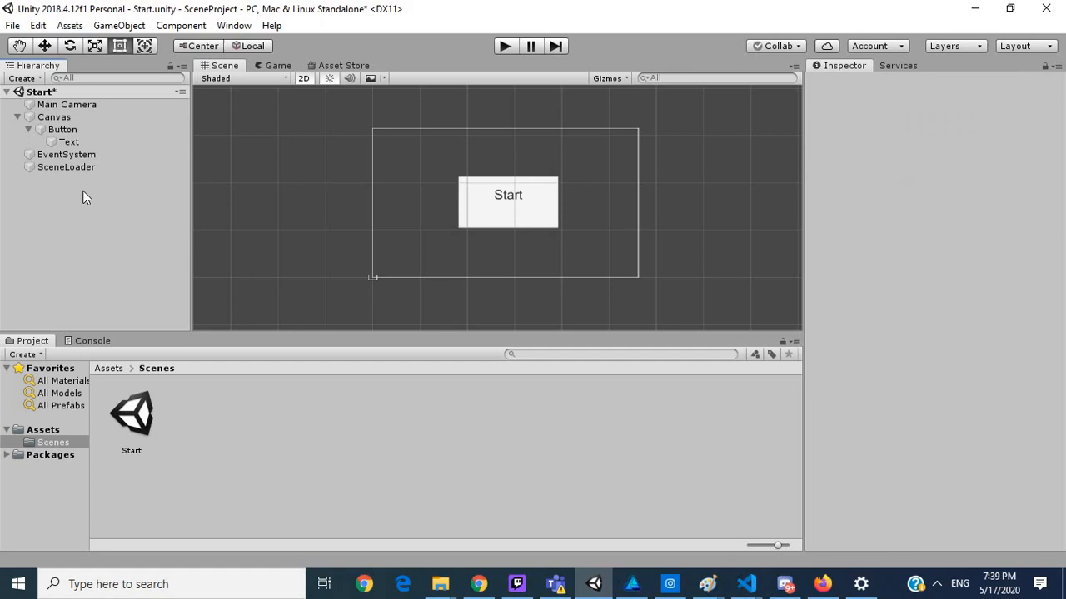
{"action": "mouse_move", "coordinate": [132, 422]}
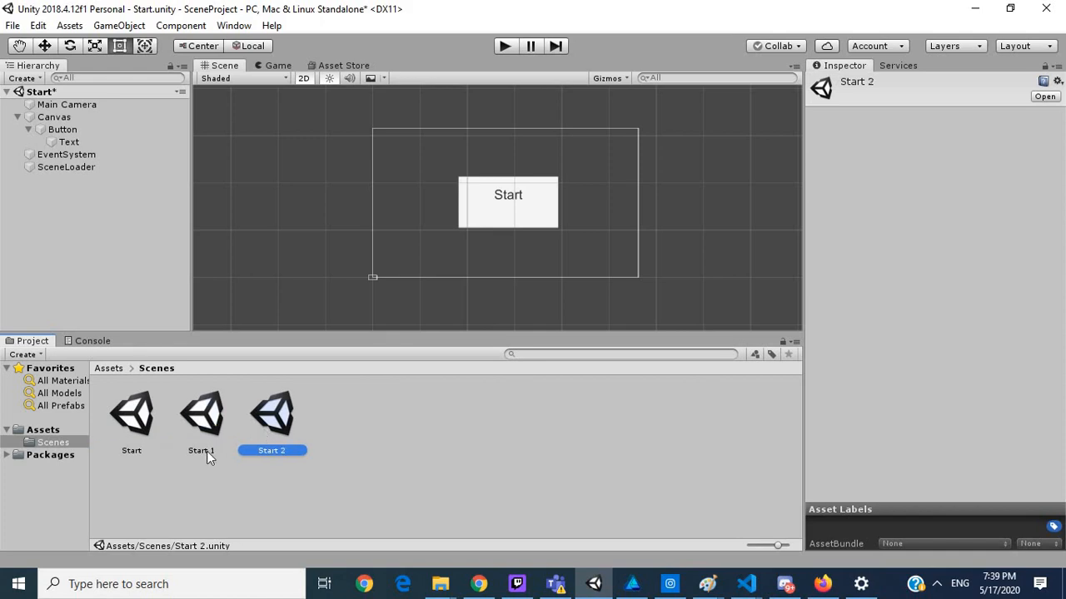
Step: Browse and open the duplicated Start scene copies in the Scenes folder
{"action": "double_click", "coordinate": [200, 413]}
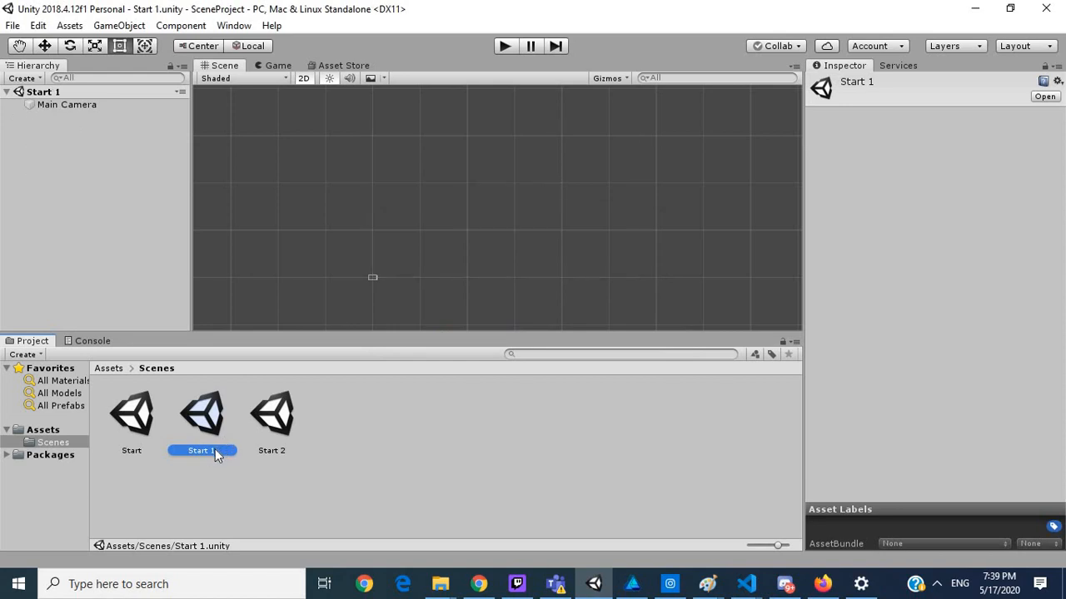
{"action": "mouse_move", "coordinate": [210, 456]}
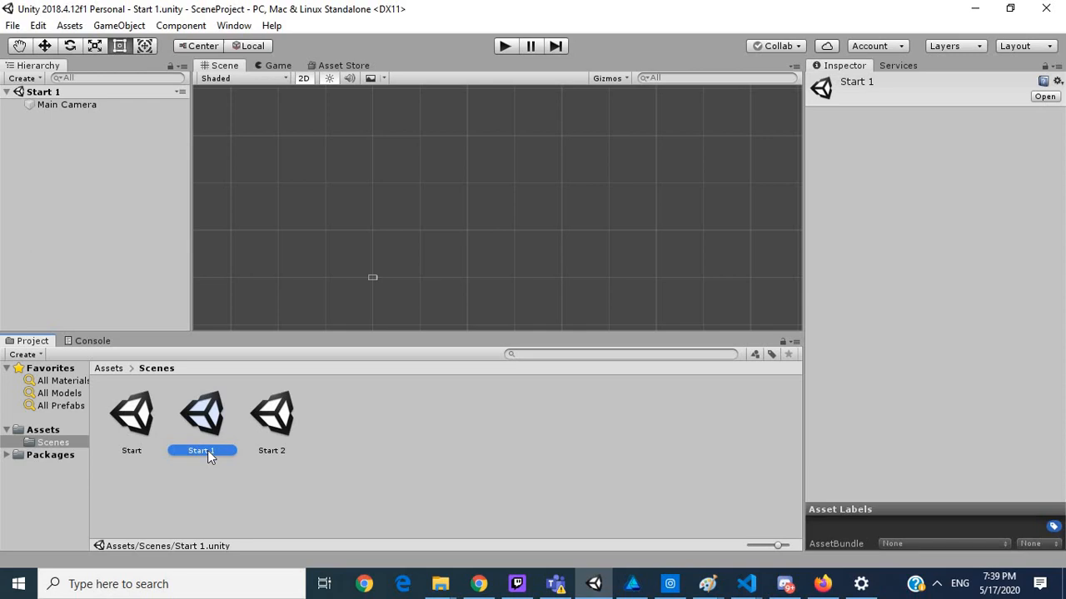
{"action": "left_click", "coordinate": [130, 412]}
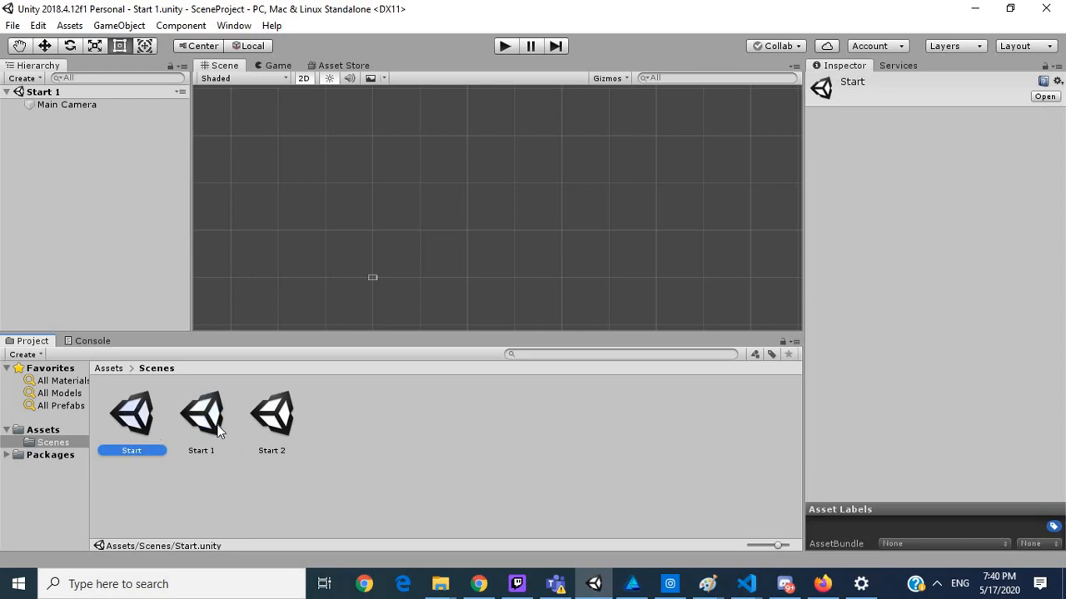
{"action": "left_click", "coordinate": [200, 413]}
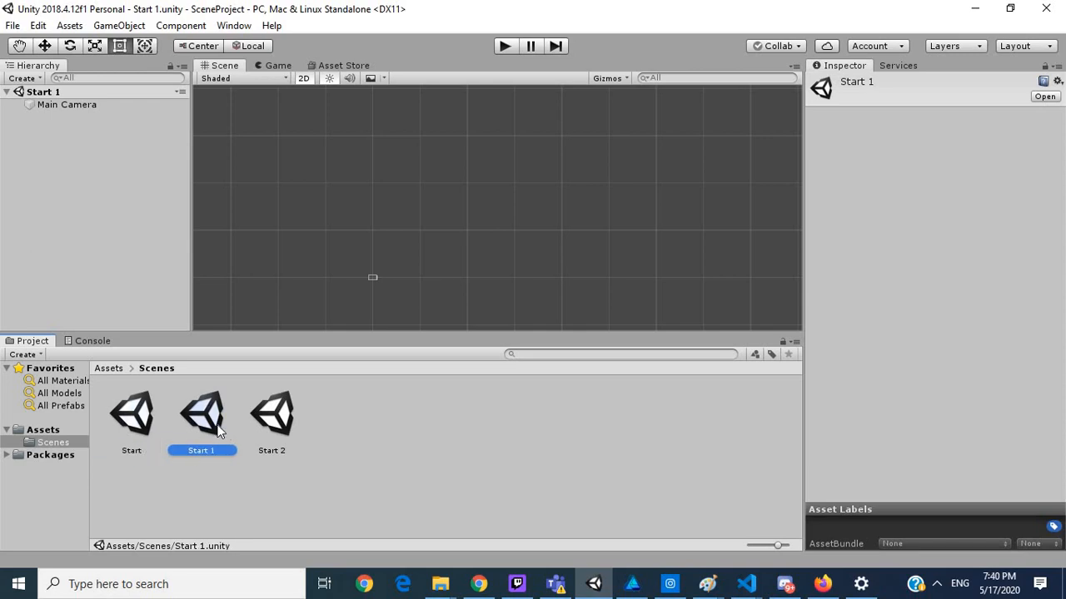
{"action": "double_click", "coordinate": [130, 413]}
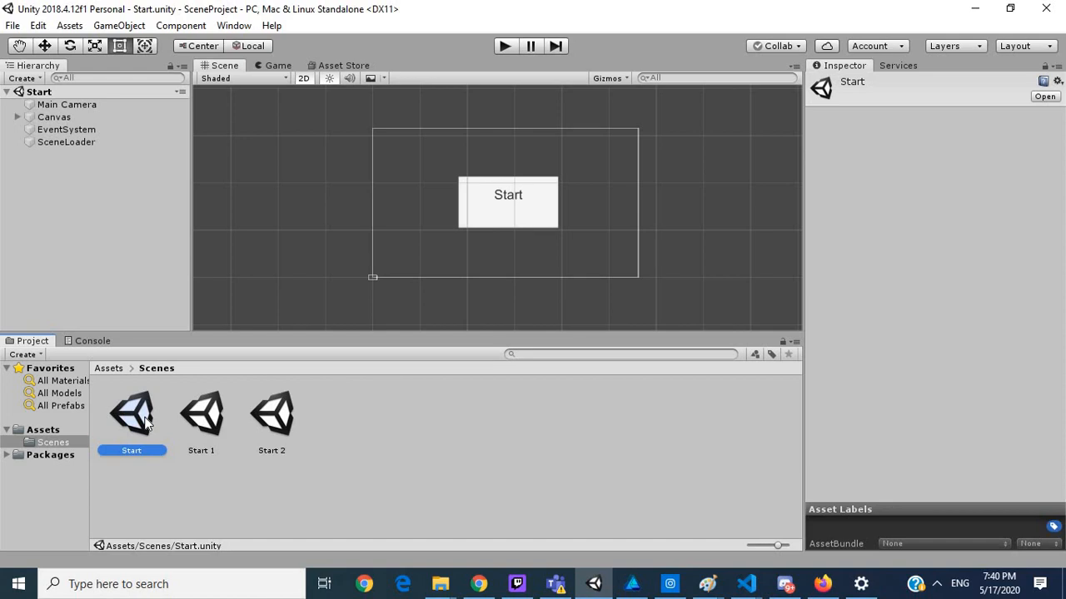
{"action": "double_click", "coordinate": [199, 413]}
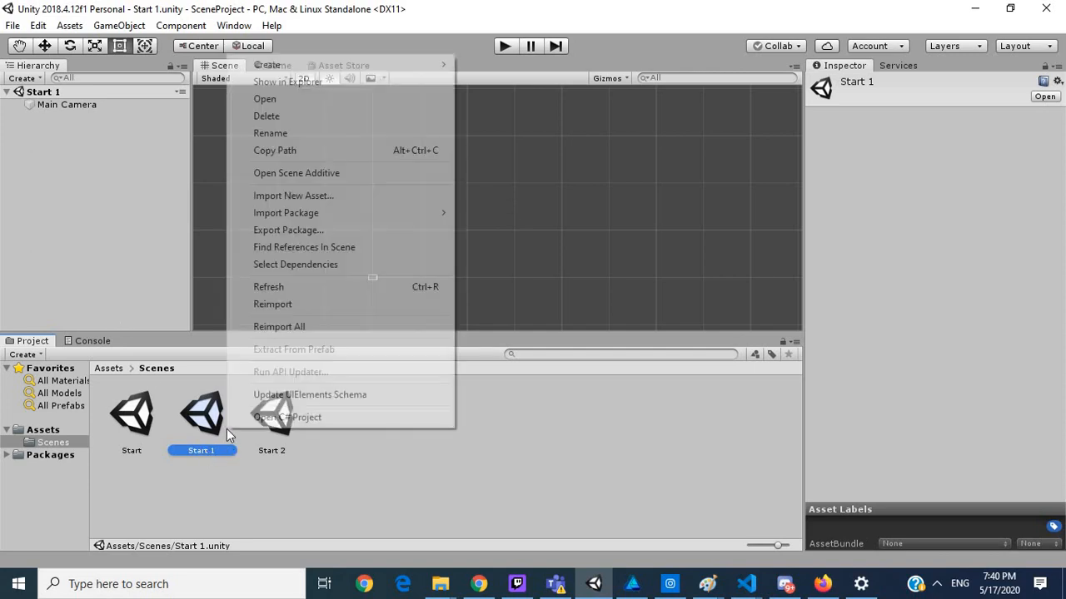
Step: Rename the scene copies to 'ingame' and 'end', then reopen the Start scene
{"action": "left_click", "coordinate": [269, 133]}
{"action": "type", "text": "ingame"}
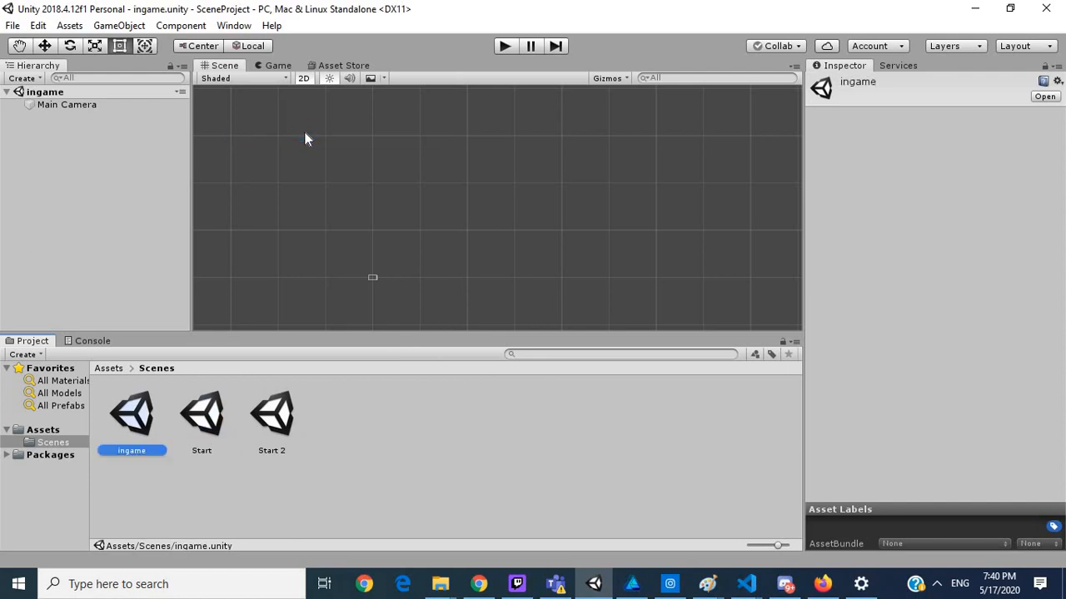
{"action": "right_click", "coordinate": [272, 413]}
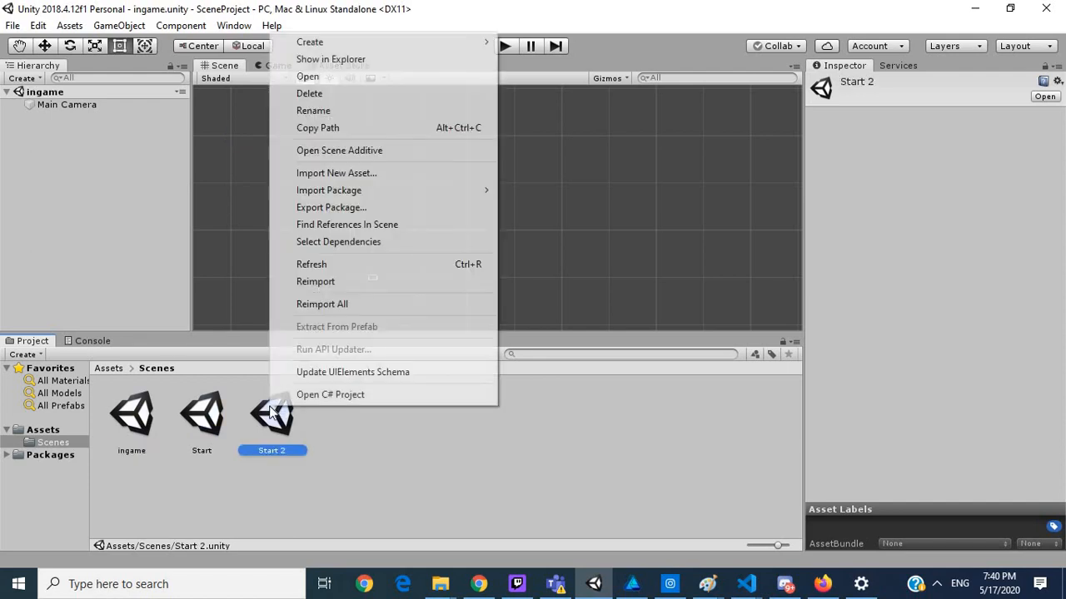
{"action": "left_click", "coordinate": [313, 109]}
{"action": "type", "text": "end"}
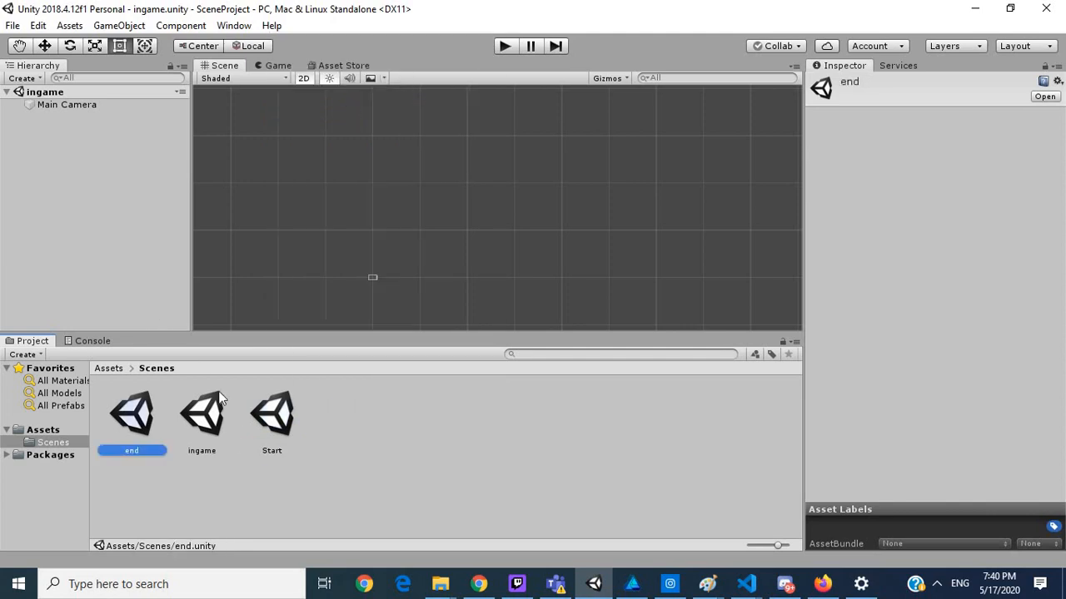
{"action": "left_click", "coordinate": [272, 413]}
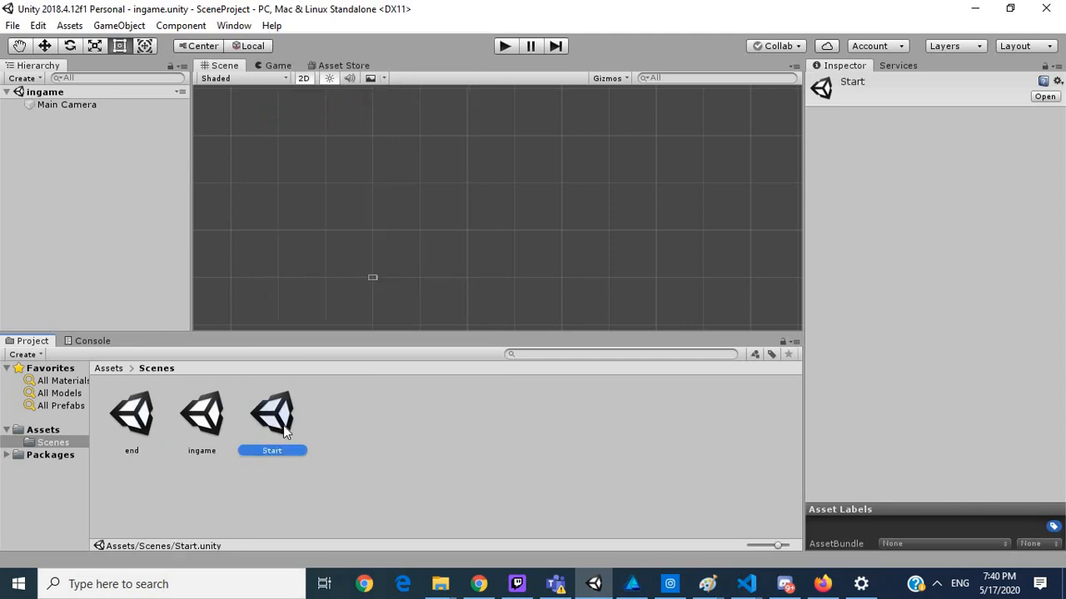
{"action": "double_click", "coordinate": [272, 413]}
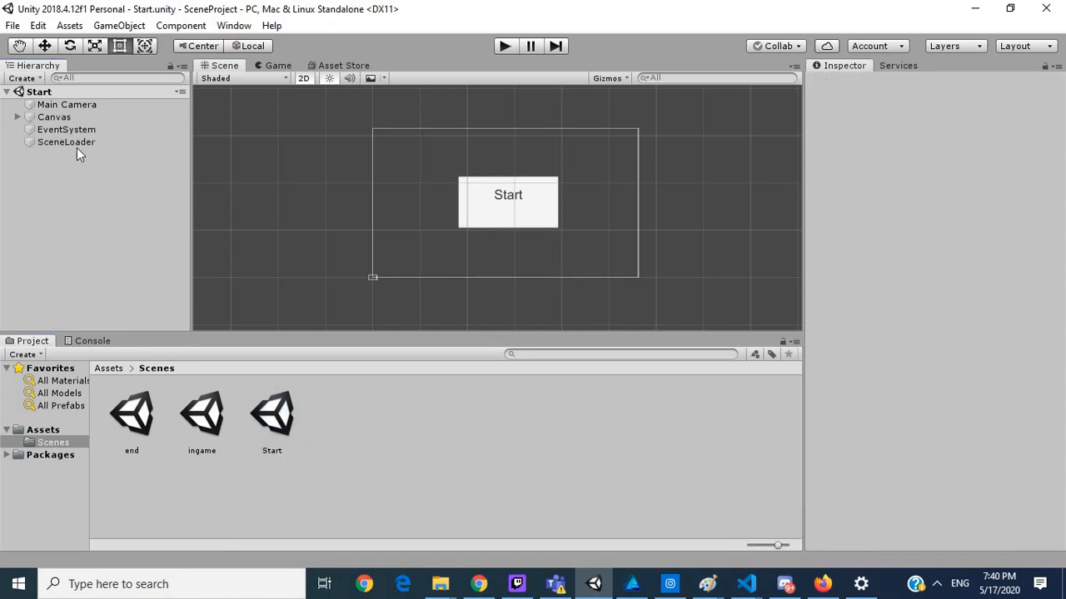
Step: Paste Canvas, EventSystem and SceneLoader into ingame and end, saving changes, then return to Start
{"action": "left_click", "coordinate": [54, 117]}
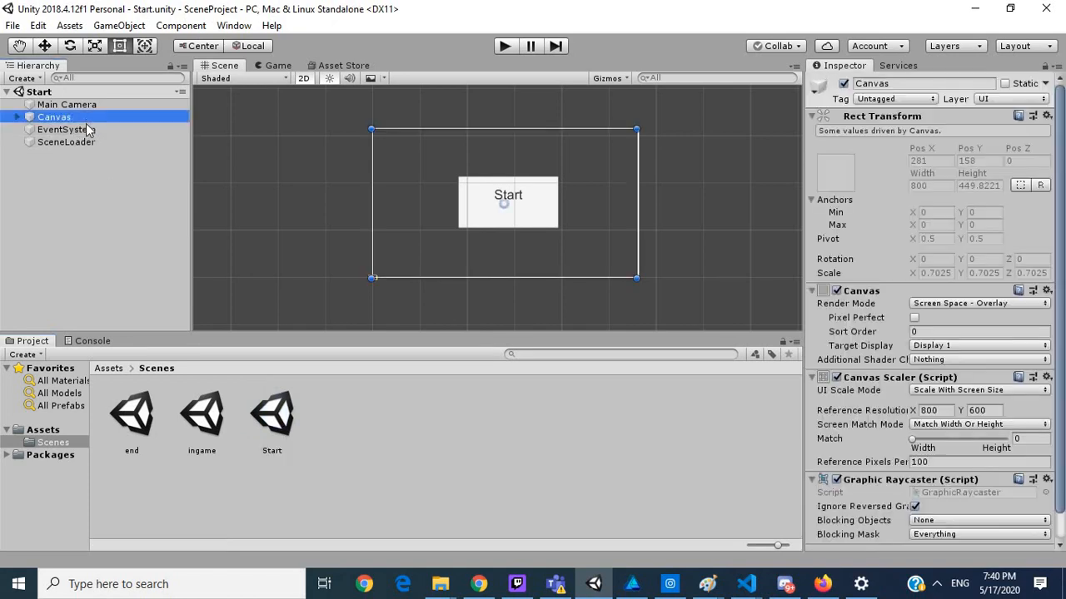
{"action": "left_click", "coordinate": [67, 141]}
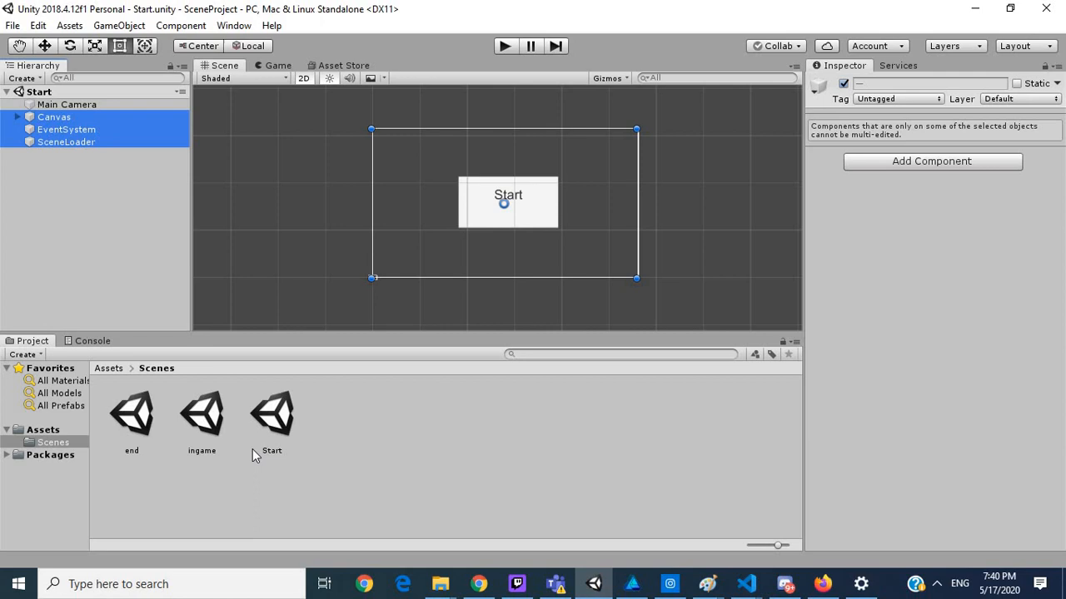
{"action": "mouse_move", "coordinate": [193, 420]}
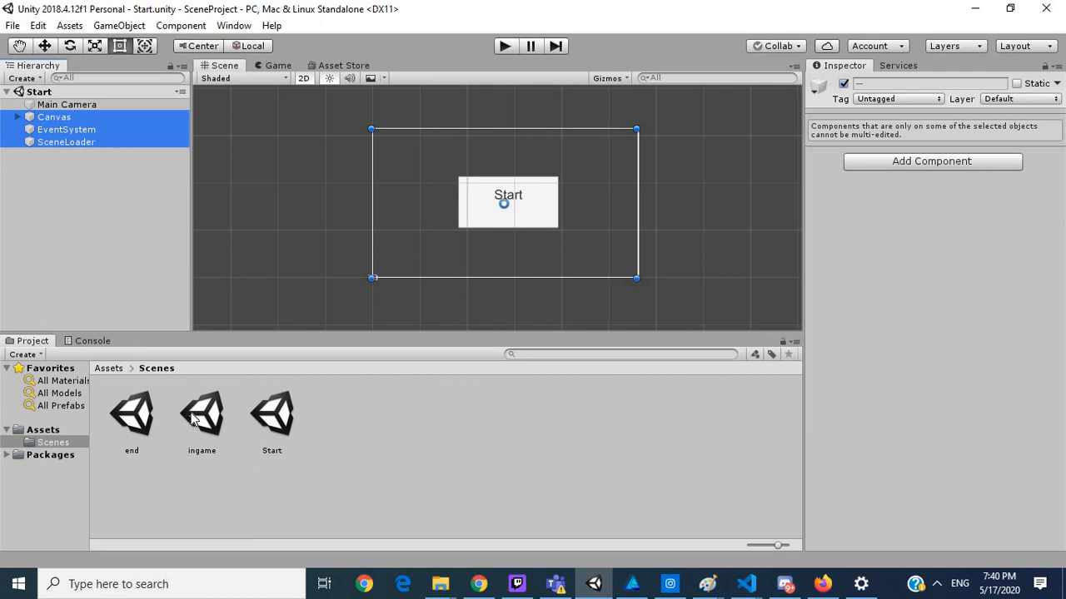
{"action": "double_click", "coordinate": [202, 413]}
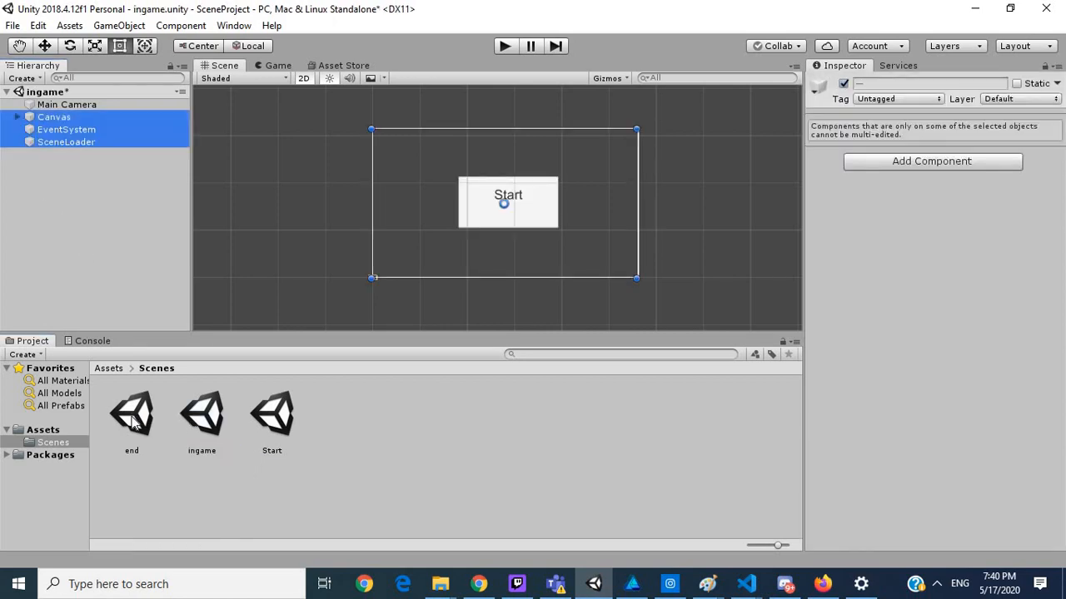
{"action": "double_click", "coordinate": [131, 413]}
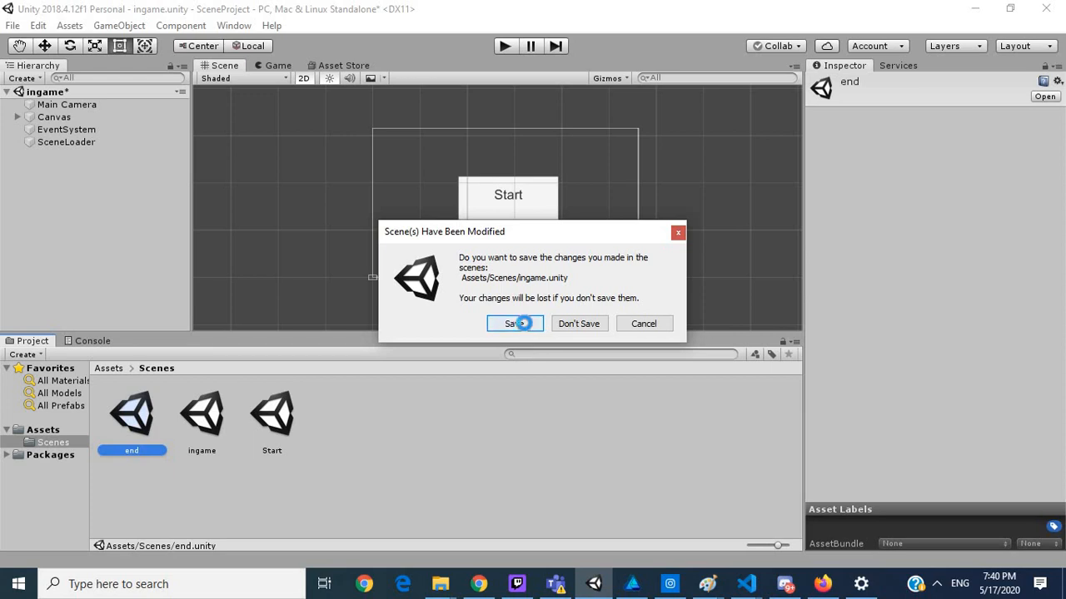
{"action": "left_click", "coordinate": [509, 323]}
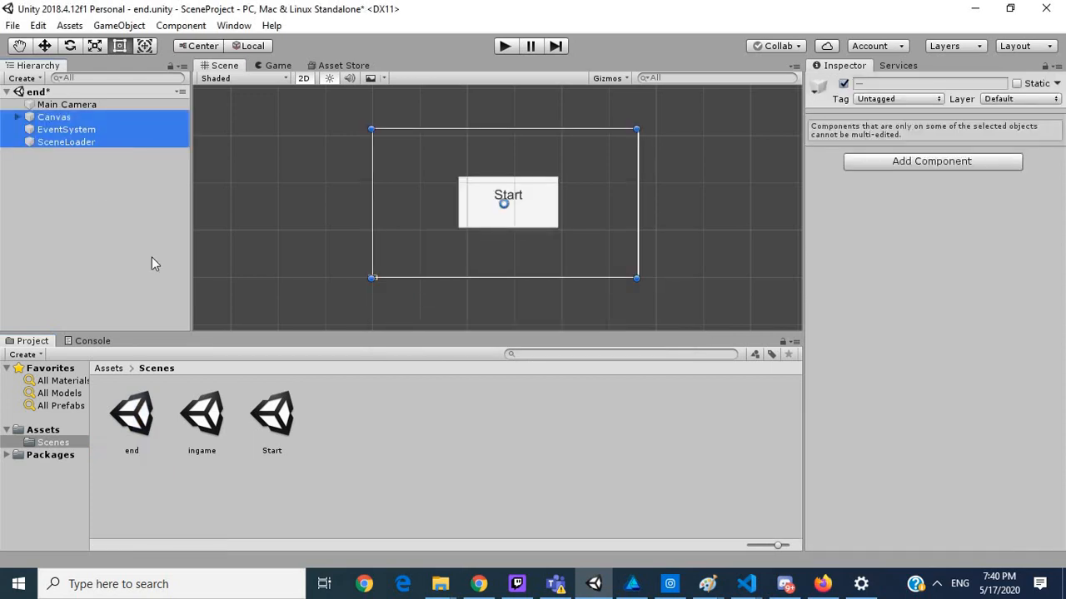
{"action": "mouse_move", "coordinate": [289, 430]}
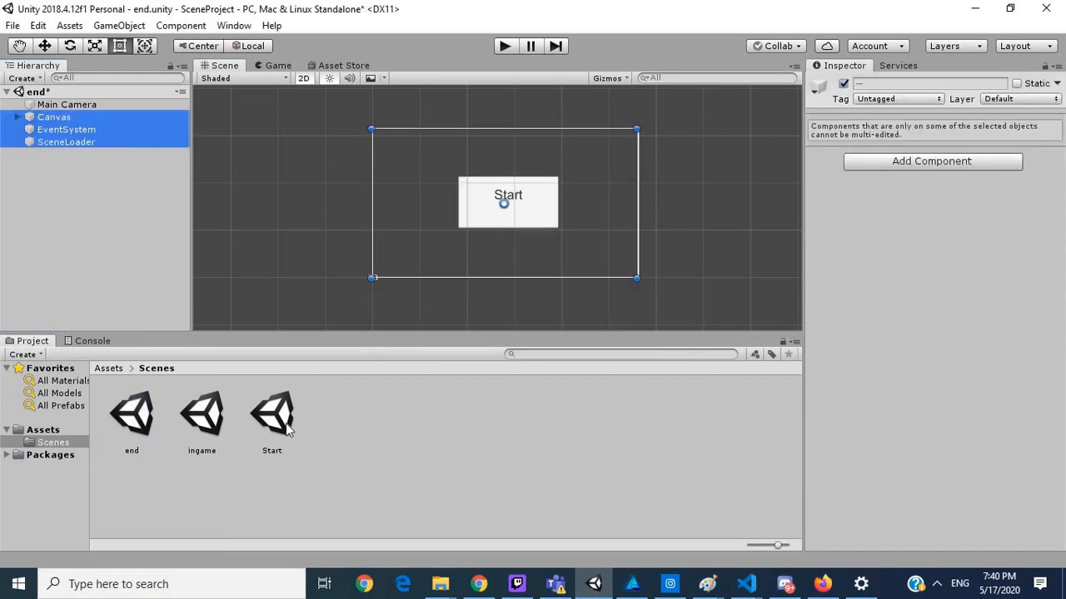
{"action": "left_click", "coordinate": [271, 413]}
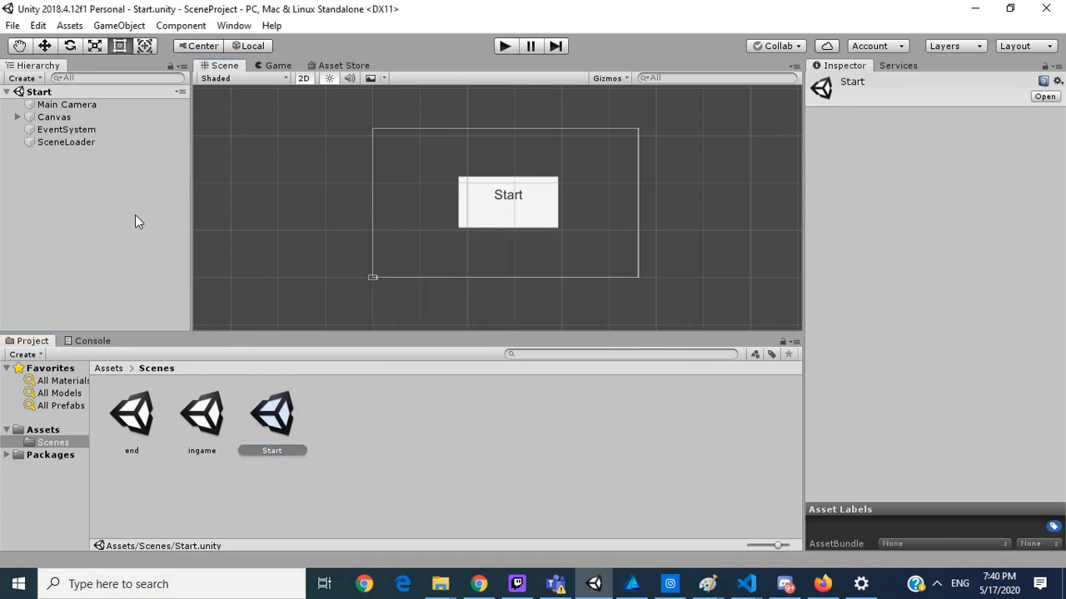
Step: Attach a new SceneLoader script to the SceneLoader object via Add Component
{"action": "left_click", "coordinate": [66, 141]}
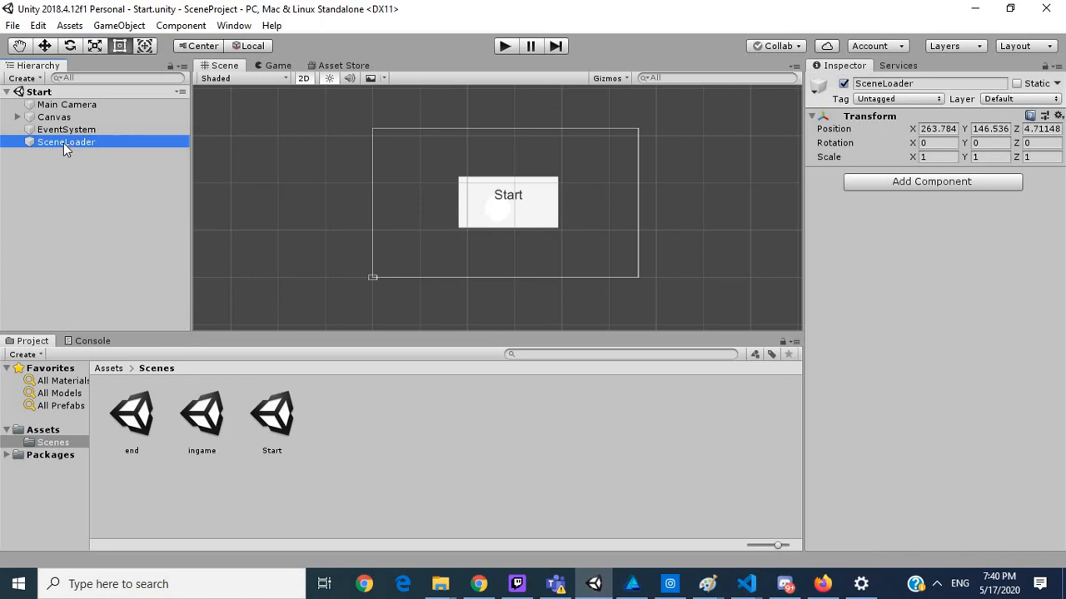
{"action": "right_click", "coordinate": [66, 142]}
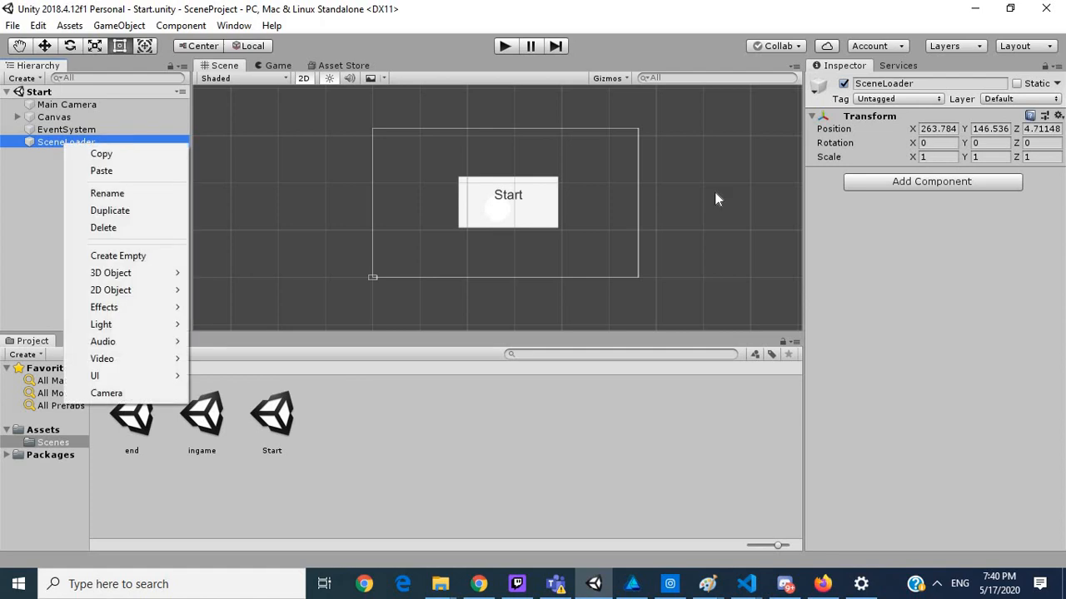
{"action": "left_click", "coordinate": [719, 198]}
{"action": "type", "text": "SceneLoader"}
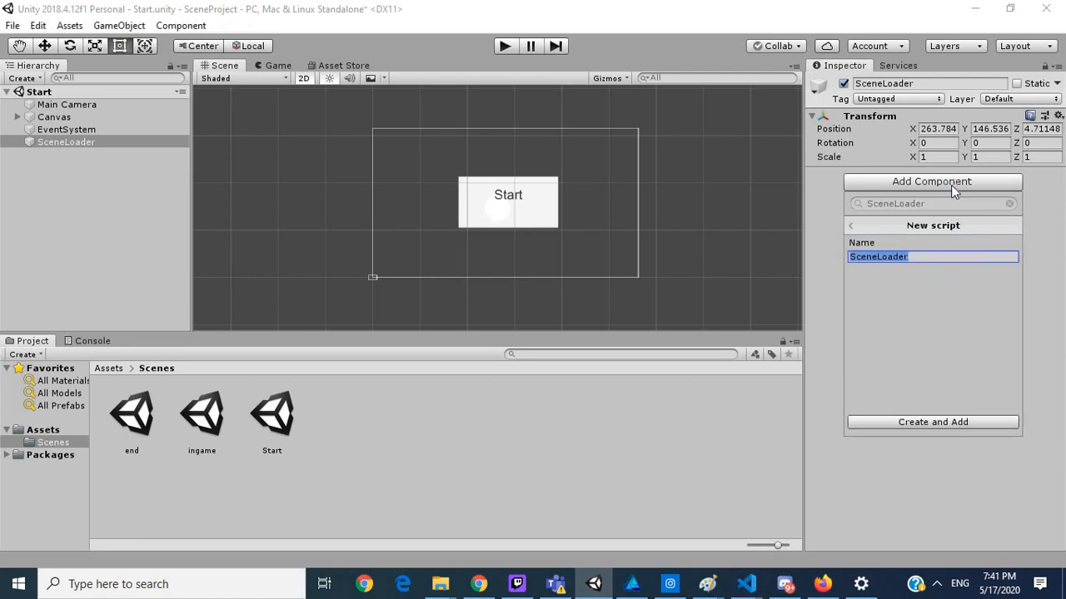
{"action": "left_click", "coordinate": [932, 423]}
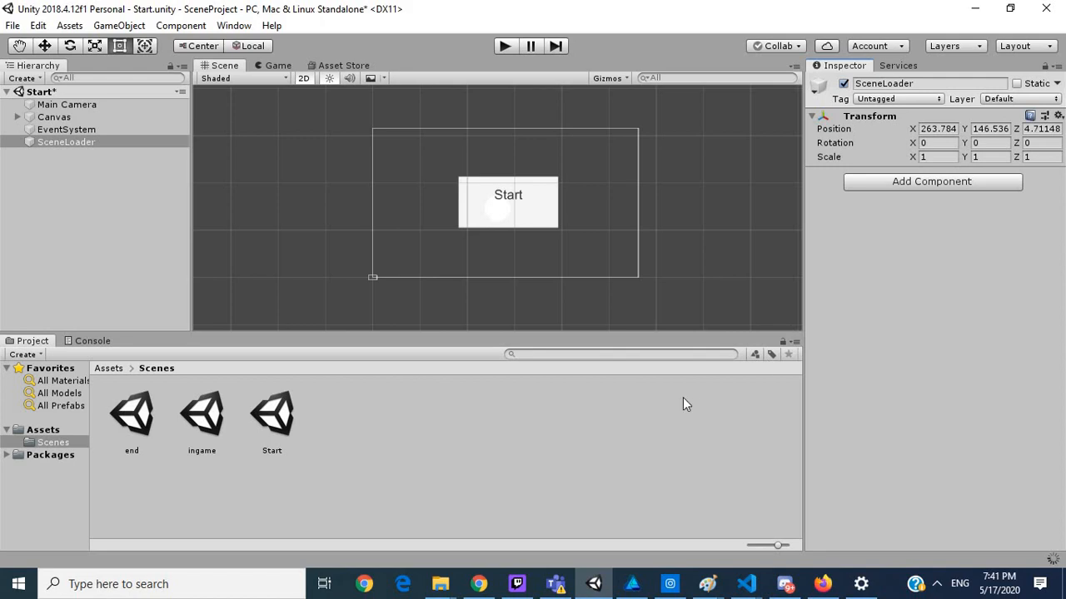
{"action": "mouse_move", "coordinate": [573, 386]}
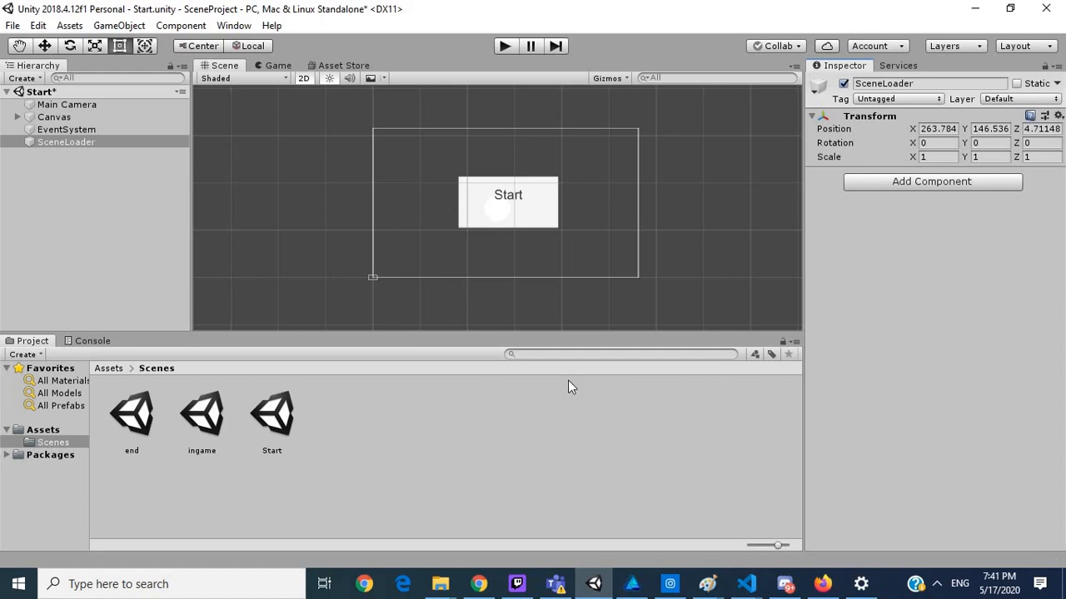
Step: Open the SceneLoader script from Assets in Visual Studio Code
{"action": "left_click", "coordinate": [933, 180]}
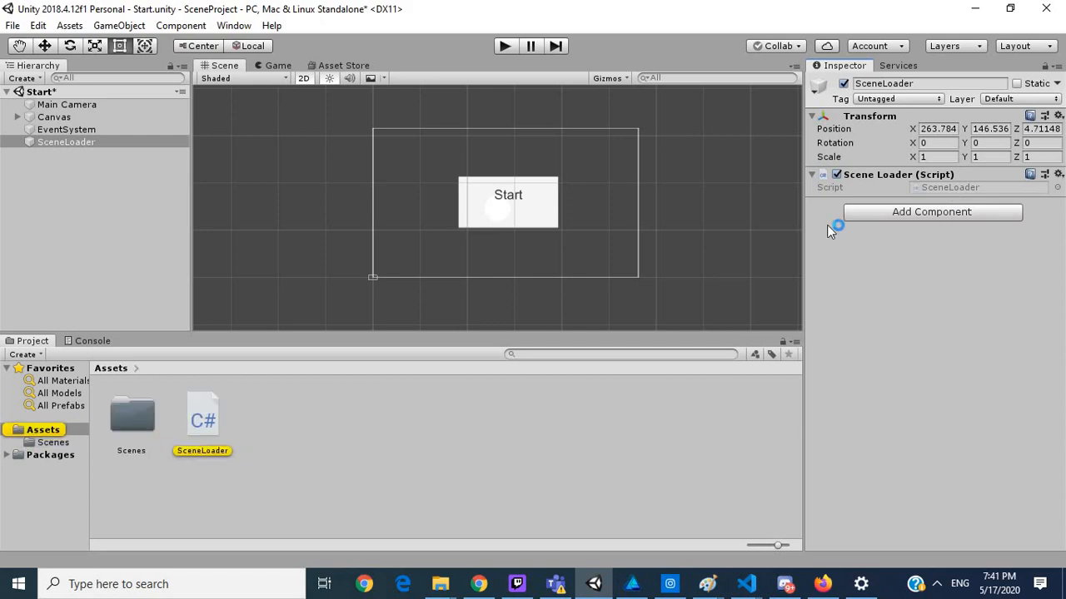
{"action": "double_click", "coordinate": [201, 415]}
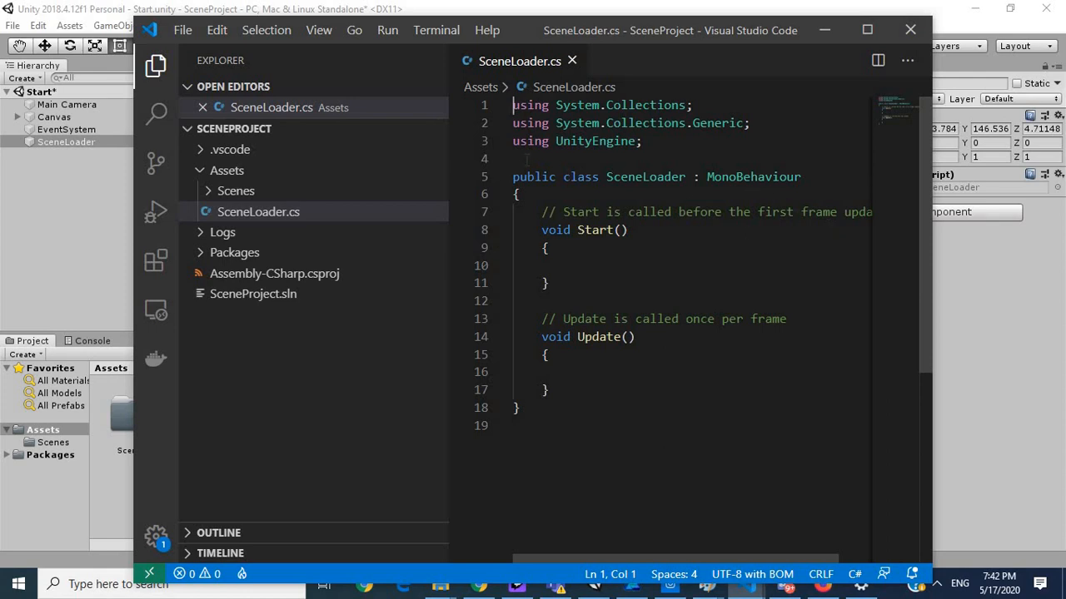
Step: Add 'using UnityEngine.SceneManagement;' to the SceneLoader script
{"action": "type", "text": "using"}
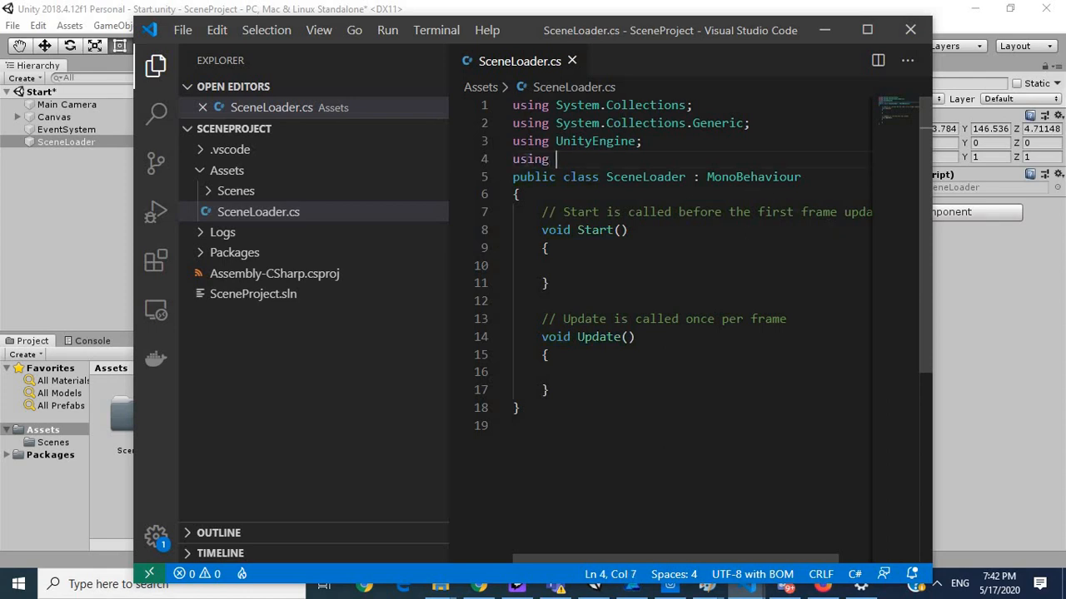
{"action": "type", "text": "Unity"}
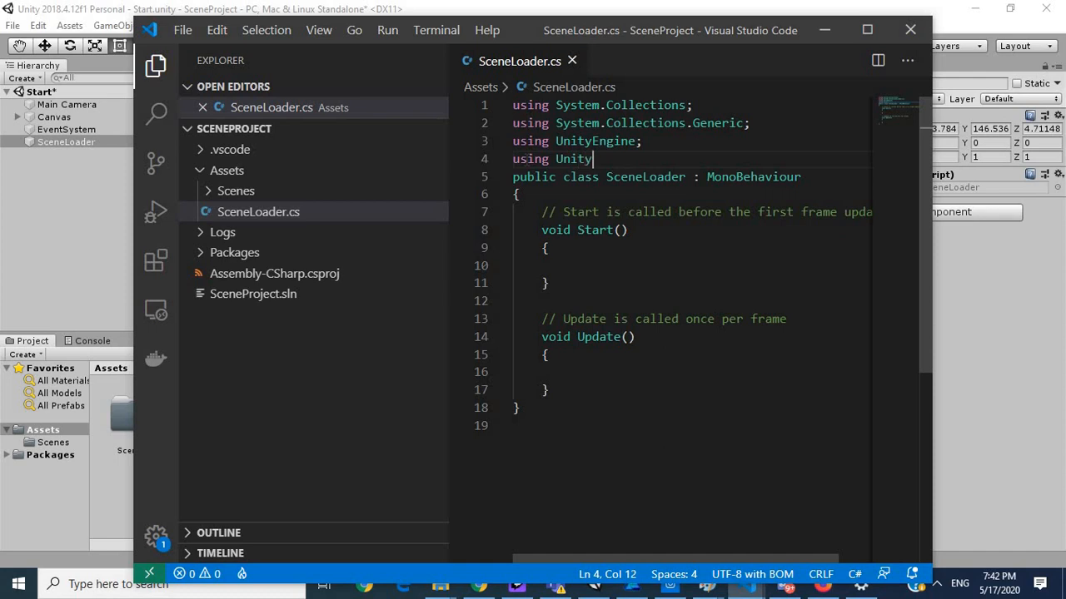
{"action": "type", "text": "Engine"}
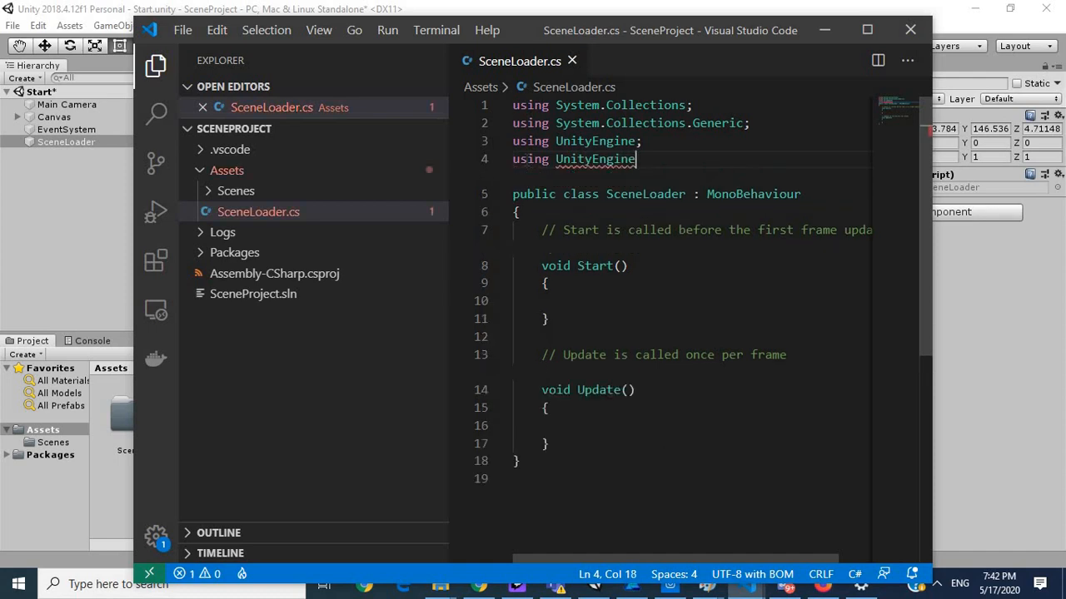
{"action": "type", "text": ".Sce"}
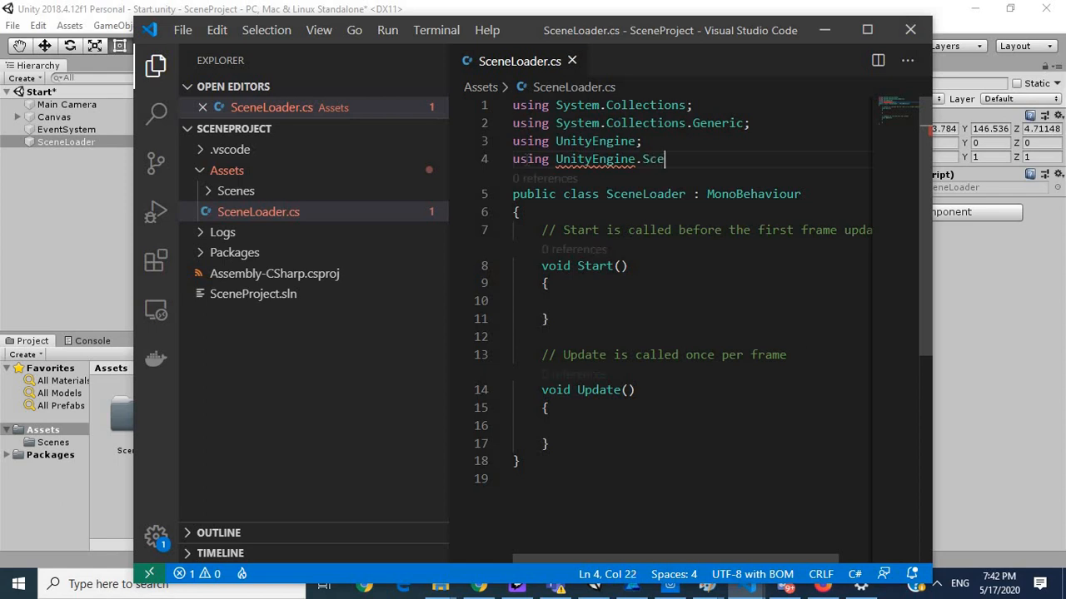
{"action": "type", "text": "neMa"}
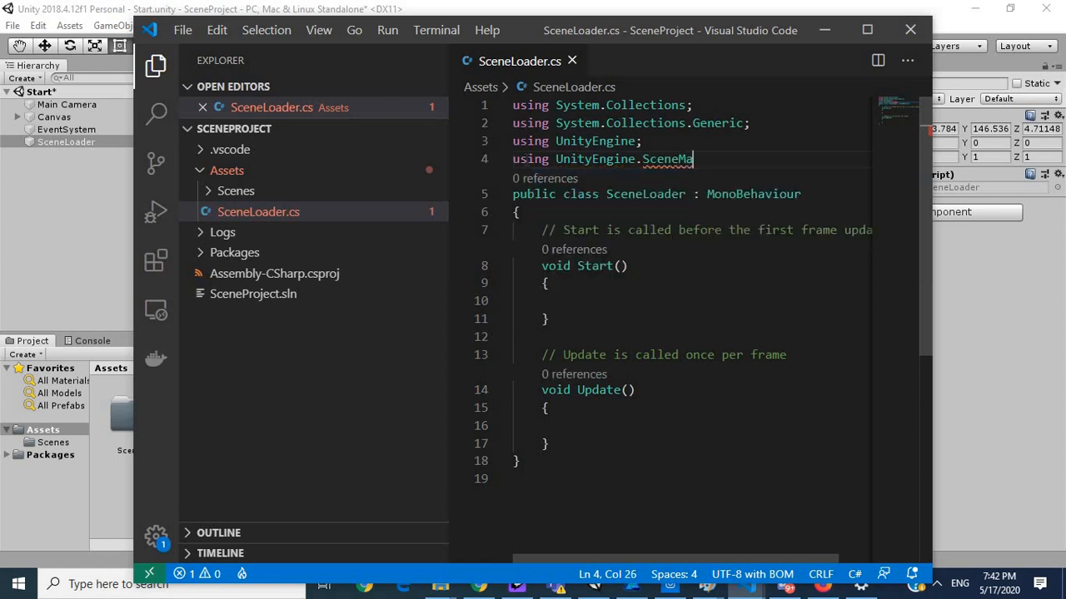
{"action": "type", "text": "n"}
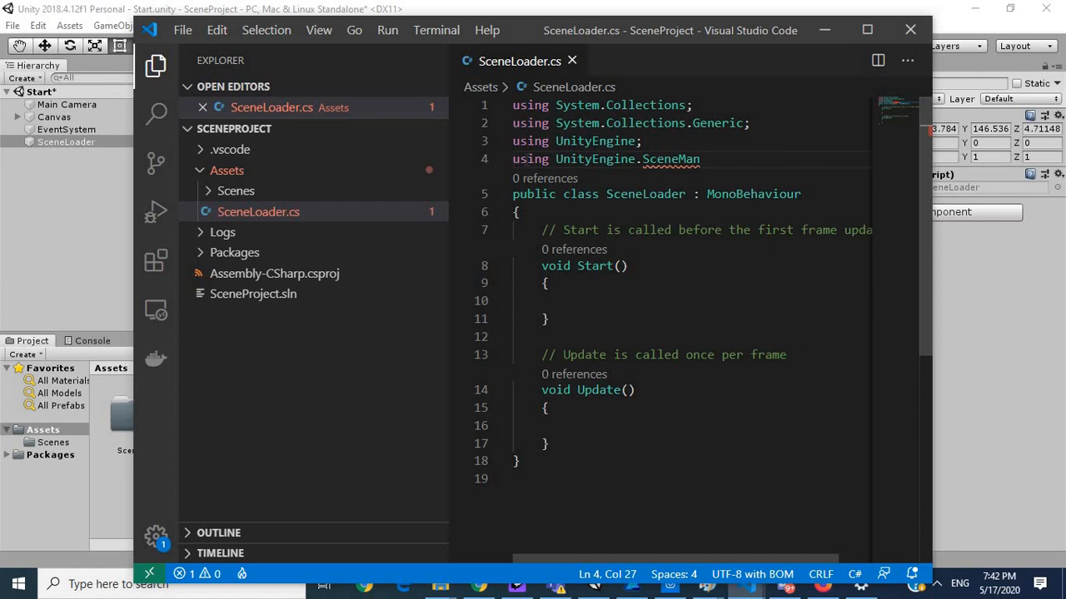
{"action": "type", "text": "age"}
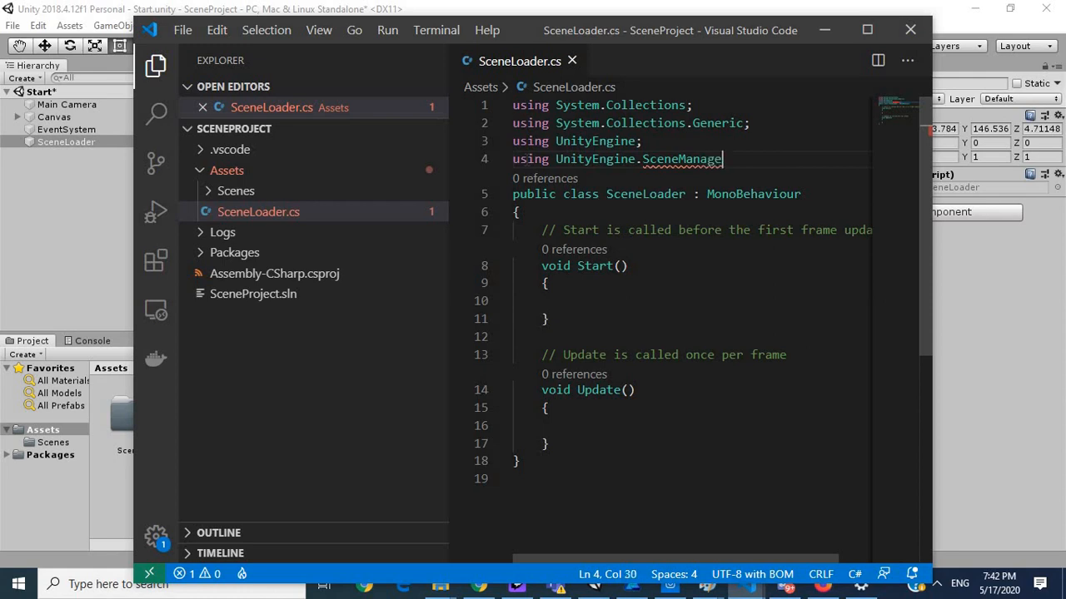
{"action": "type", "text": "ment;"}
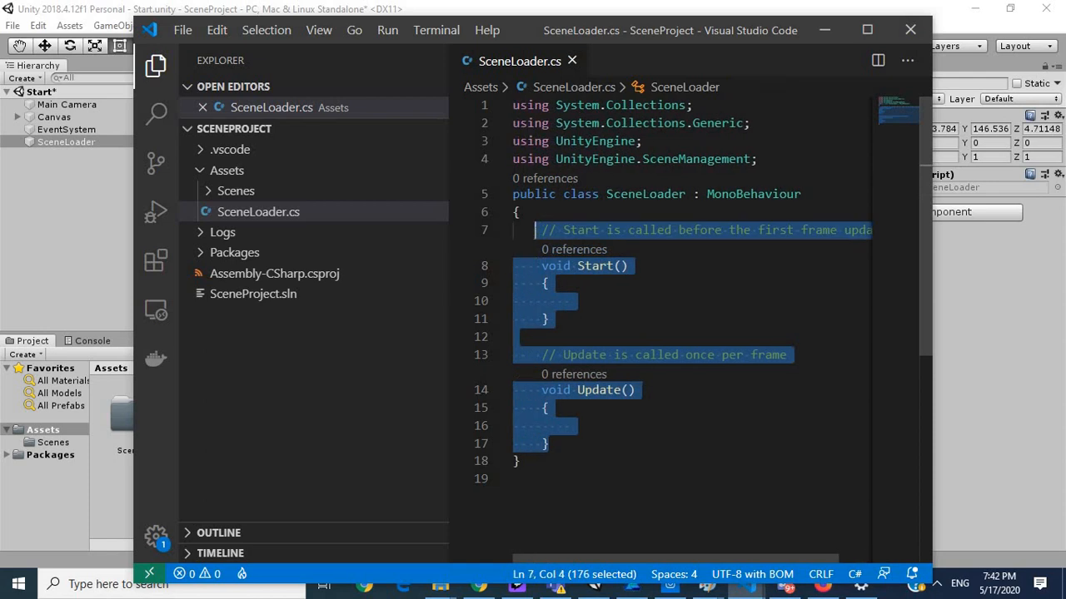
Step: Replace Start/Update with LoadNextScene storing int currentSceneIndex = SceneManager.GetActiveScene().buildIndex
{"action": "key", "text": "Delete"}
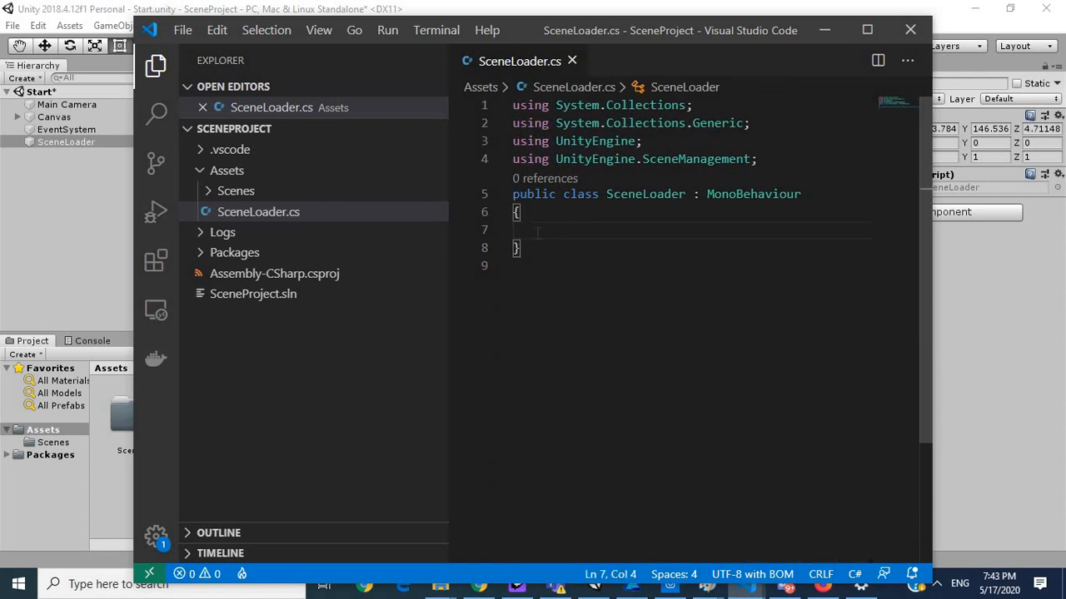
{"action": "type", "text": "public void"}
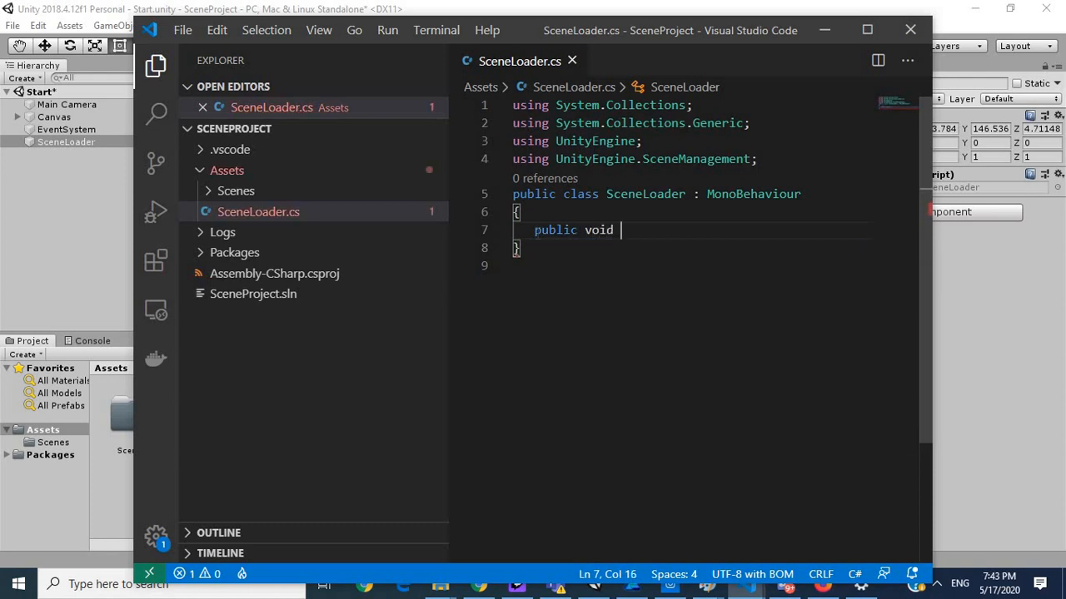
{"action": "type", "text": "LoadNextSc"}
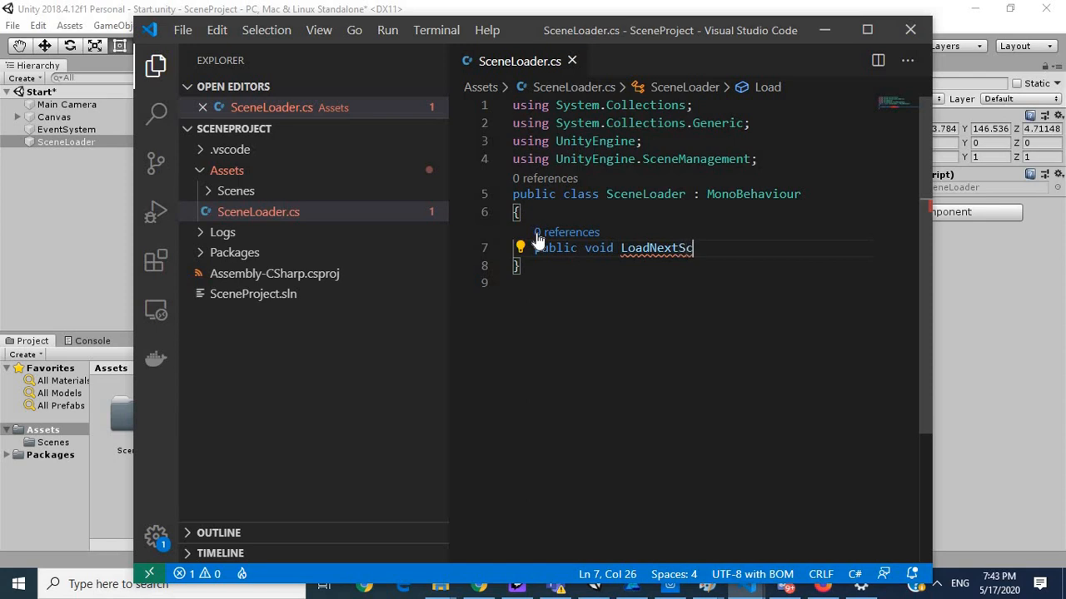
{"action": "type", "text": "ene()"}
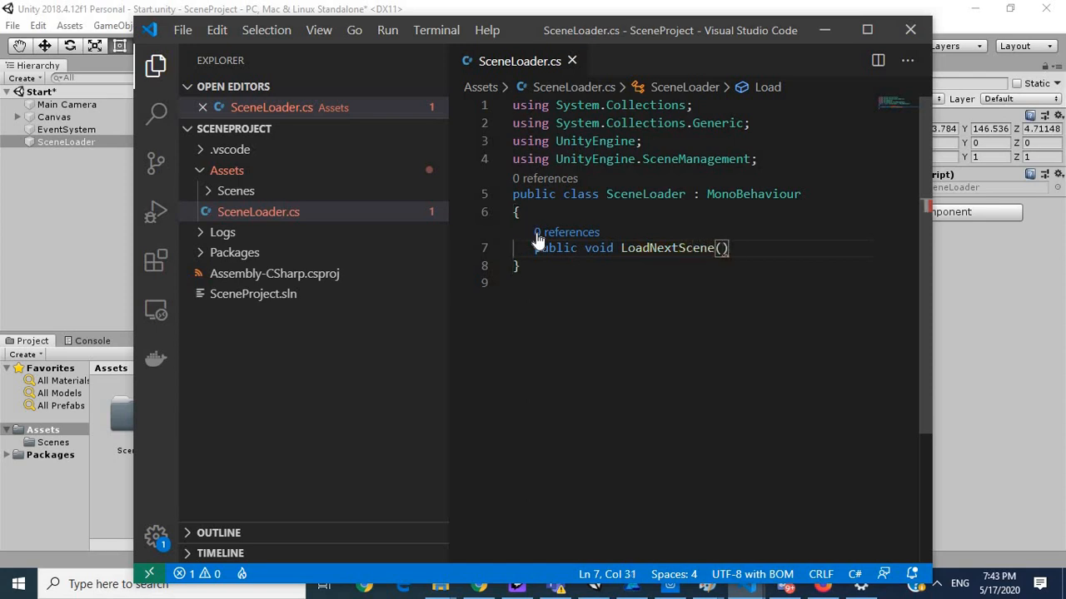
{"action": "type", "text": "{"}
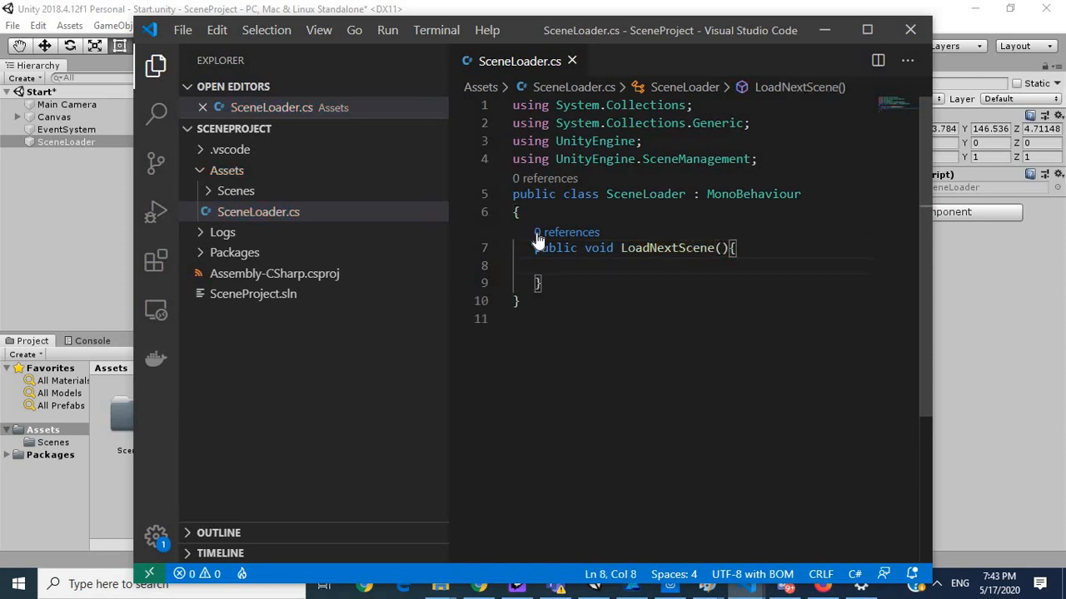
{"action": "type", "text": "int"}
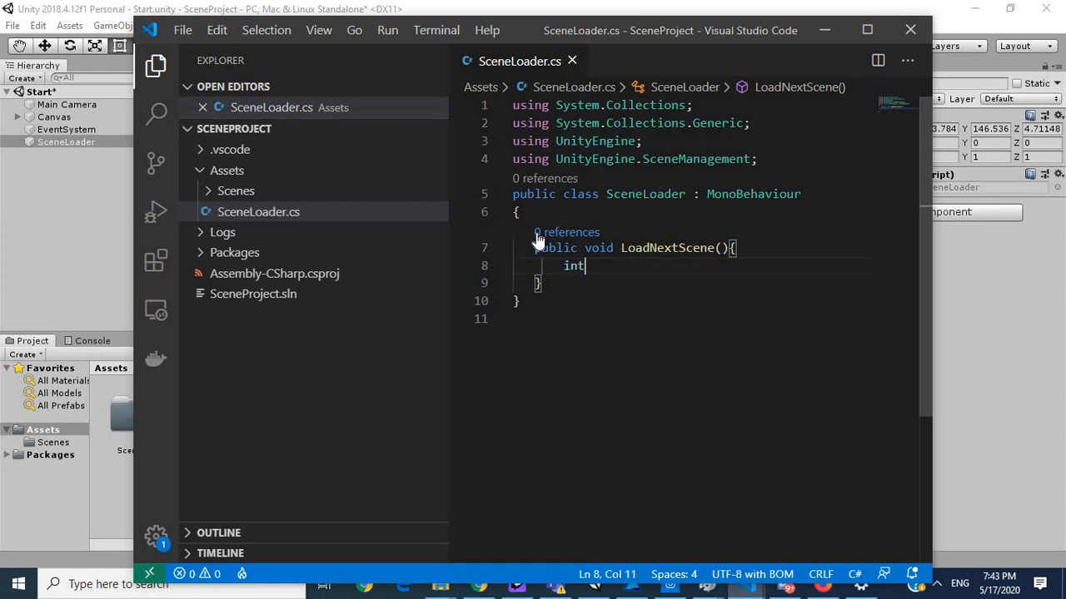
{"action": "type", "text": "cur"}
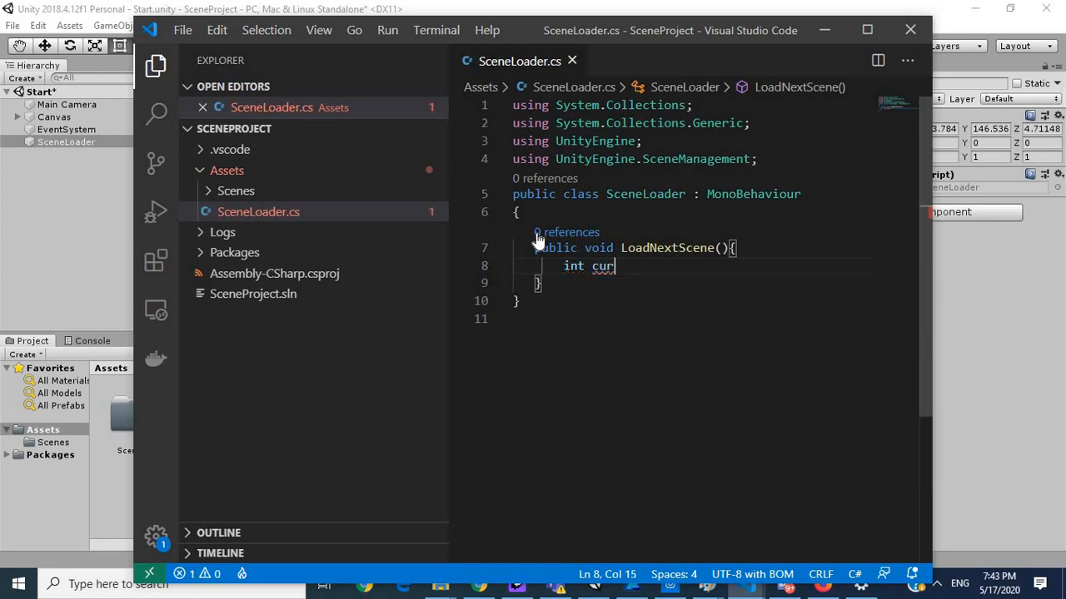
{"action": "type", "text": "rent"}
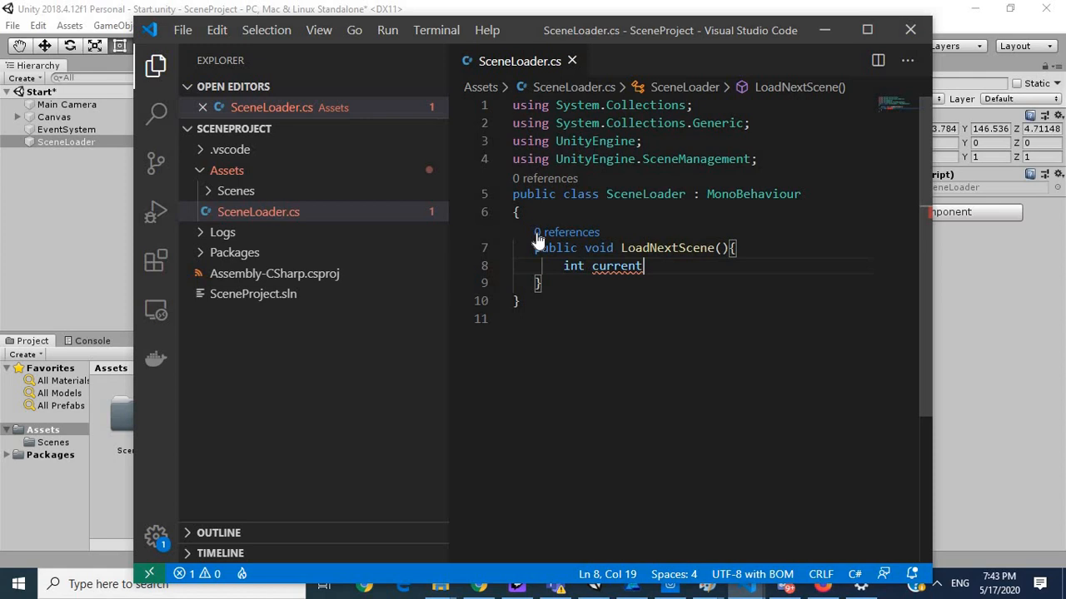
{"action": "type", "text": "SceneIndex ="}
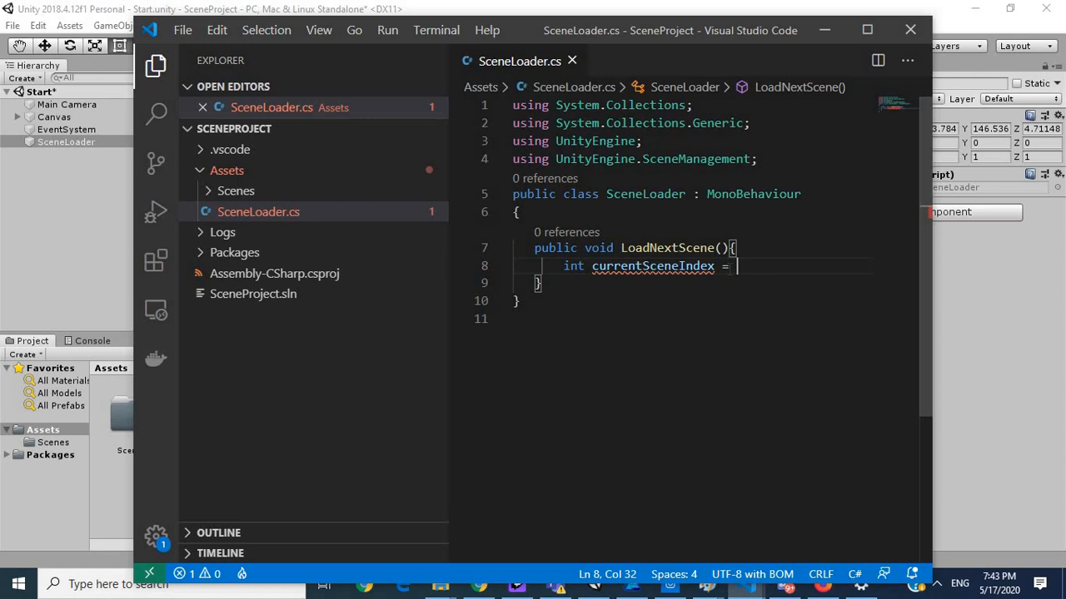
{"action": "type", "text": "SceneManager"}
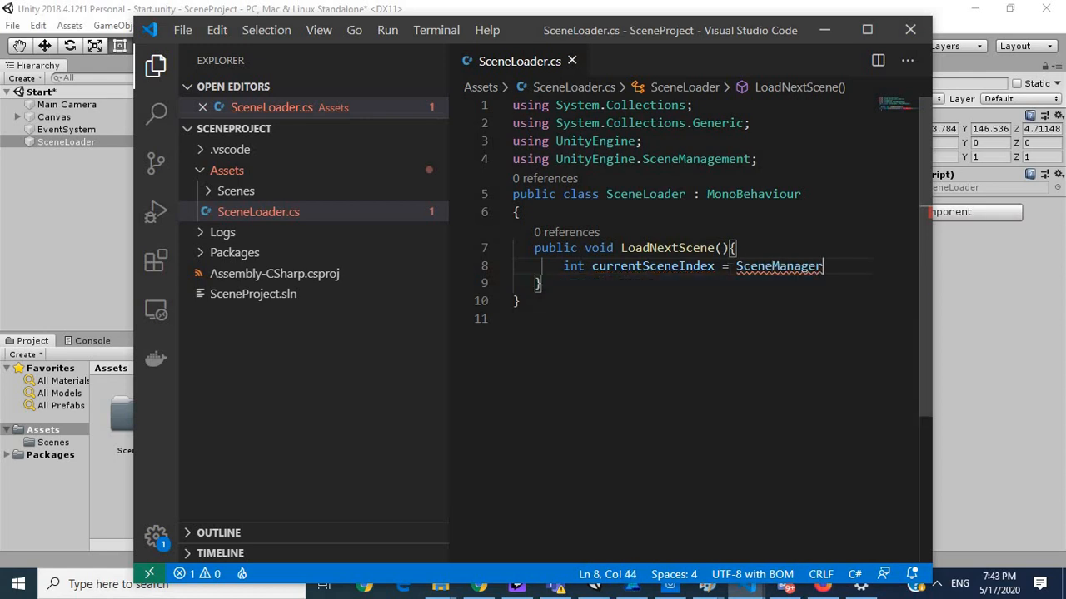
{"action": "type", "text": ".G"}
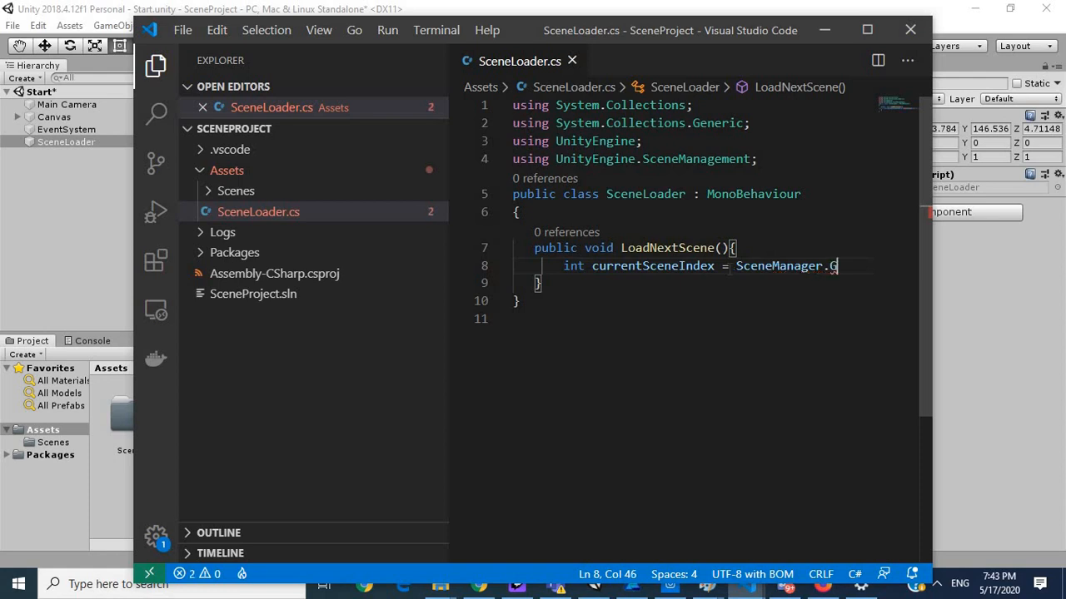
{"action": "type", "text": "etActiveScene"}
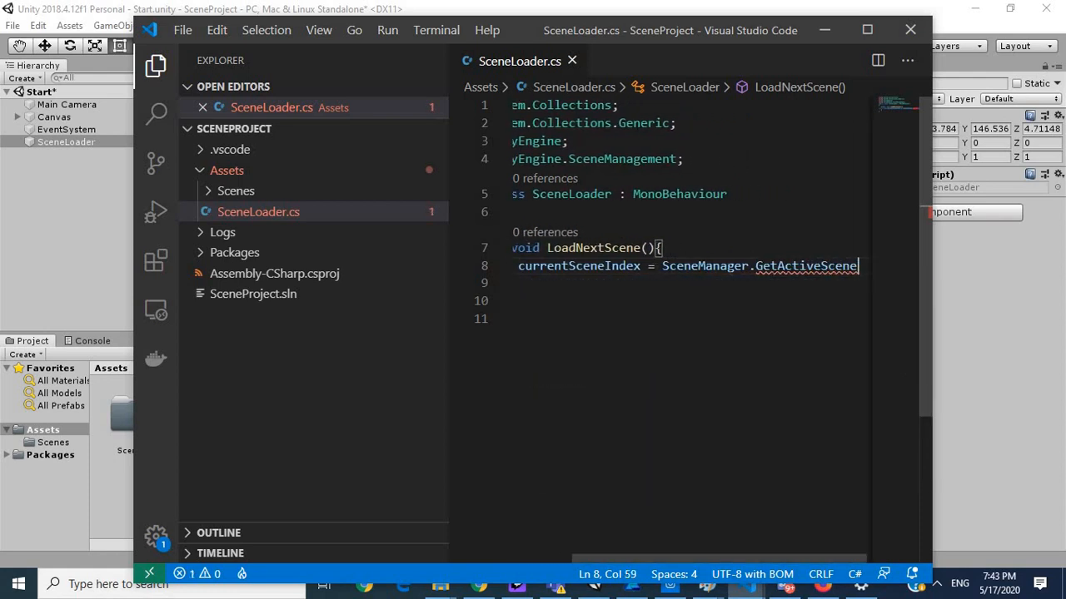
{"action": "type", "text": "()."}
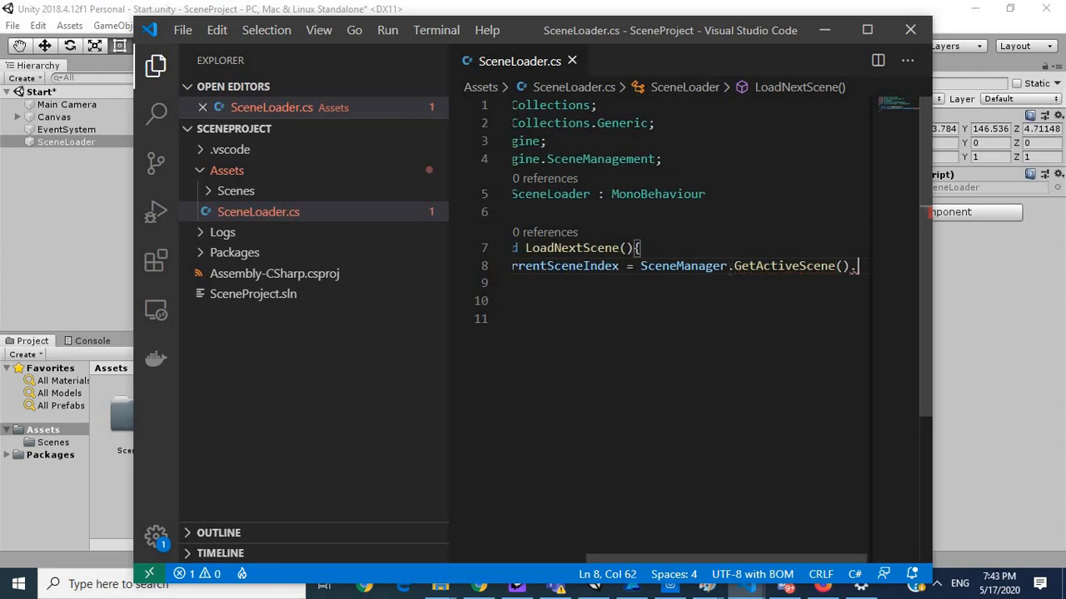
{"action": "type", "text": ".buildIndex;"}
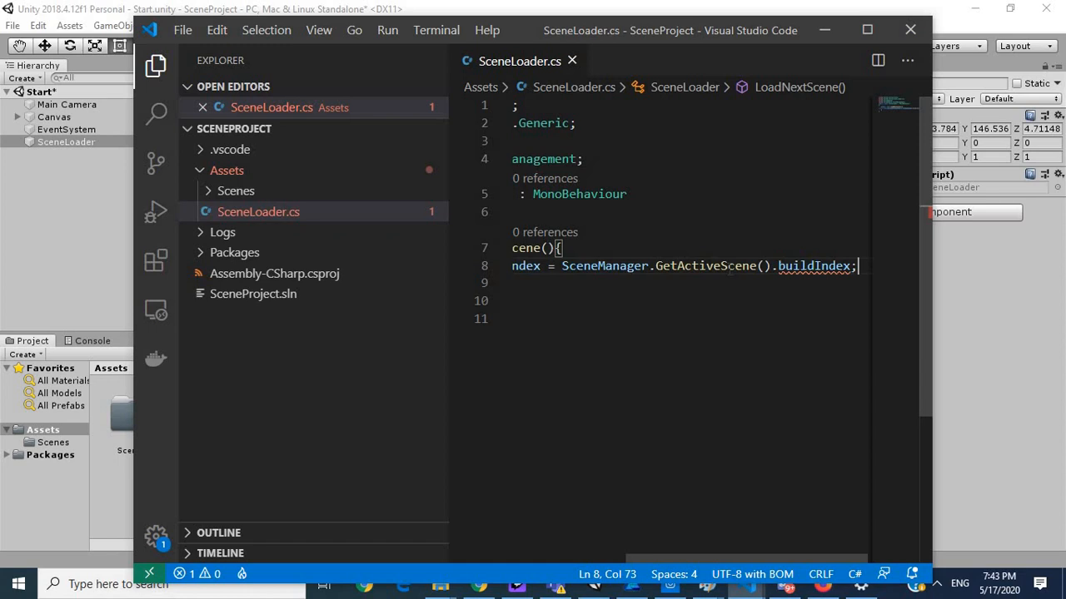
{"action": "left_click", "coordinate": [709, 266]}
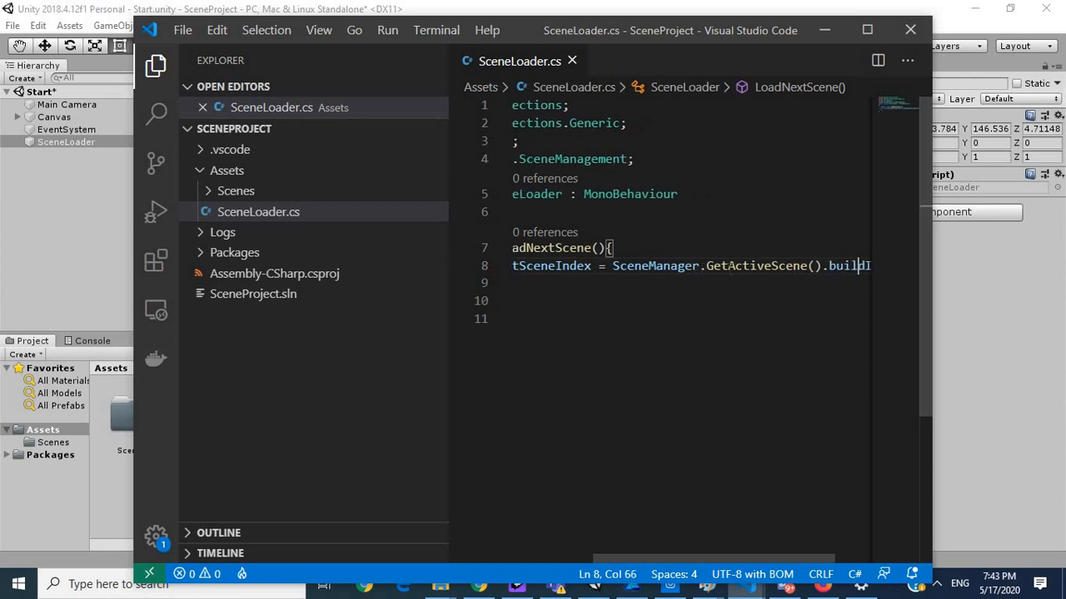
{"action": "type", "text": "ndex;"}
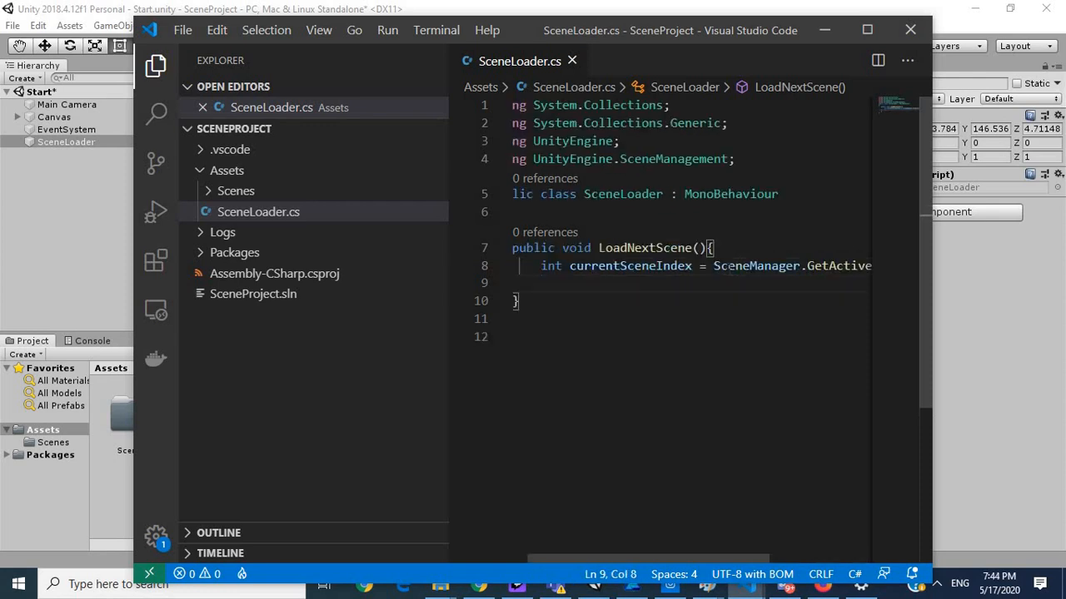
Step: Add SceneManager.LoadScene(currentSceneIndex + 1) to load the next scene
{"action": "type", "text": "SceneManager."}
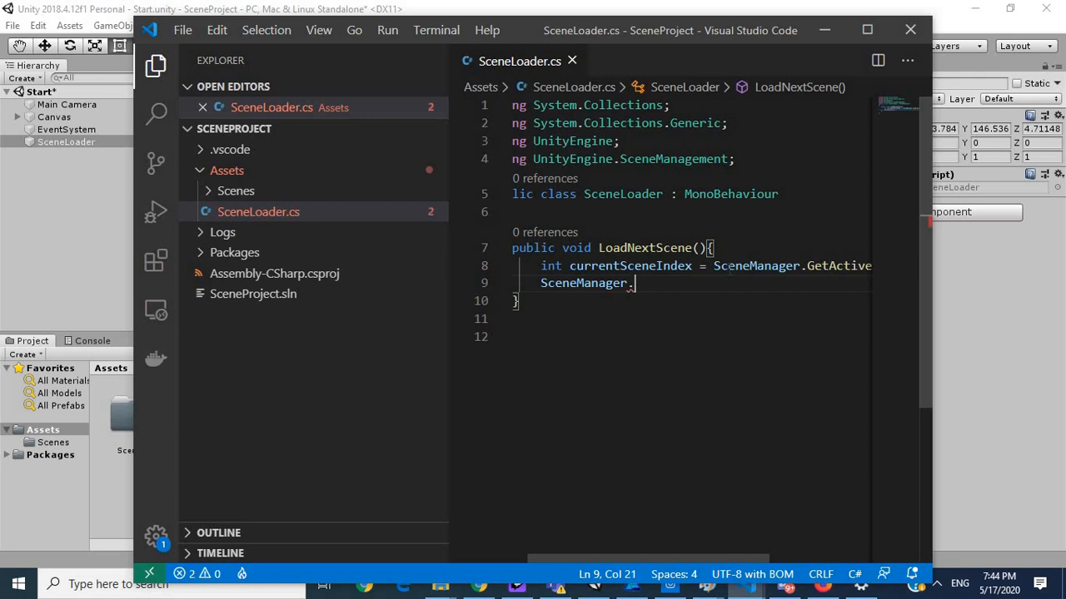
{"action": "type", "text": "Load"}
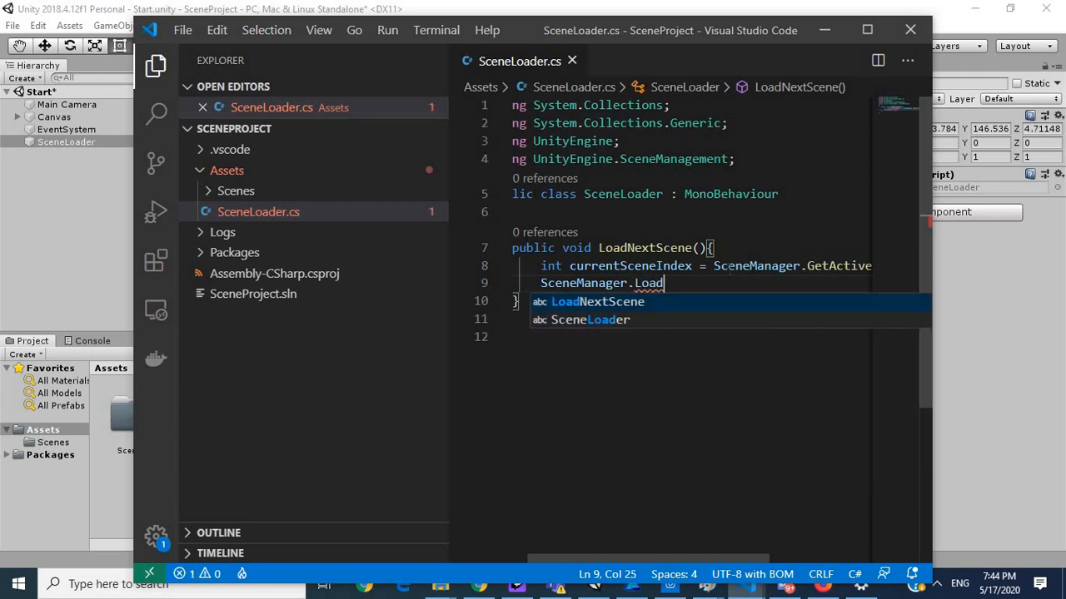
{"action": "type", "text": "S"}
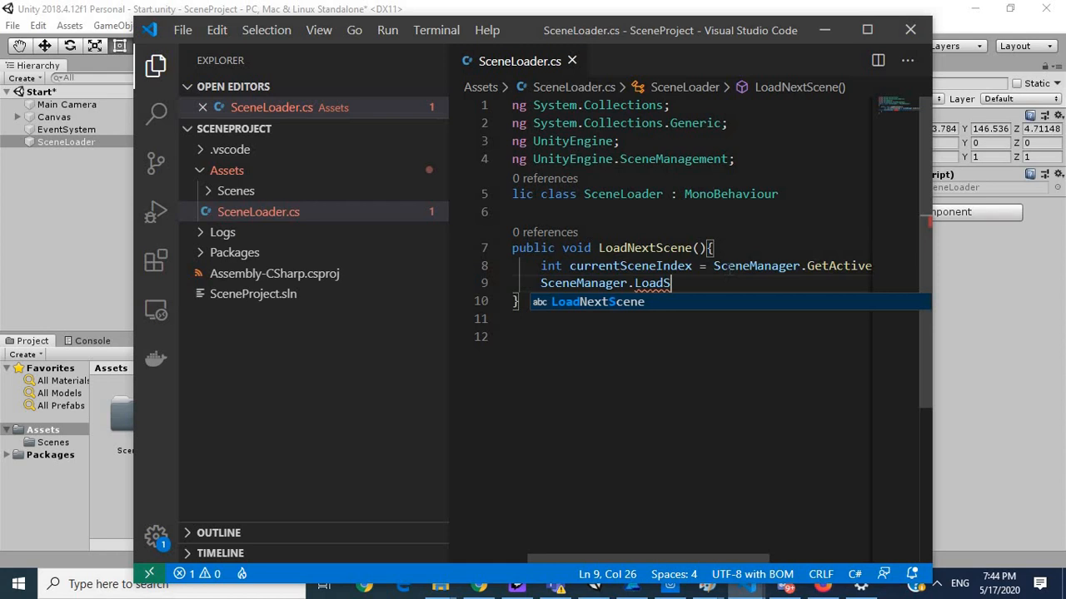
{"action": "type", "text": "cene()"}
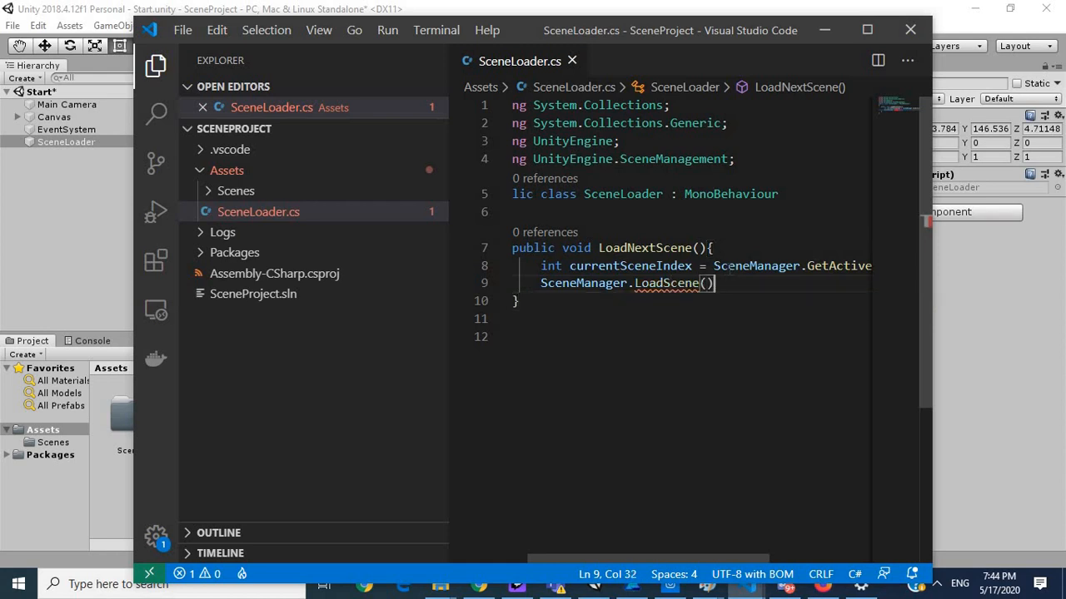
{"action": "type", "text": ";"}
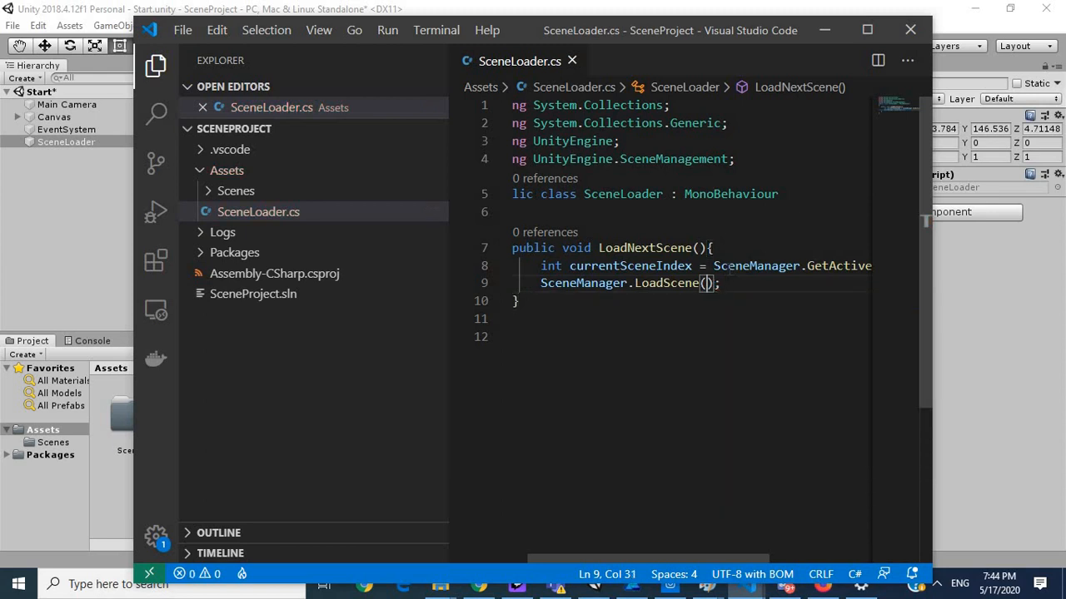
{"action": "type", "text": "currentSceneIndex"}
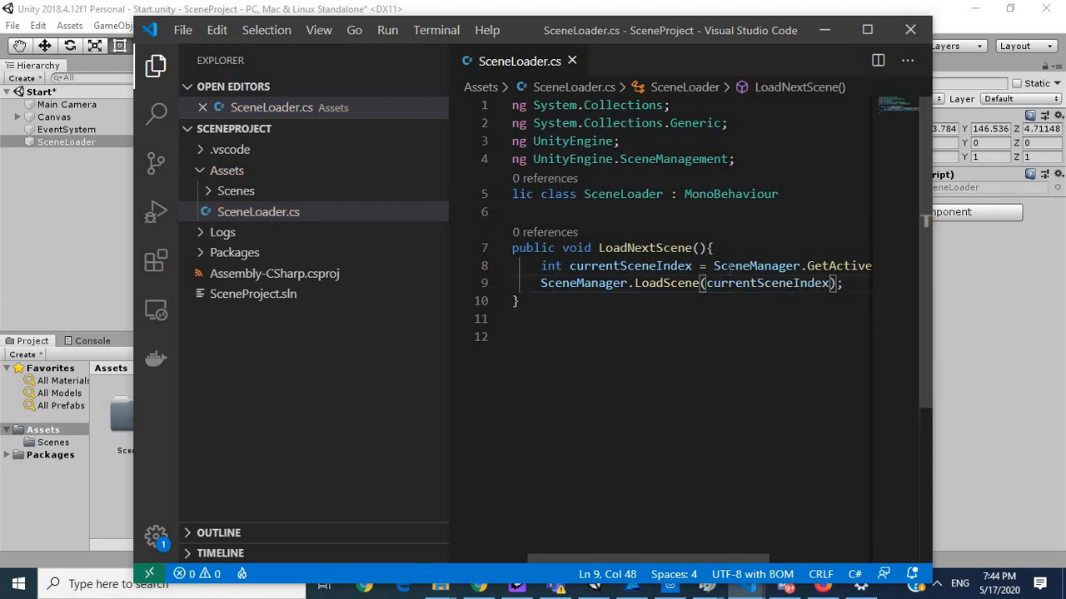
{"action": "type", "text": "+"}
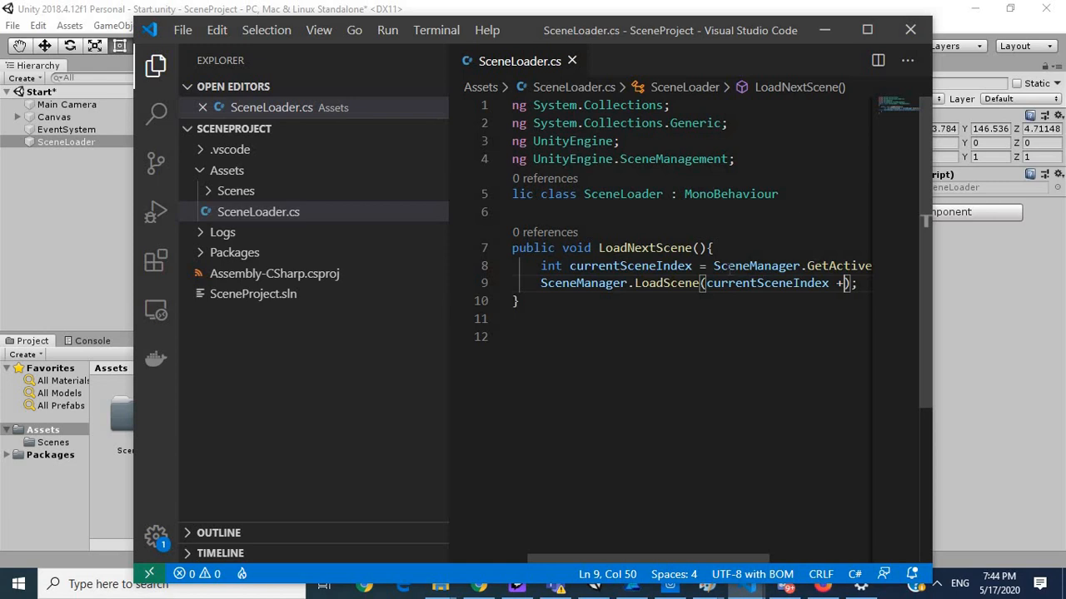
{"action": "type", "text": "1"}
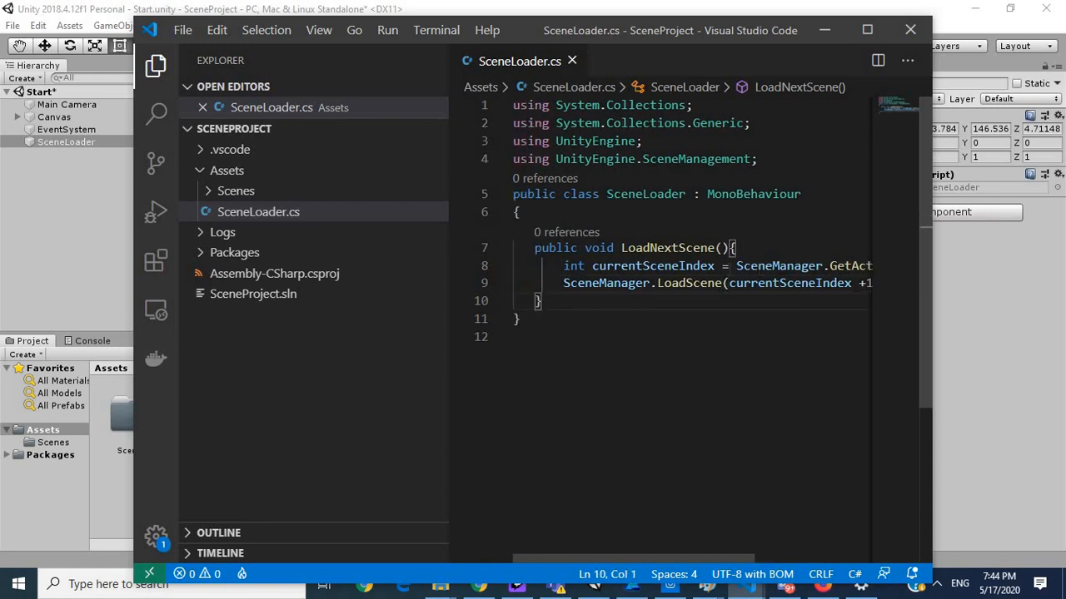
Step: Write a public void LoadStartScene method calling SceneManager.LoadScene(0)
{"action": "key", "text": "enter"}
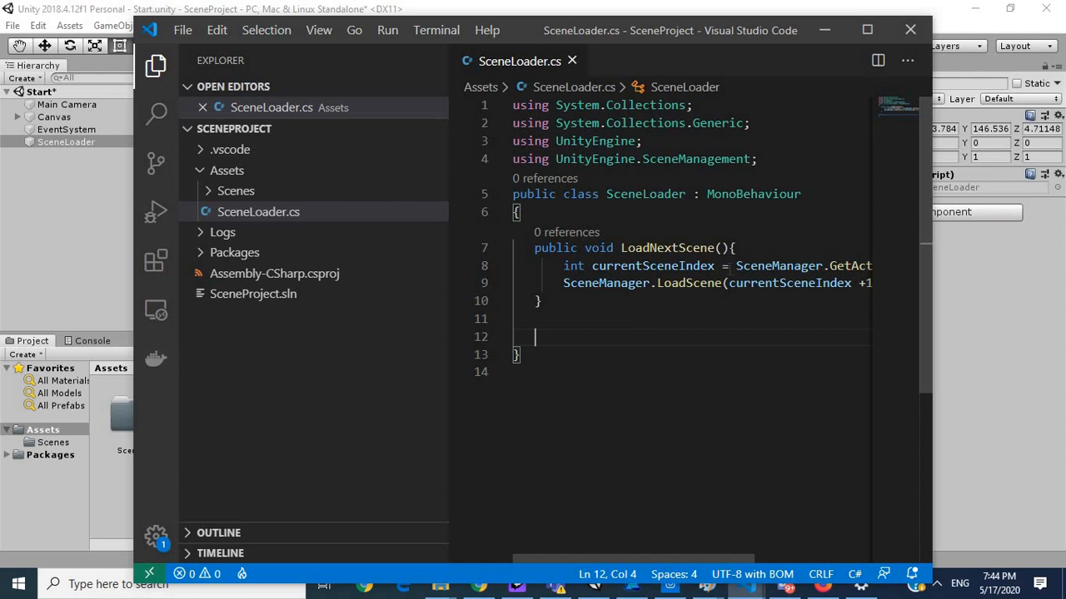
{"action": "type", "text": "public"}
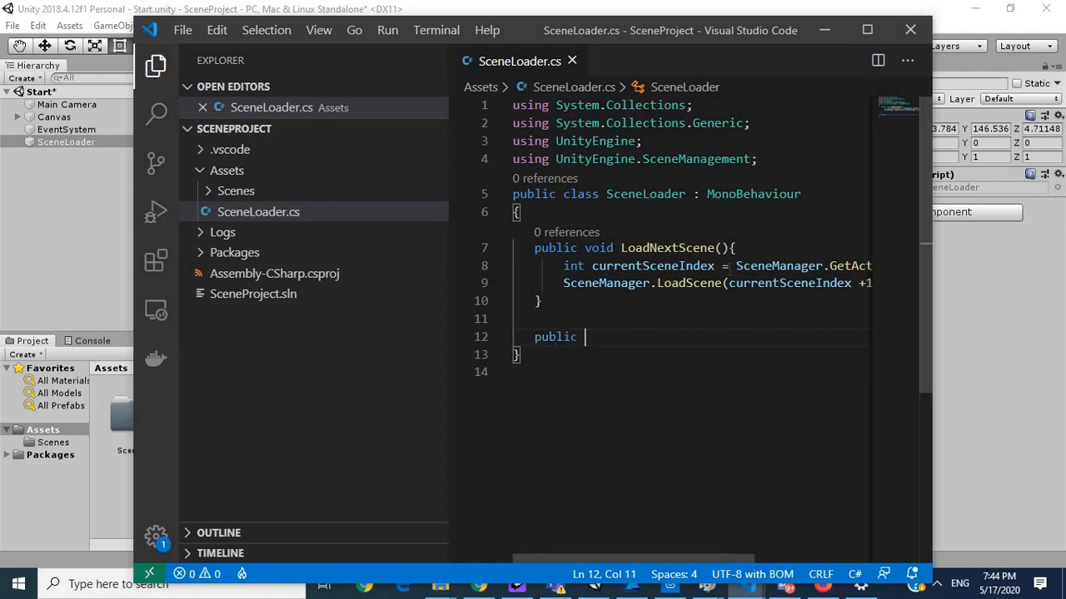
{"action": "type", "text": "void L"}
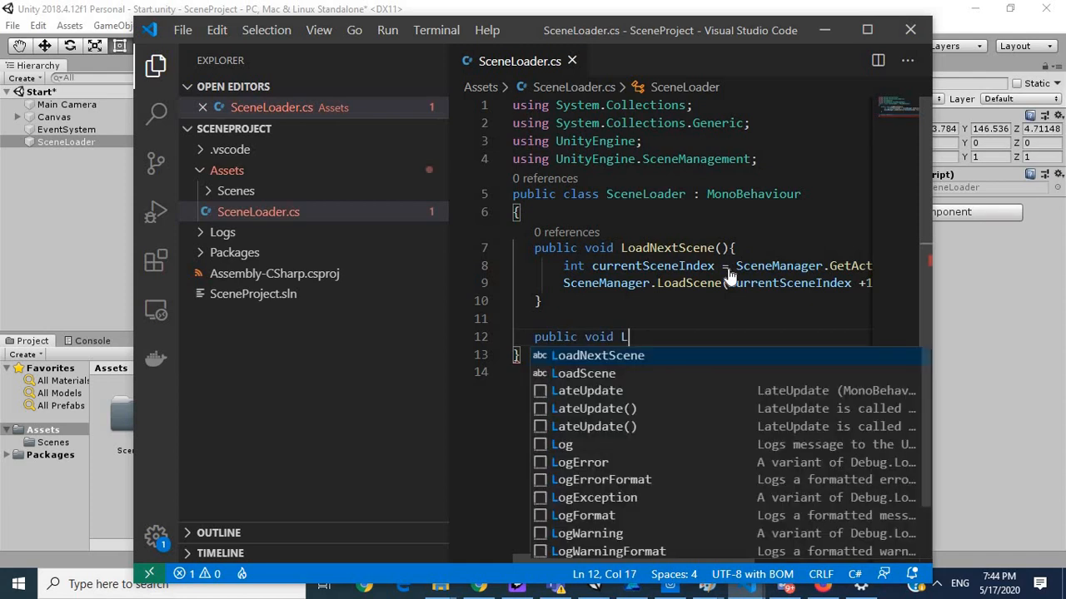
{"action": "type", "text": "oadStar"}
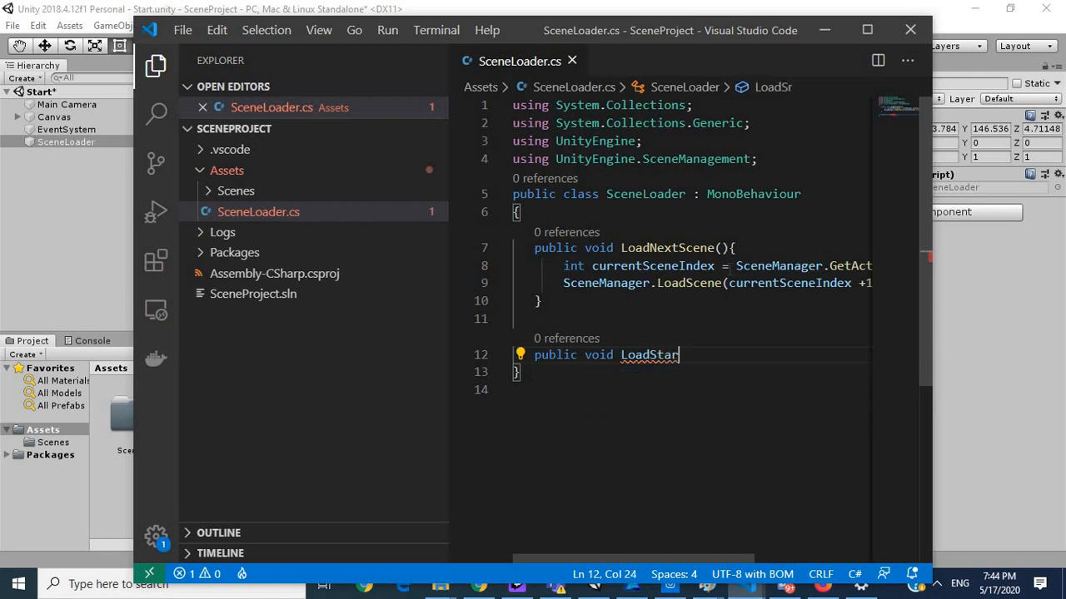
{"action": "type", "text": "tSc"}
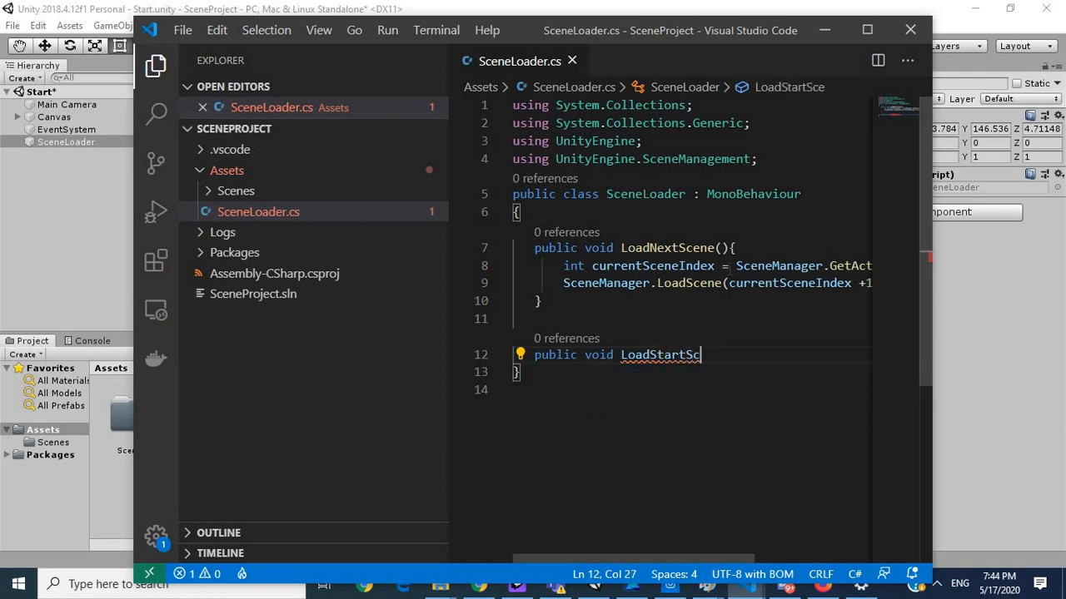
{"action": "type", "text": "ene()"}
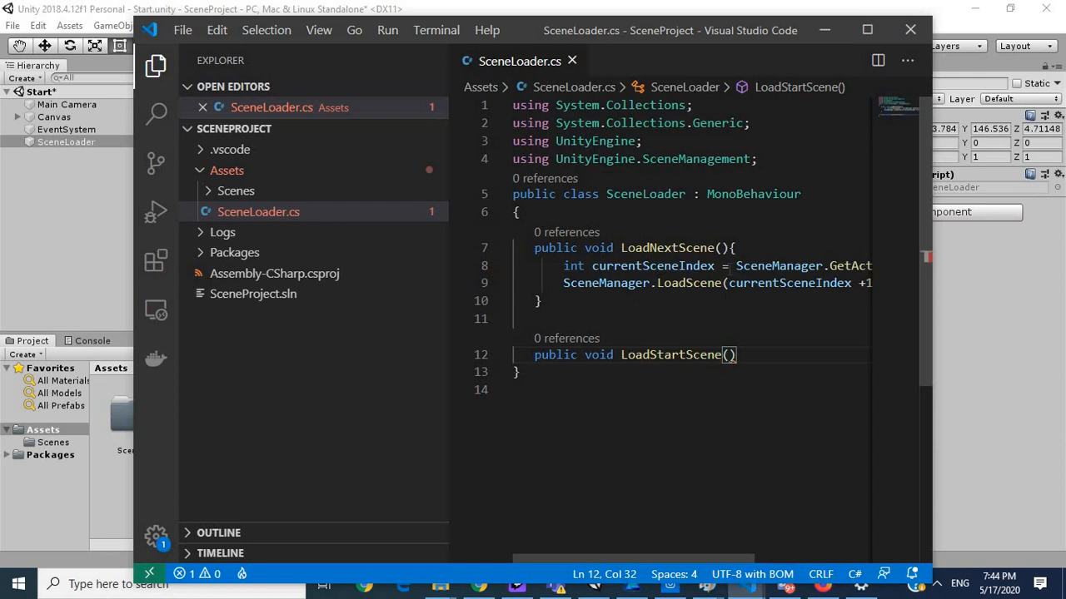
{"action": "type", "text": "{"}
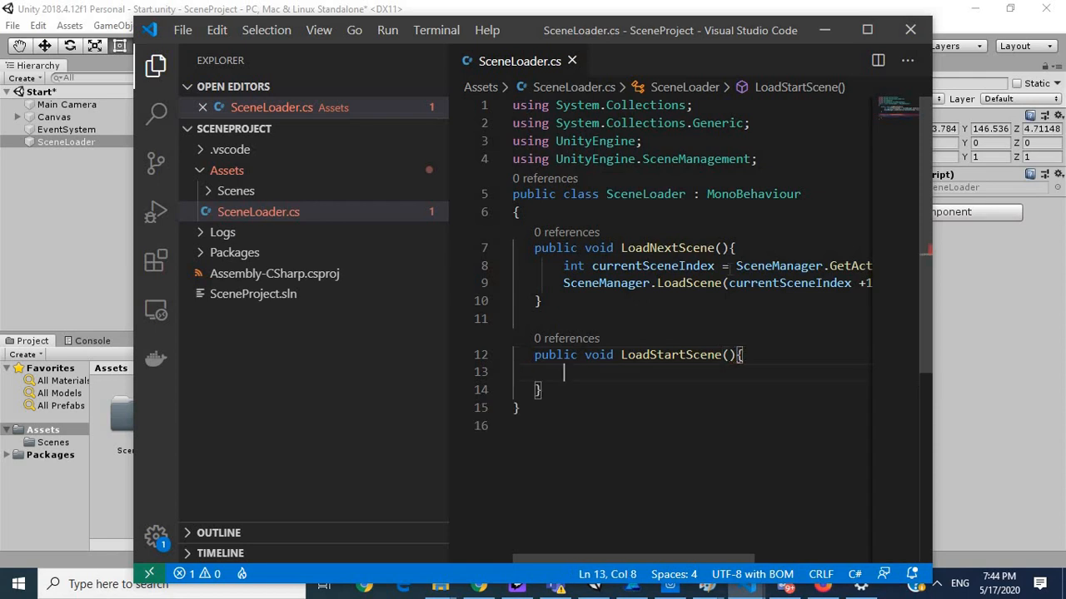
{"action": "type", "text": "S"}
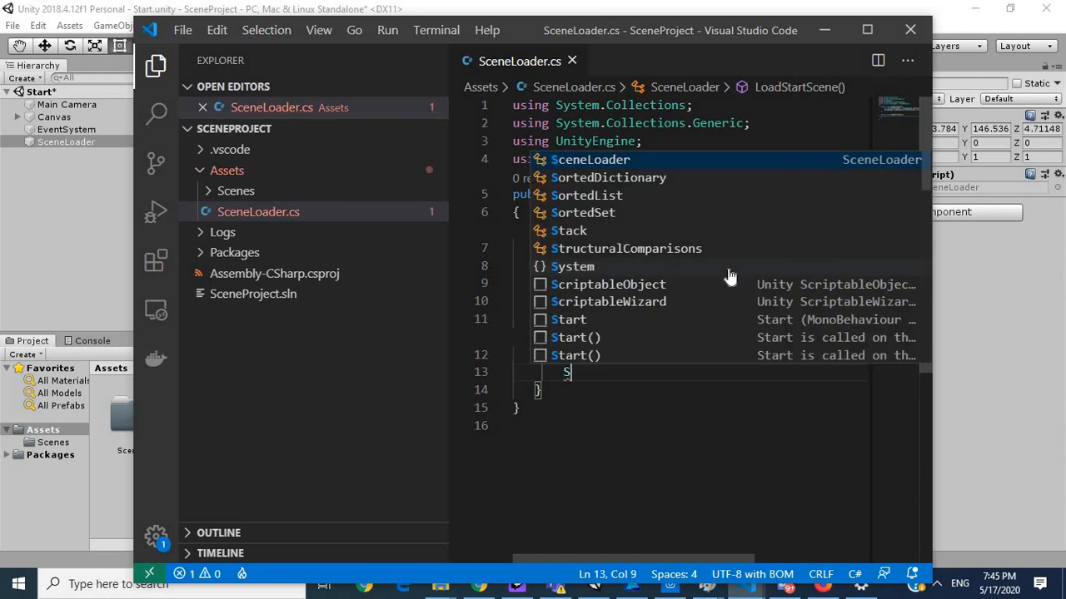
{"action": "type", "text": "ceneManager"}
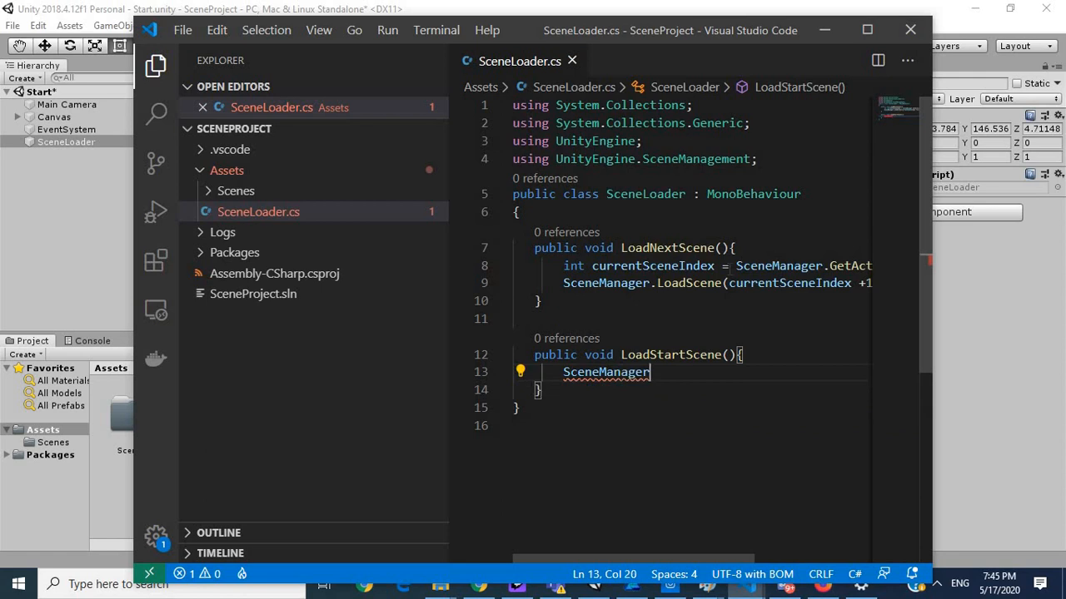
{"action": "type", "text": ".LoadScene"}
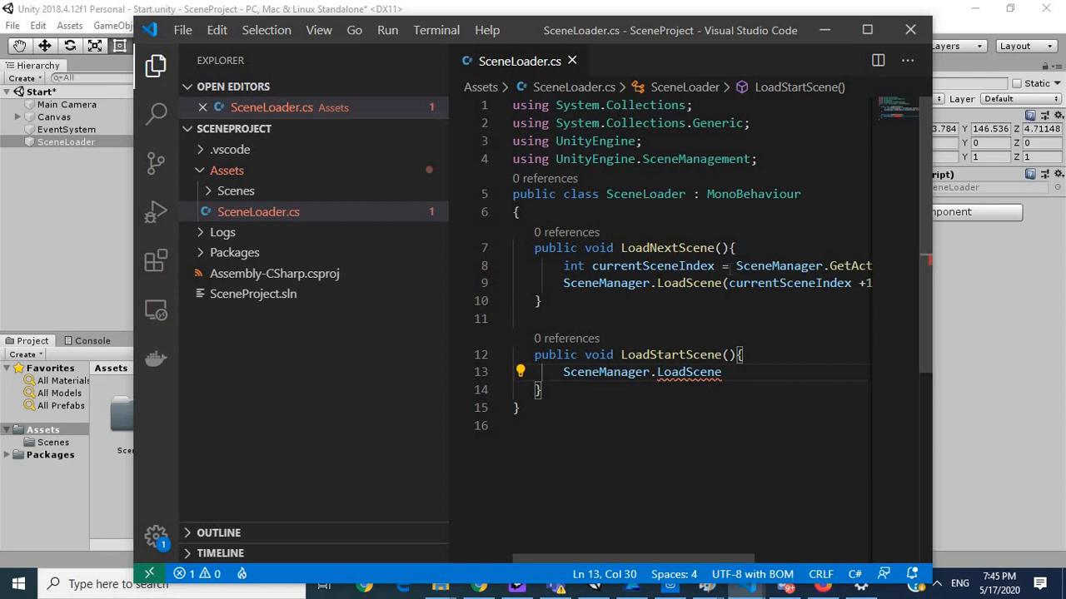
{"action": "type", "text": "();"}
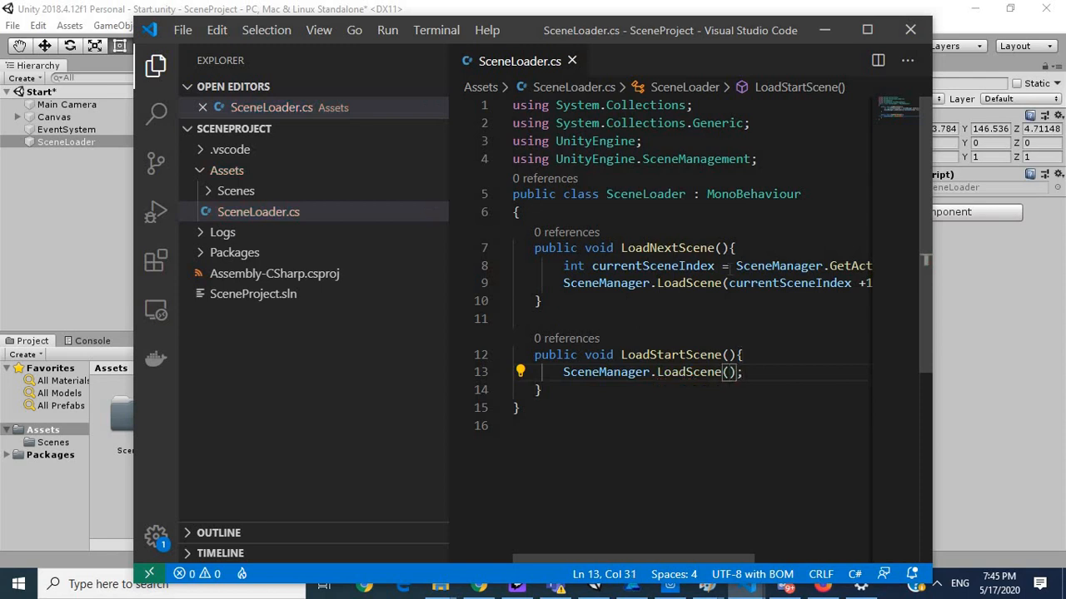
{"action": "type", "text": "0"}
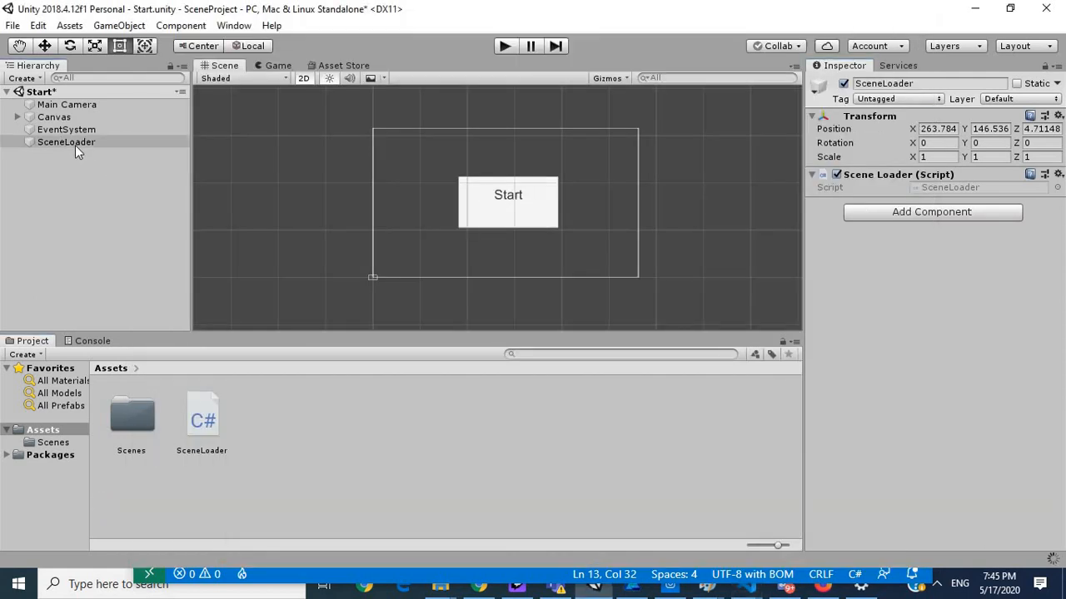
Step: Select SceneLoader and show the Scenes folder with end, ingame and Start
{"action": "left_click", "coordinate": [67, 142]}
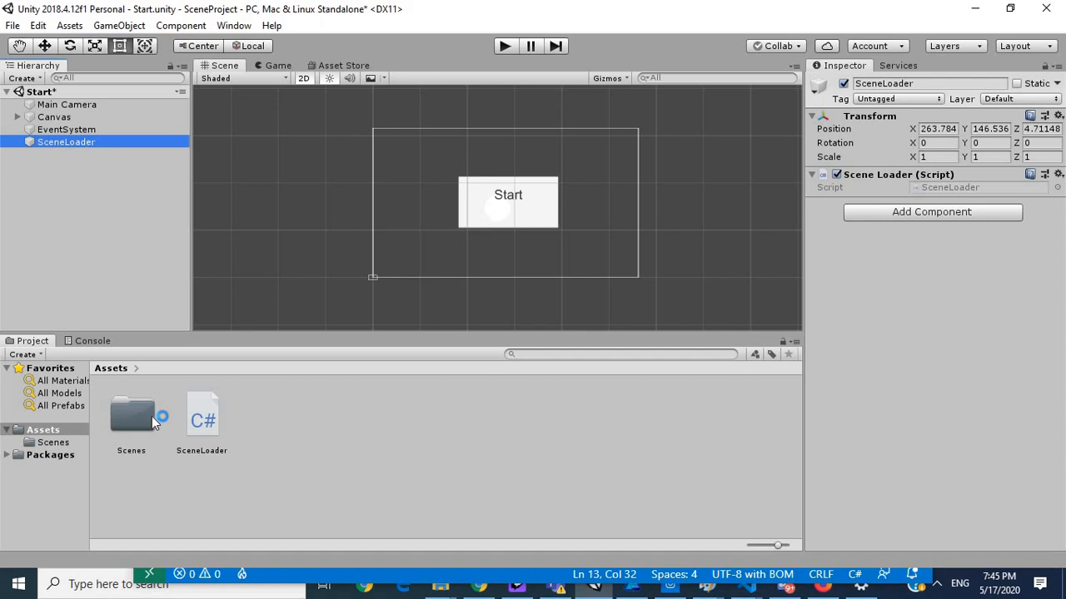
{"action": "double_click", "coordinate": [130, 416]}
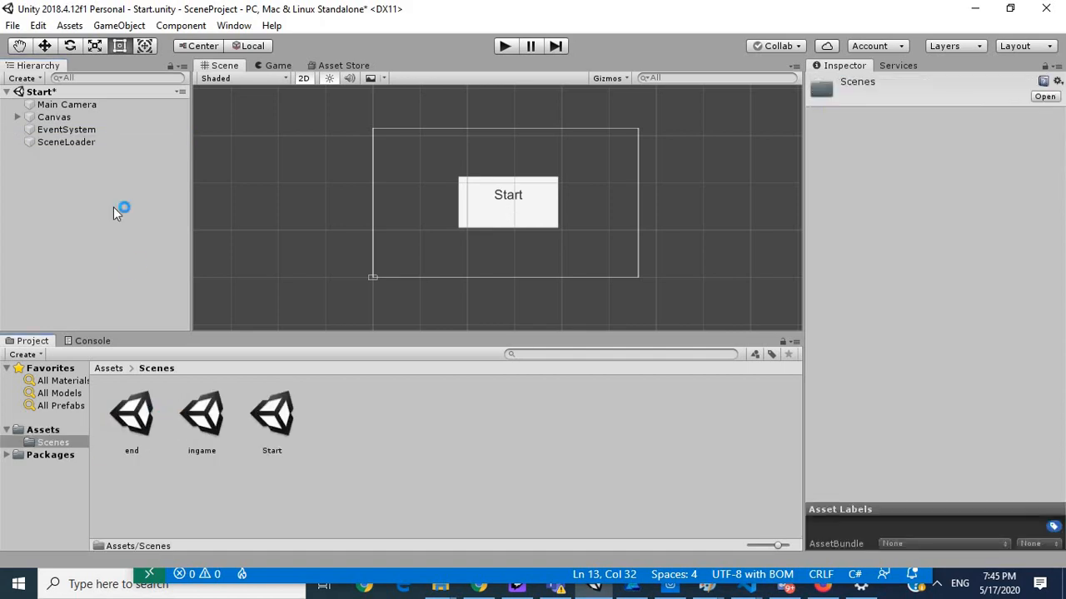
Step: Wire the Start button's On Click event to SceneLoader's LoadNextScene()
{"action": "left_click", "coordinate": [19, 116]}
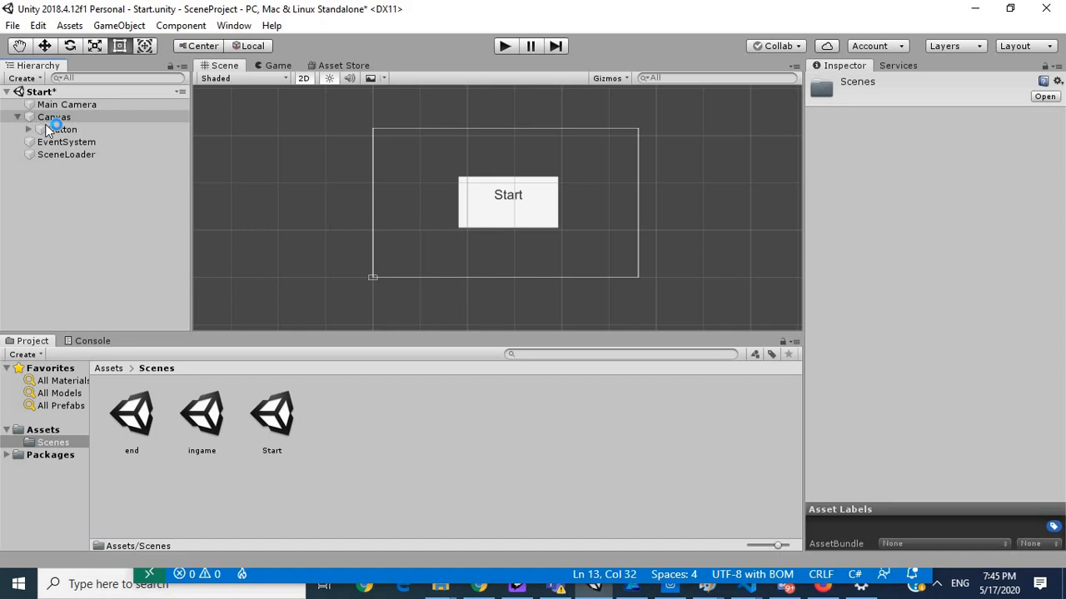
{"action": "left_click", "coordinate": [62, 130]}
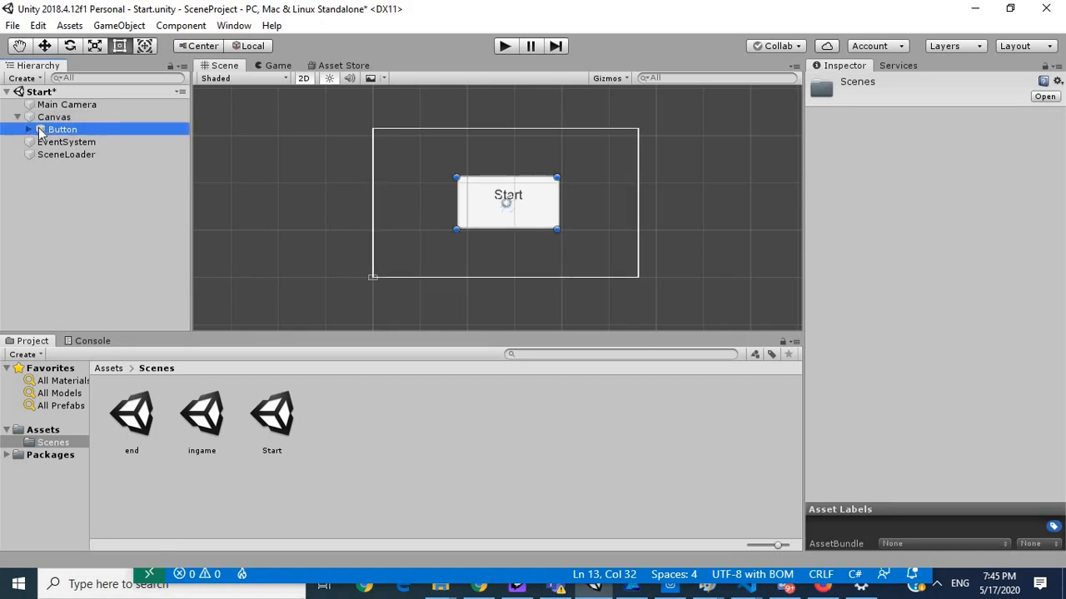
{"action": "left_click", "coordinate": [62, 130]}
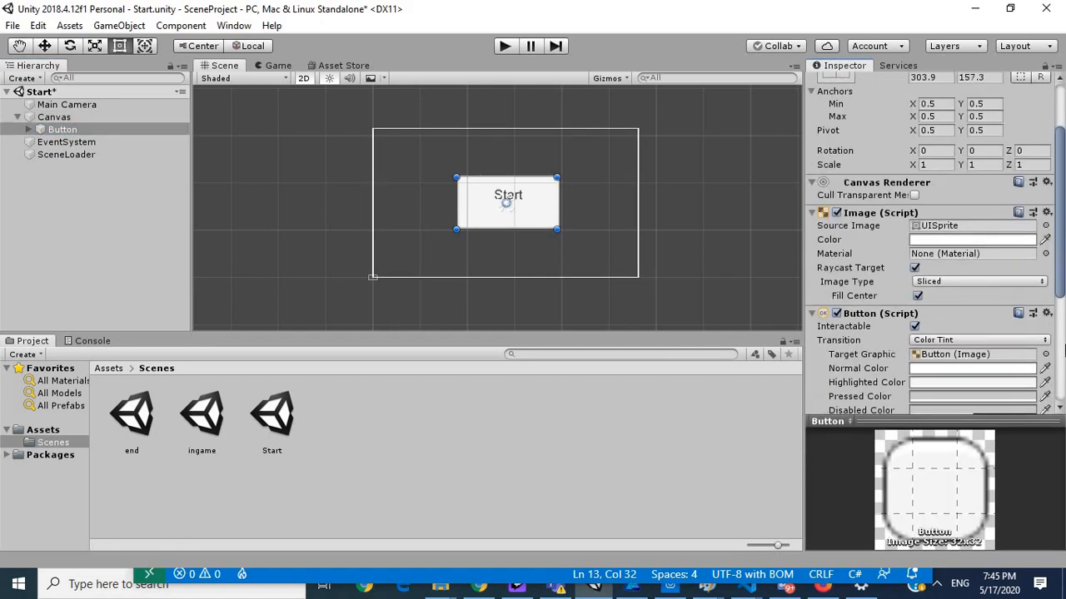
{"action": "scroll", "scroll_direction": "down", "scroll_amount": 3}
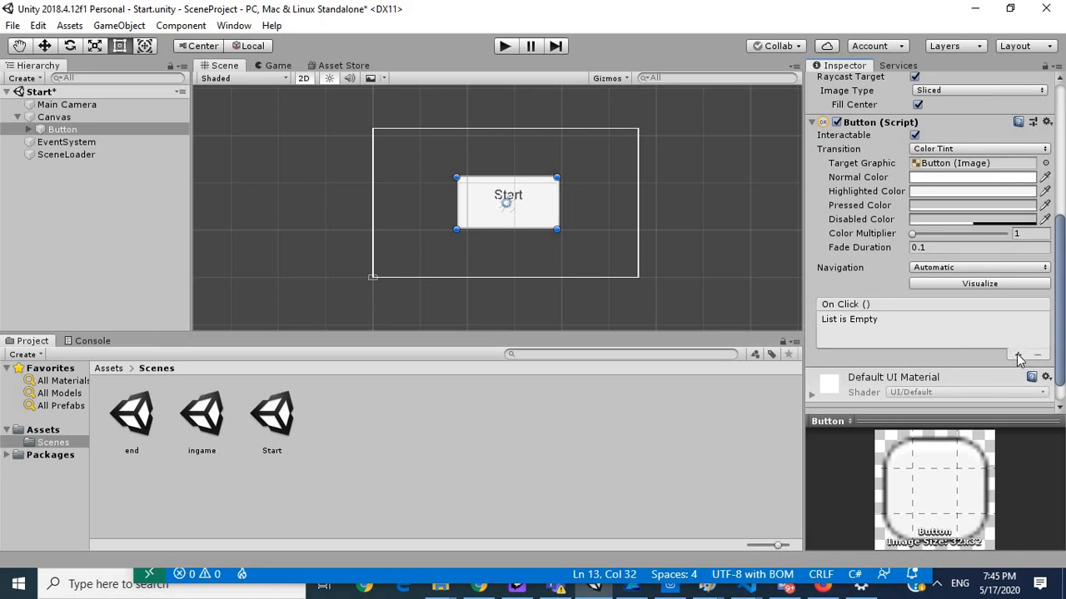
{"action": "left_click", "coordinate": [1016, 354]}
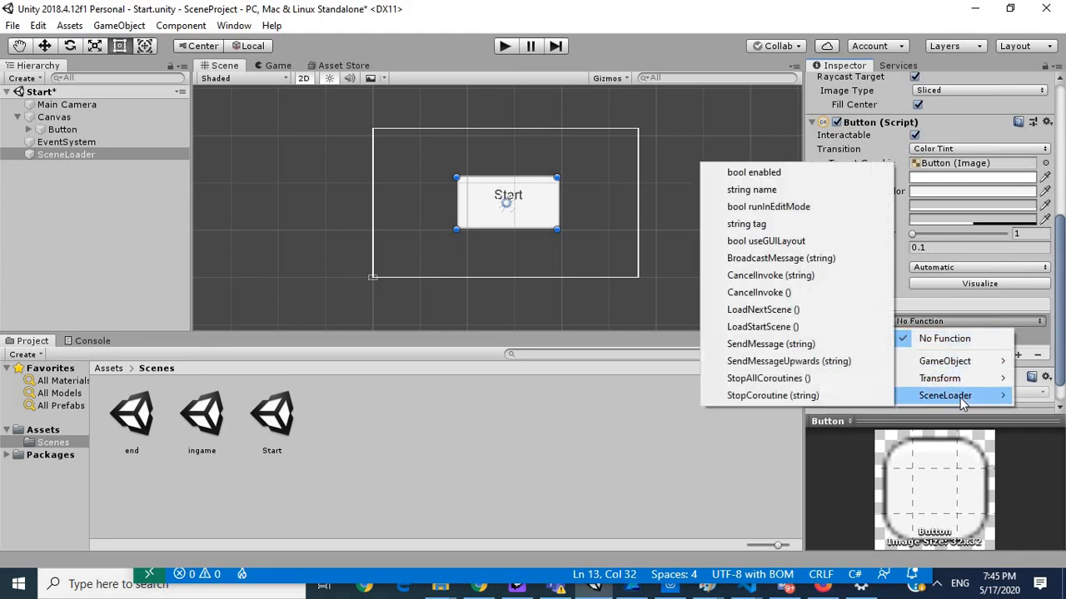
{"action": "left_click", "coordinate": [763, 308]}
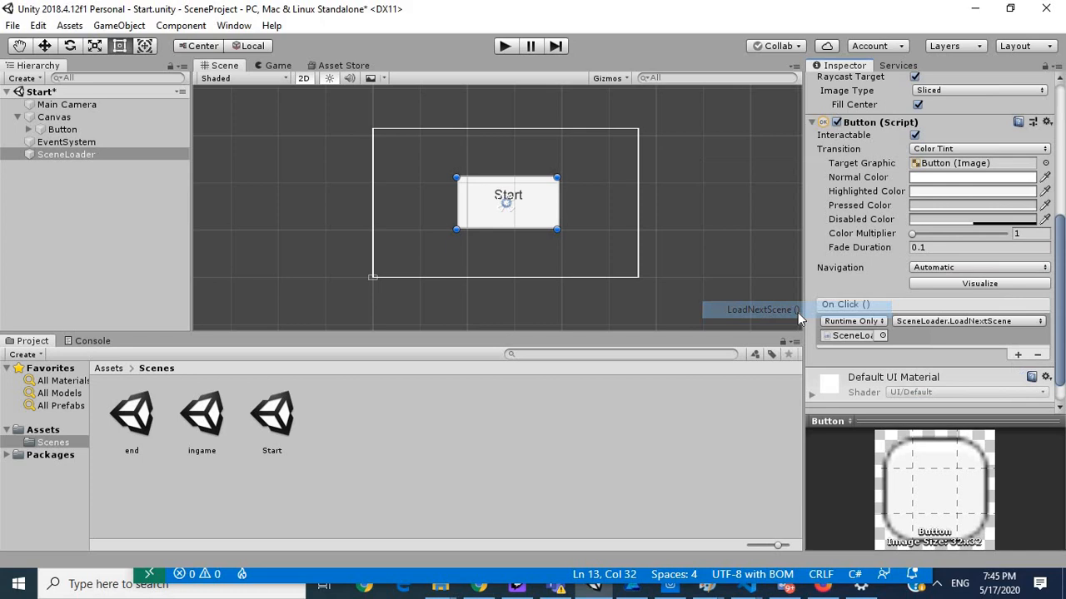
{"action": "mouse_move", "coordinate": [164, 241]}
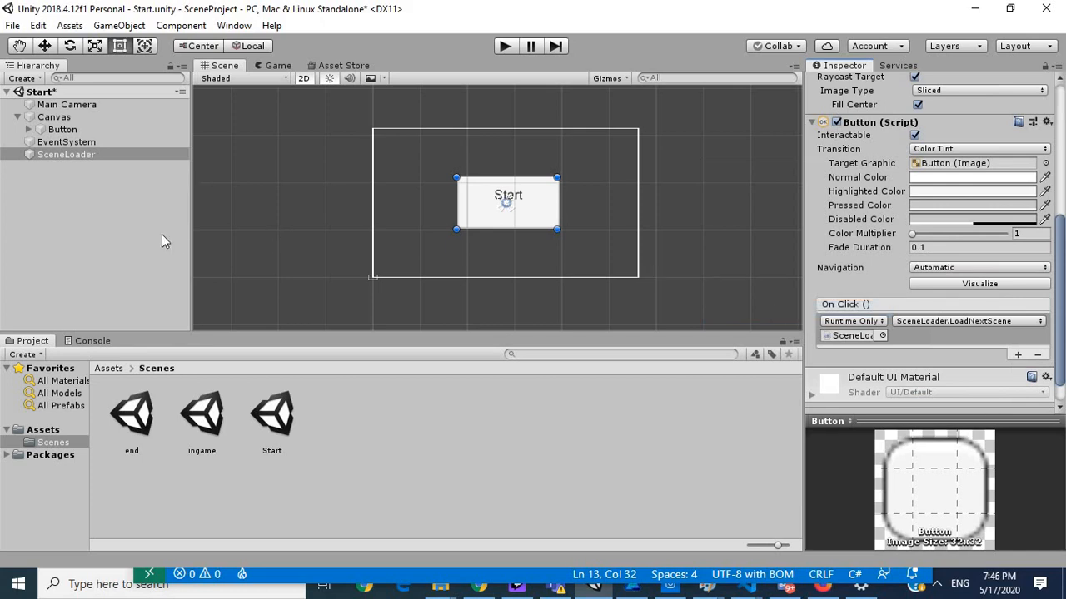
{"action": "mouse_move", "coordinate": [170, 200]}
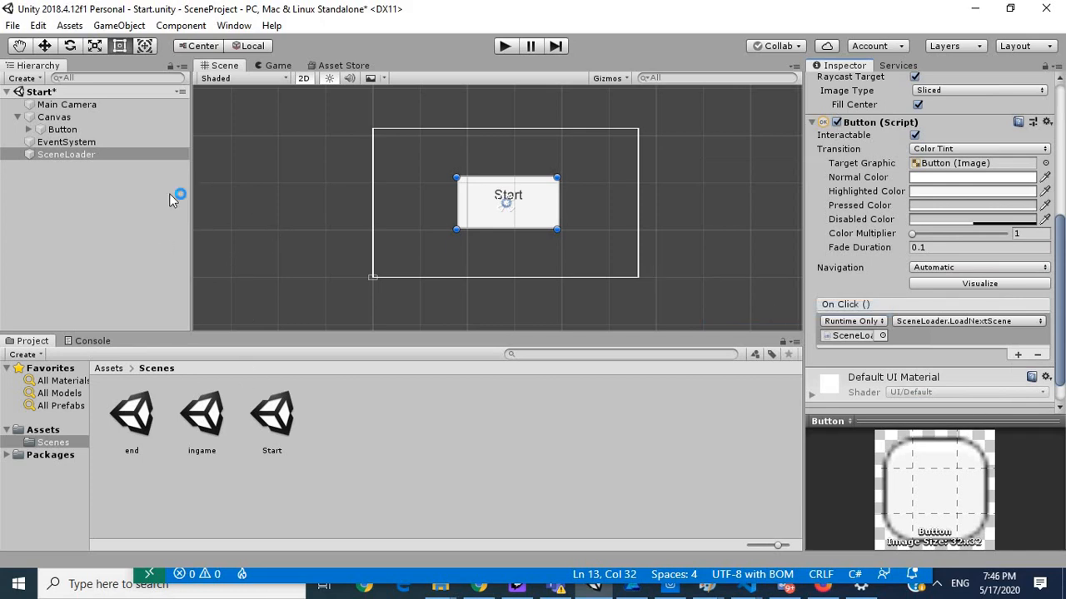
{"action": "mouse_move", "coordinate": [337, 408]}
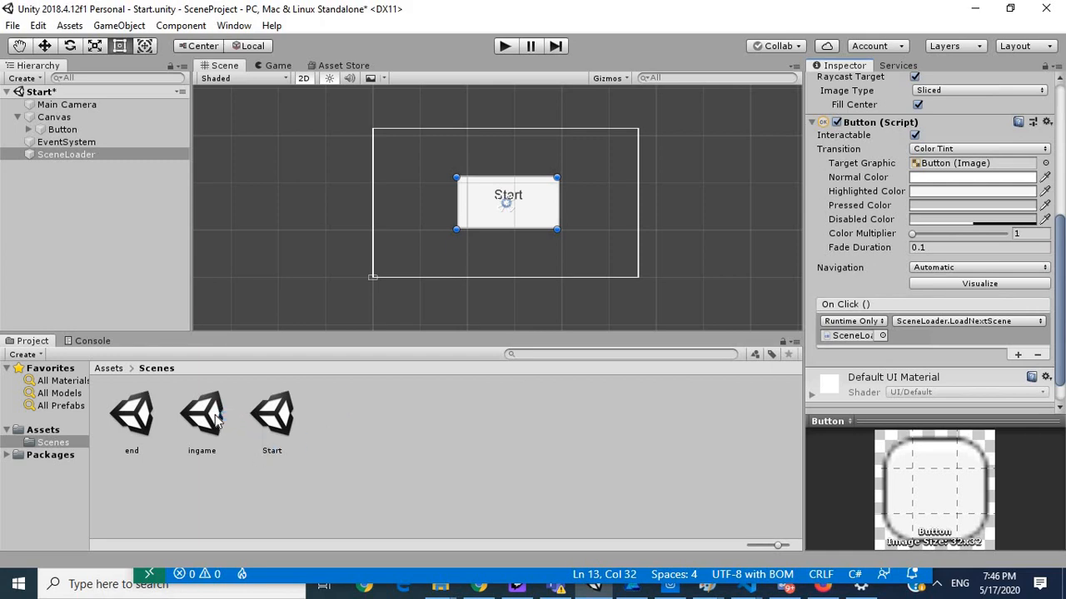
Step: Open the ingame scene, saving Start's changes, and select its button's Text label
{"action": "left_click", "coordinate": [201, 413]}
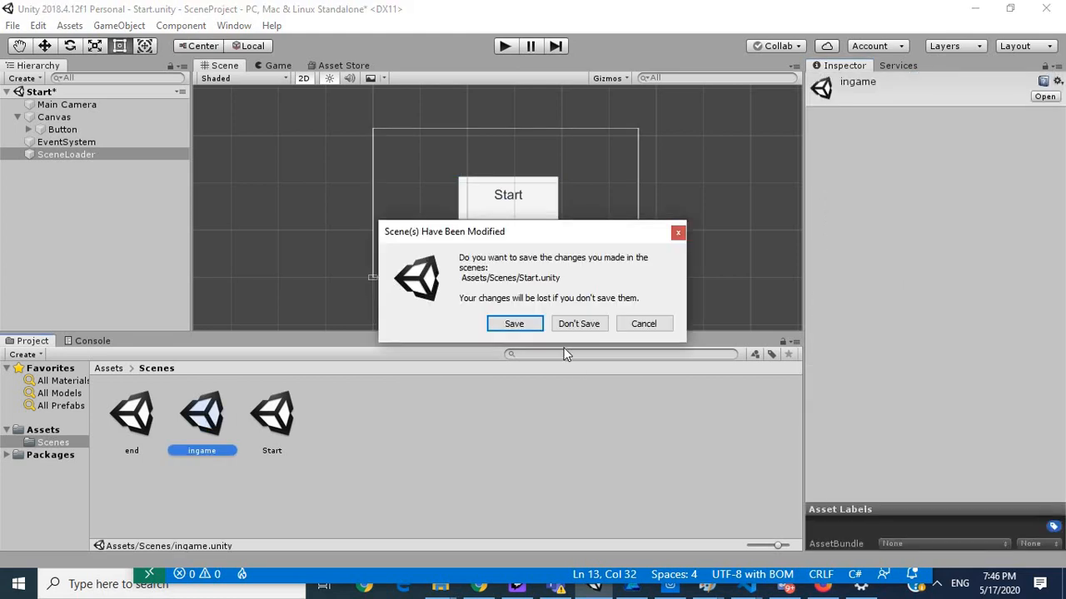
{"action": "left_click", "coordinate": [580, 323]}
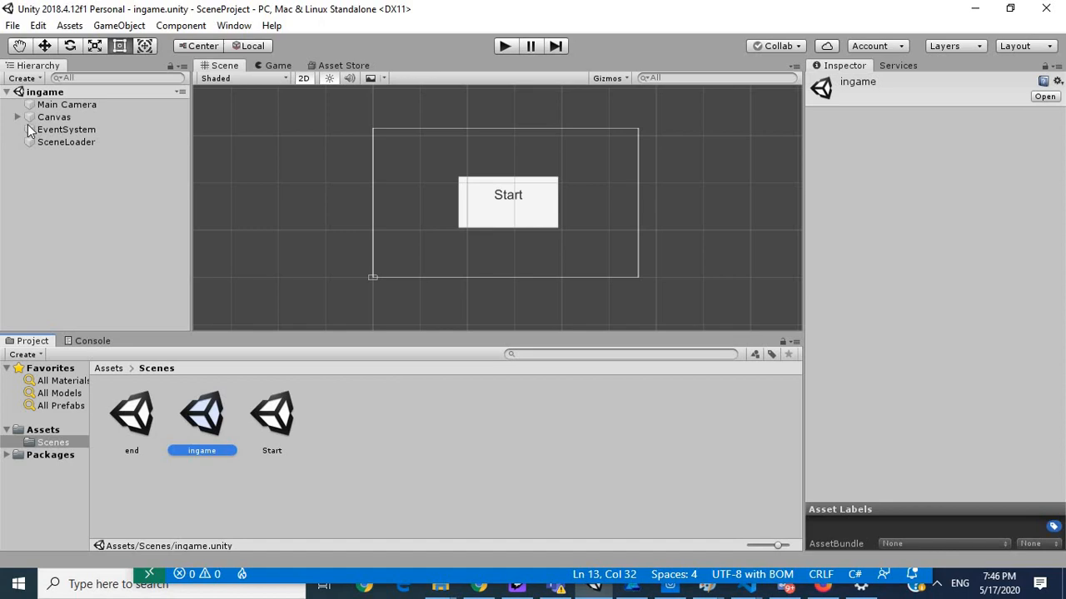
{"action": "left_click", "coordinate": [63, 130]}
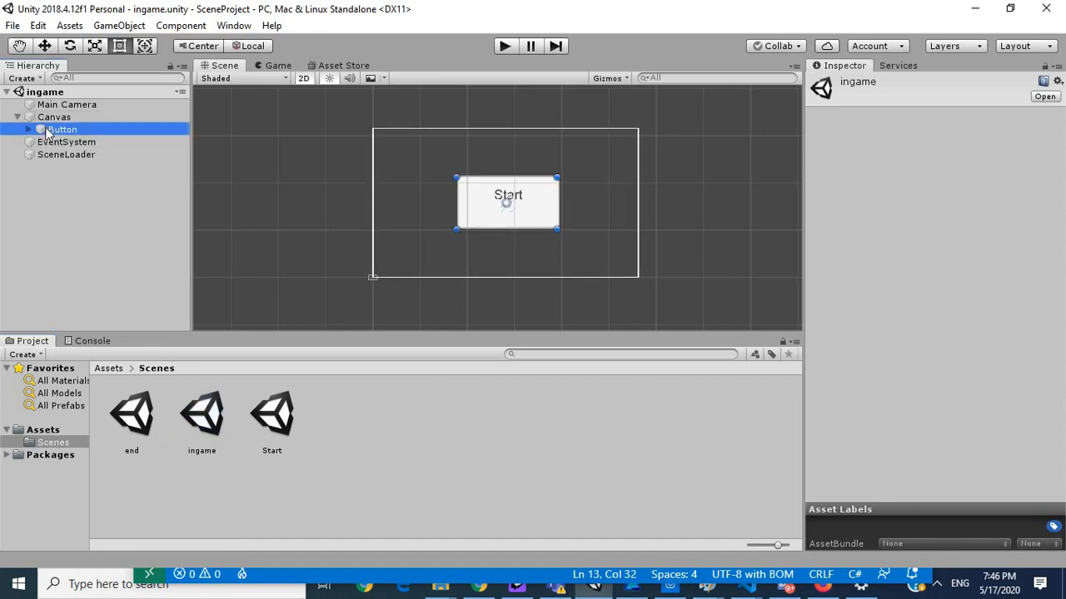
{"action": "left_click", "coordinate": [62, 130]}
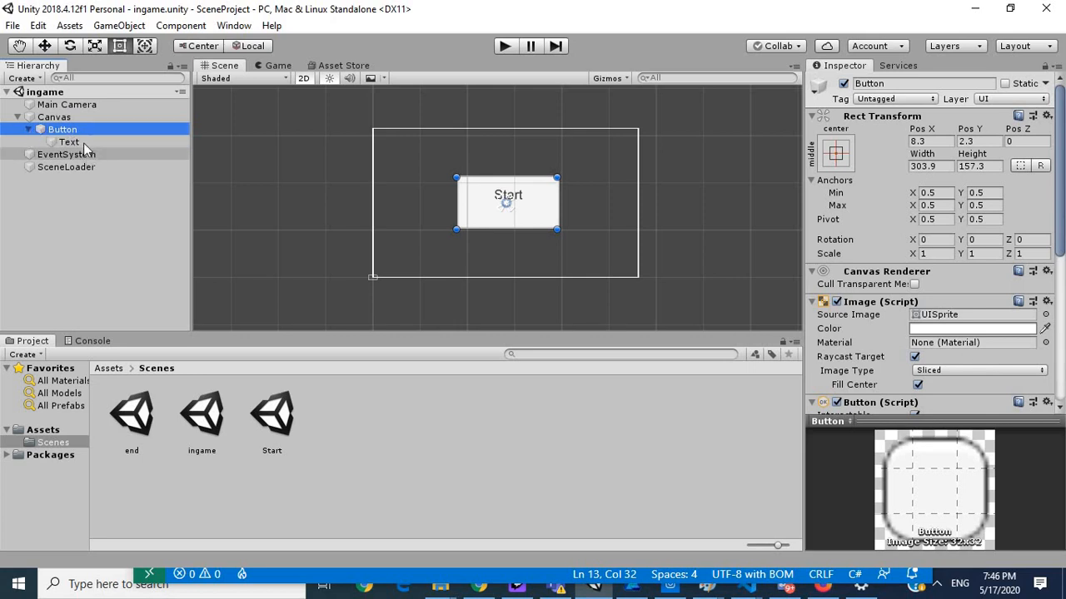
{"action": "left_click", "coordinate": [70, 141]}
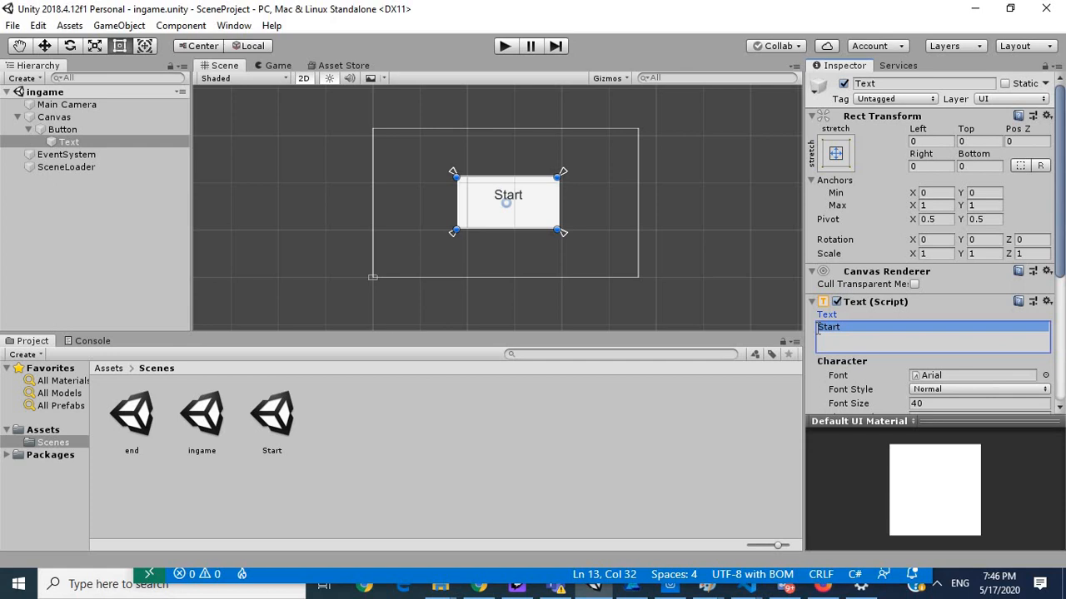
Step: Change the button label text from Start to 'go to next scene'
{"action": "type", "text": "go to"}
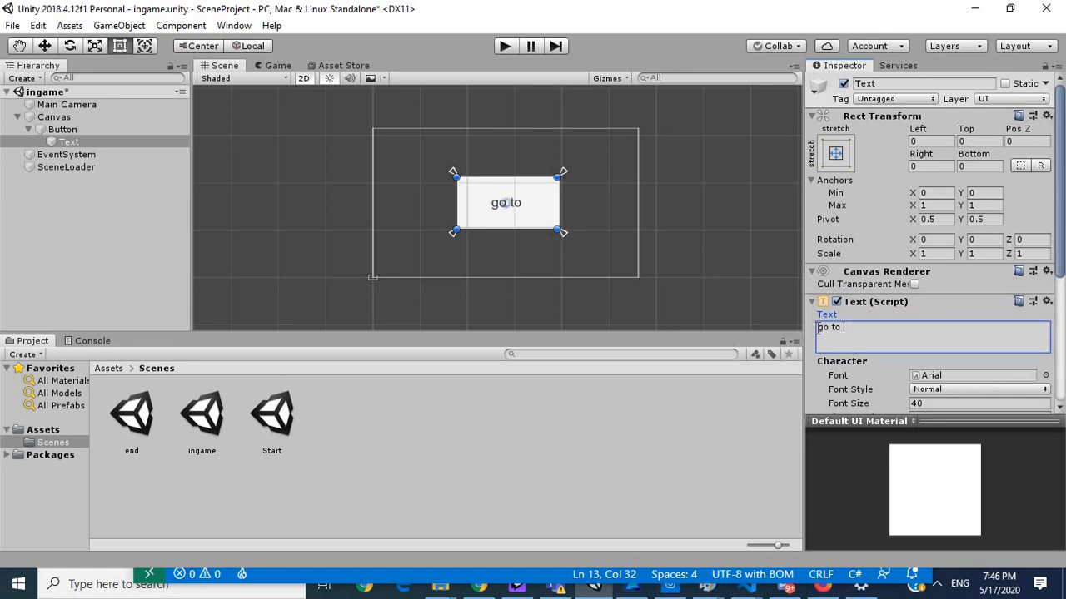
{"action": "type", "text": "ne"}
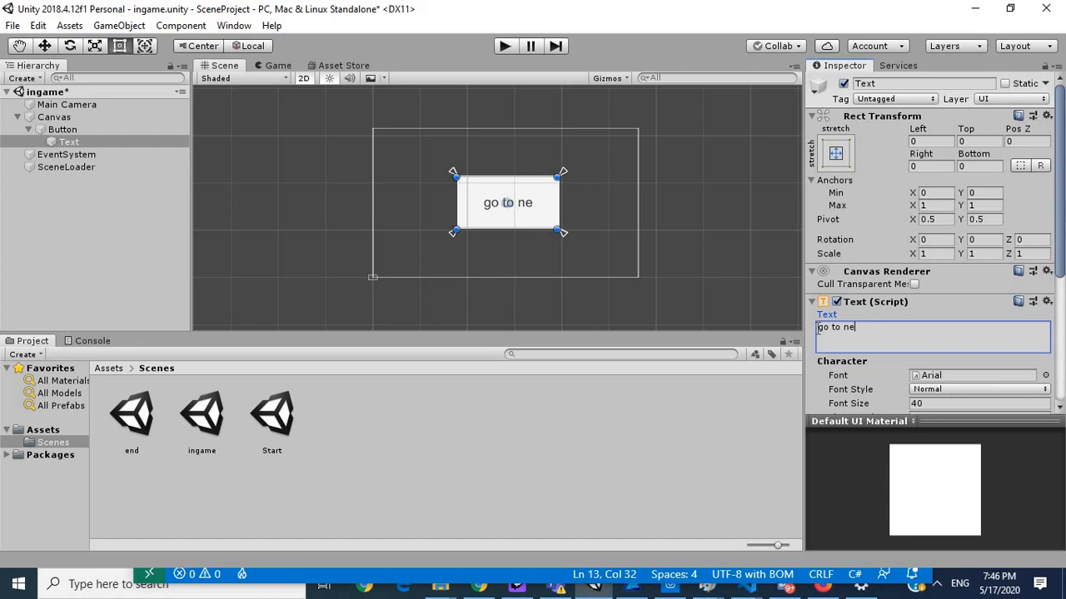
{"action": "type", "text": "xt scene"}
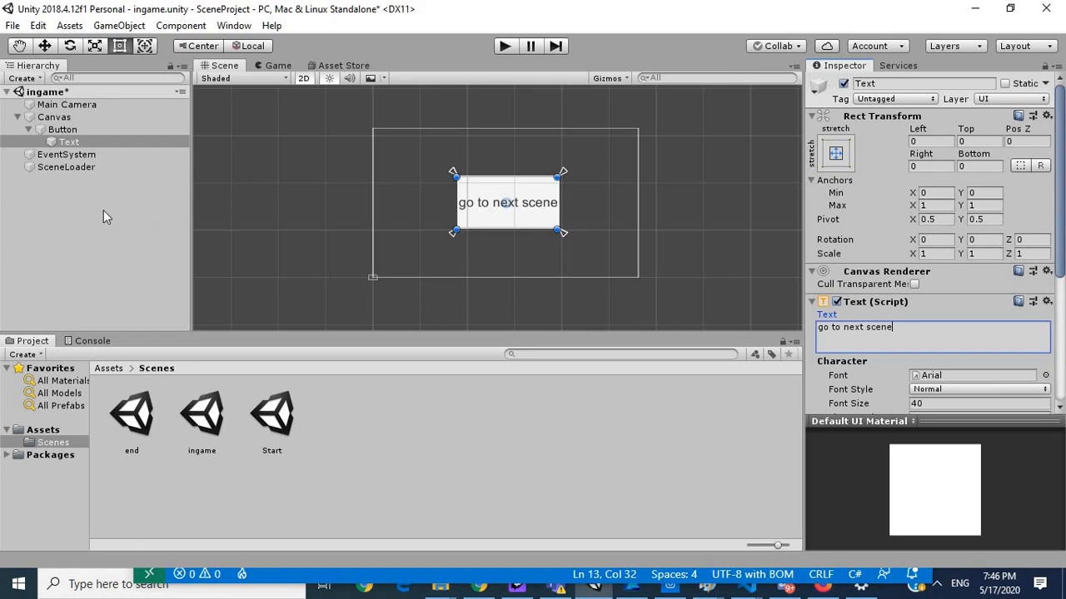
{"action": "left_click", "coordinate": [66, 167]}
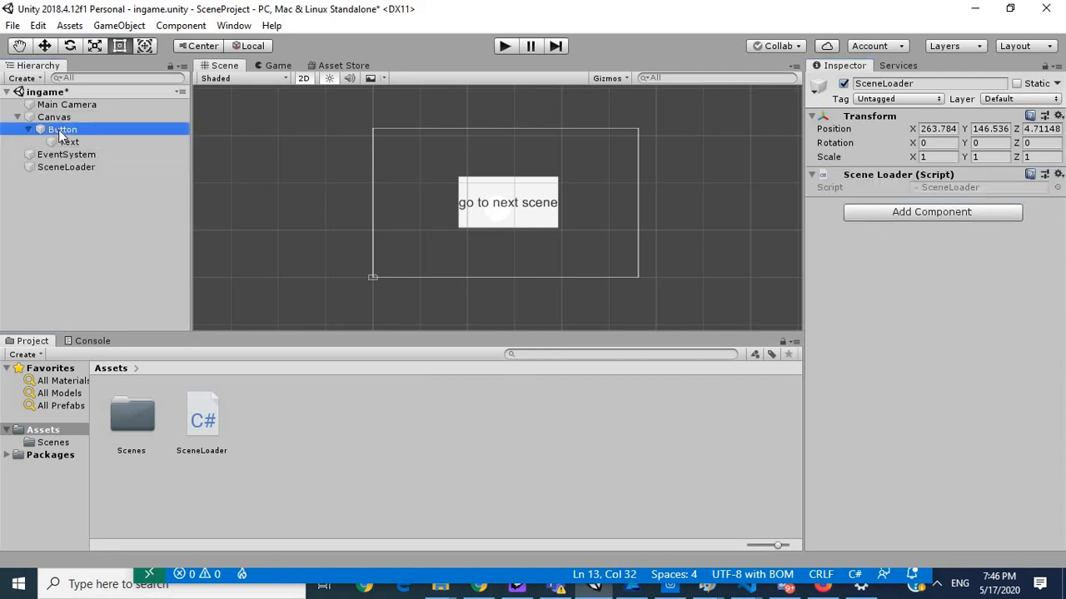
{"action": "left_click", "coordinate": [63, 129]}
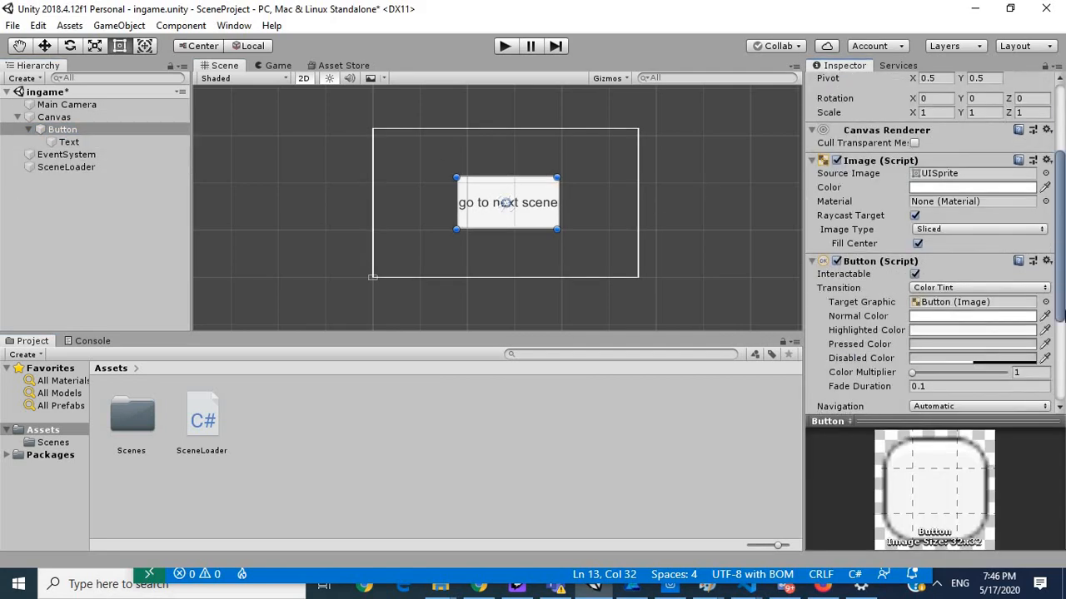
{"action": "scroll", "scroll_direction": "down", "scroll_amount": 3}
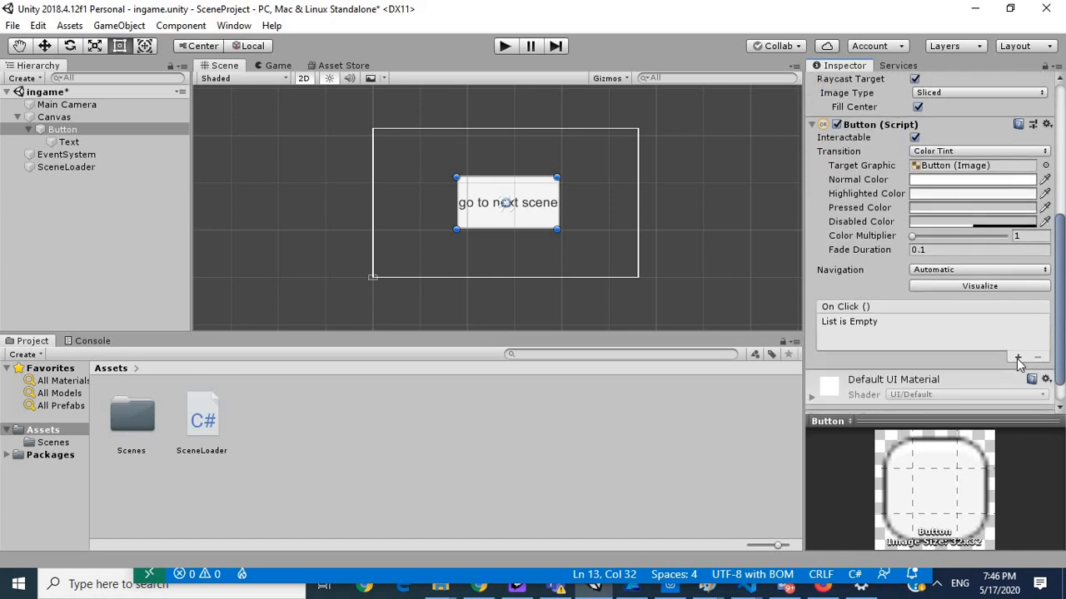
{"action": "left_click", "coordinate": [1018, 356]}
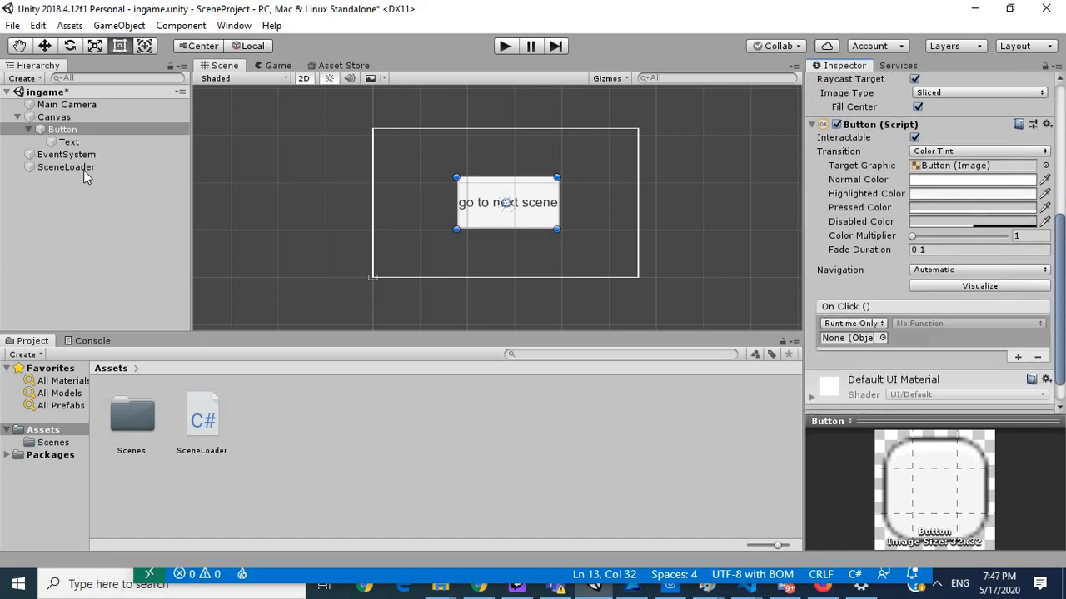
{"action": "left_click", "coordinate": [849, 338]}
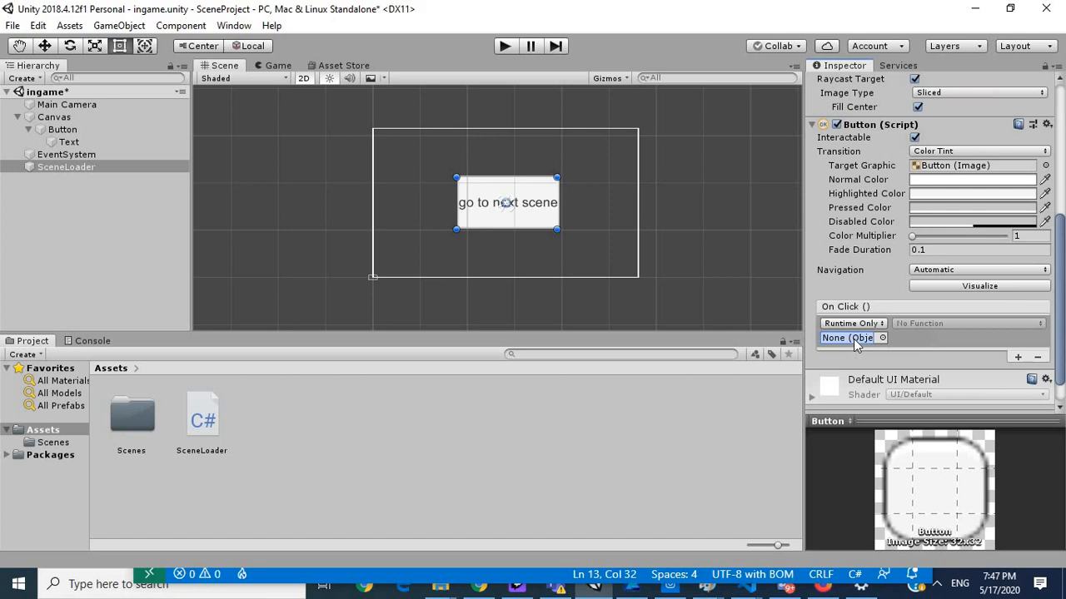
{"action": "left_click", "coordinate": [965, 323]}
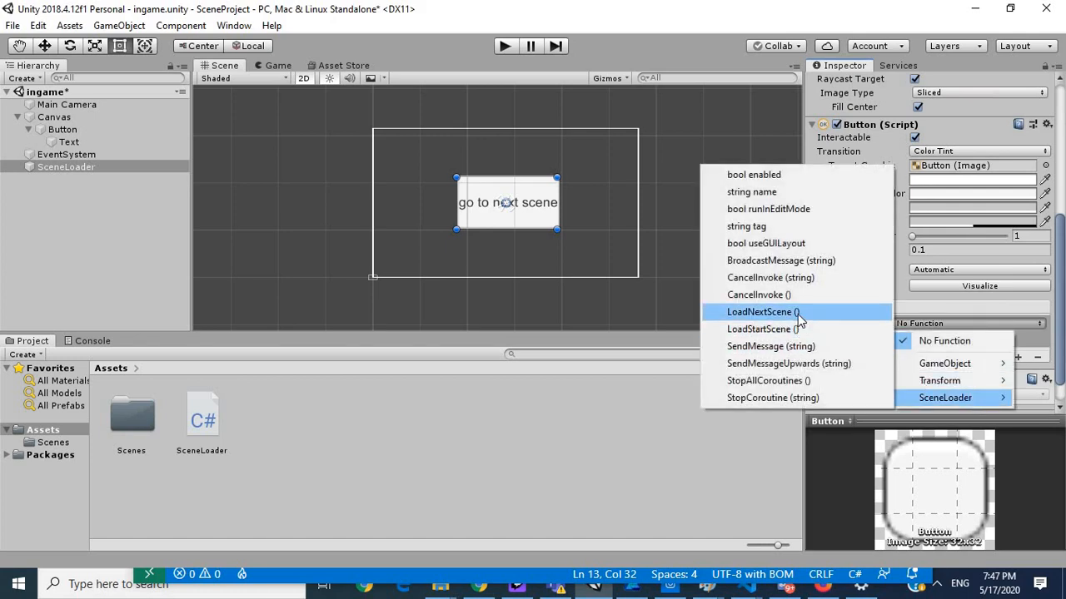
{"action": "left_click", "coordinate": [759, 312]}
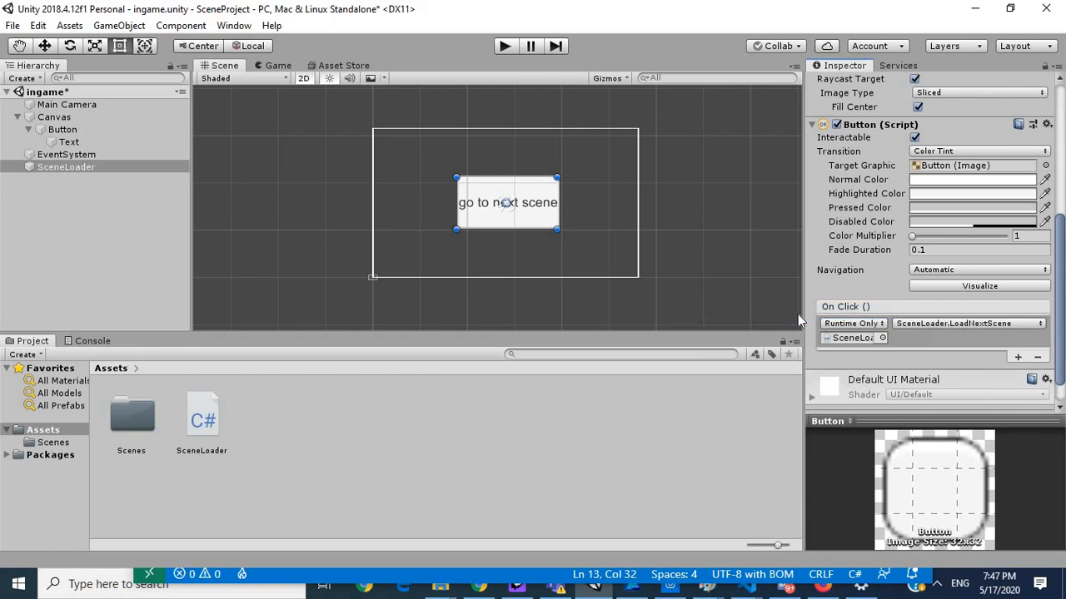
{"action": "mouse_move", "coordinate": [127, 252]}
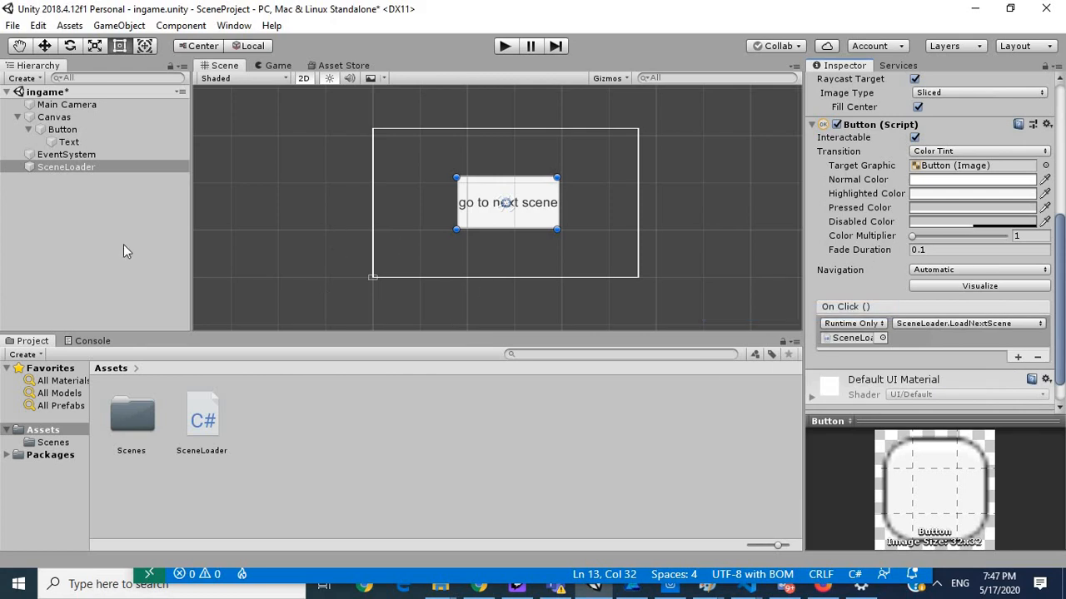
{"action": "left_click", "coordinate": [66, 153]}
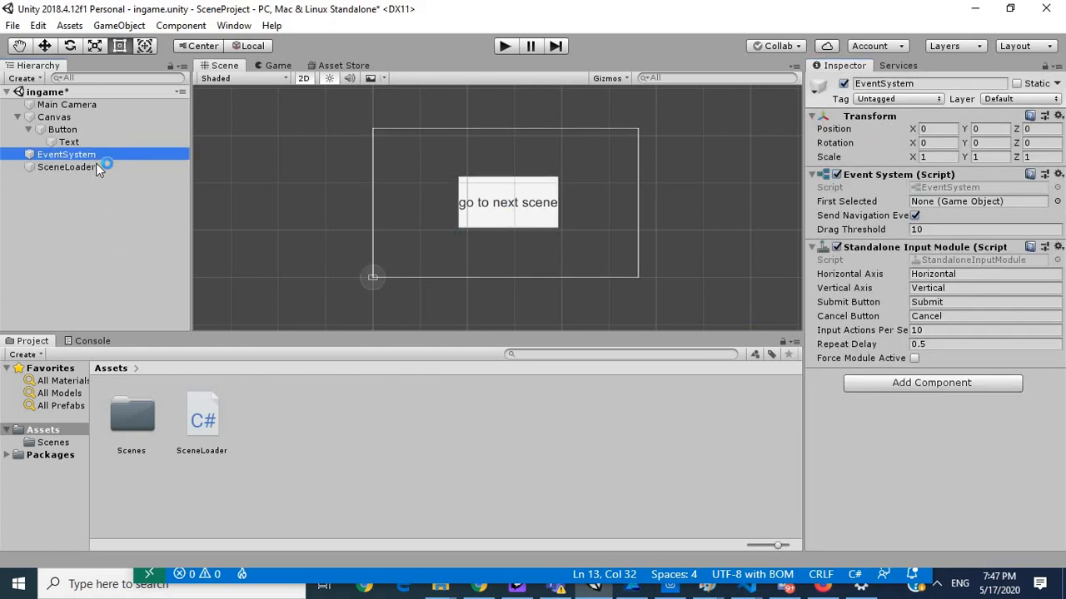
{"action": "left_click", "coordinate": [67, 167]}
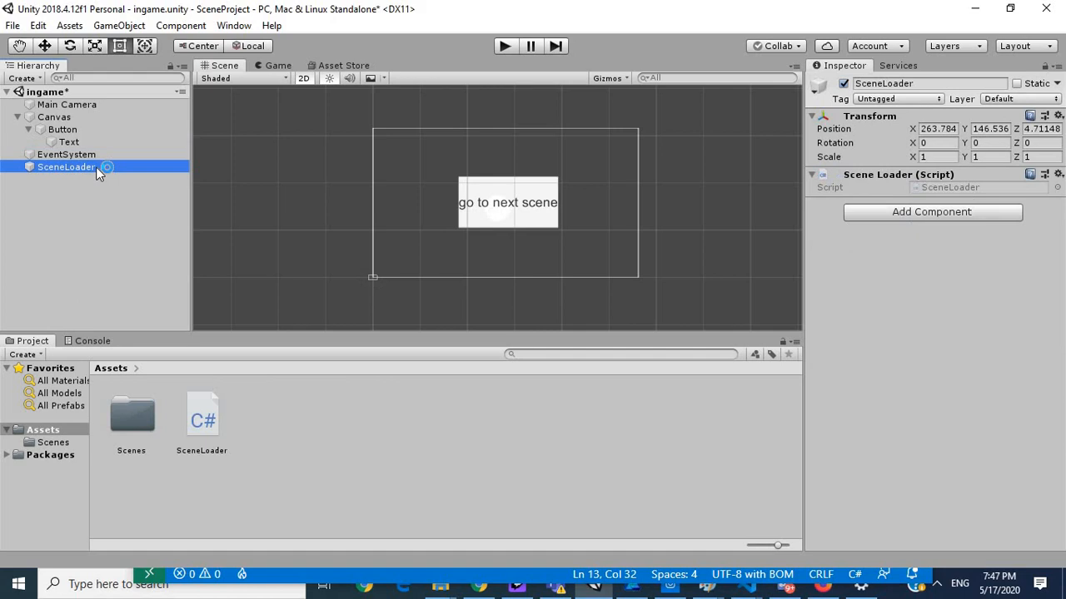
{"action": "mouse_move", "coordinate": [130, 417]}
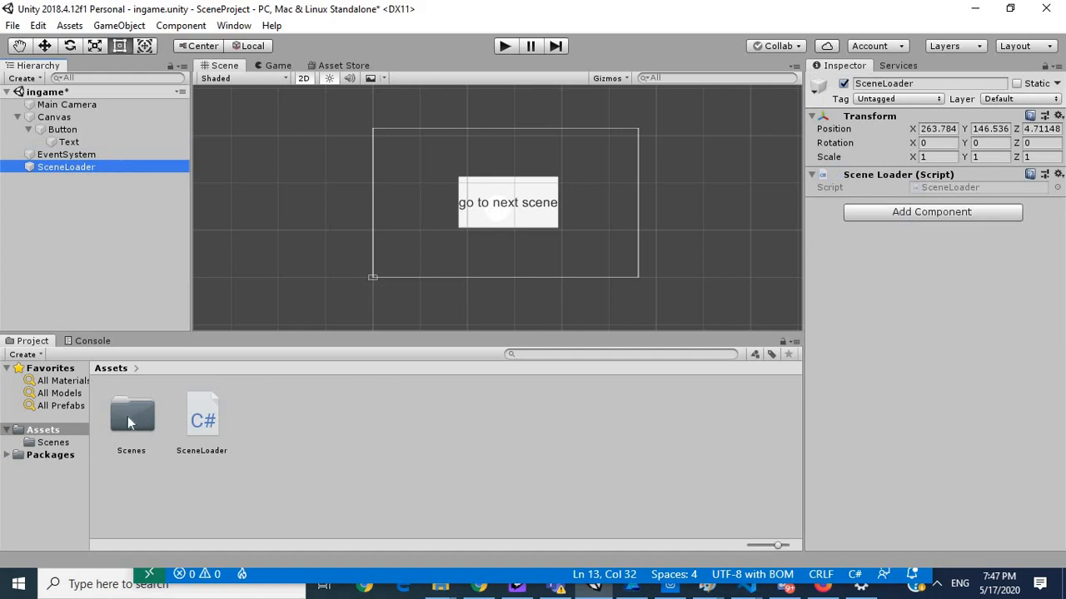
Step: Open the end scene and relabel its button text to 'go to start'
{"action": "double_click", "coordinate": [130, 416]}
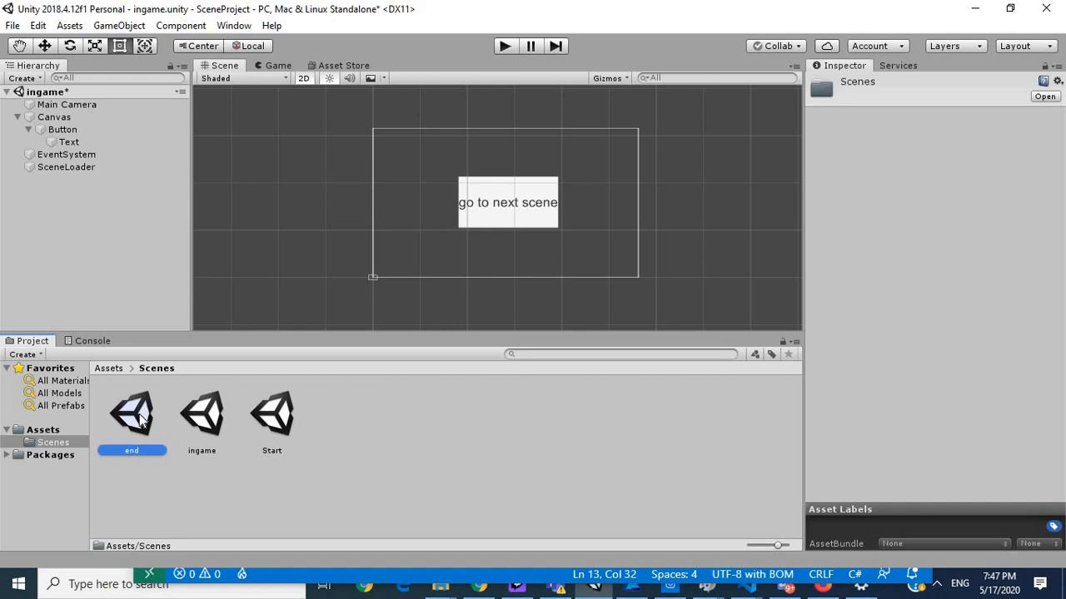
{"action": "left_click", "coordinate": [131, 413]}
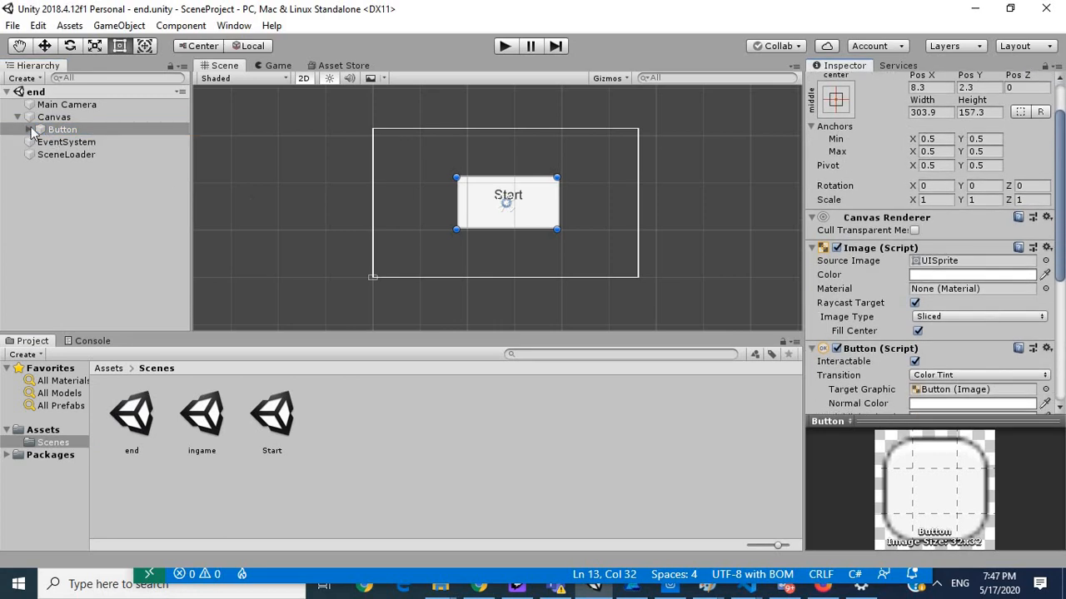
{"action": "left_click", "coordinate": [70, 142]}
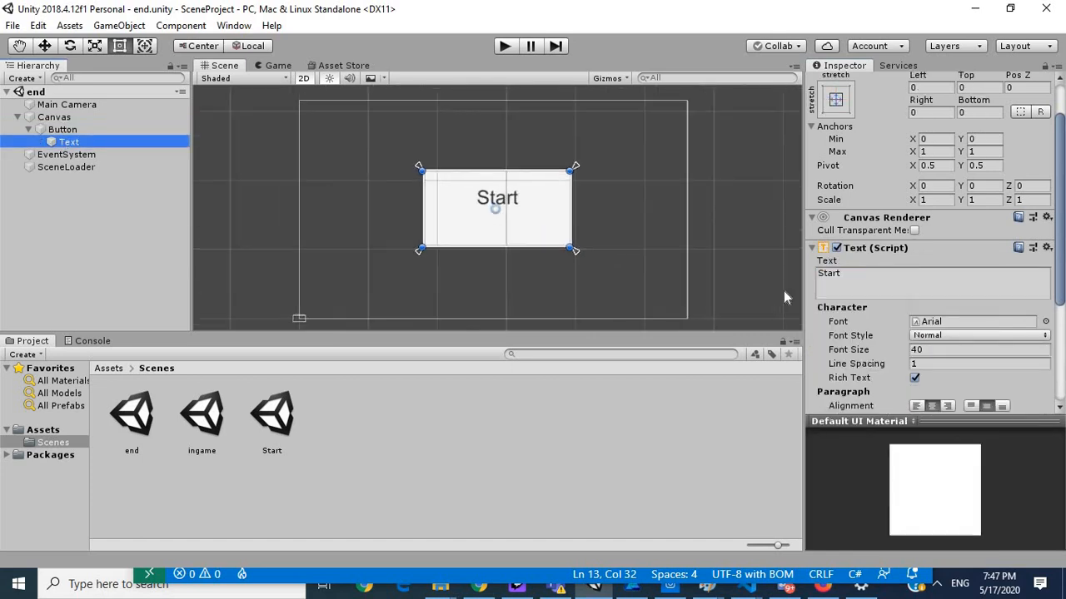
{"action": "left_click", "coordinate": [916, 283]}
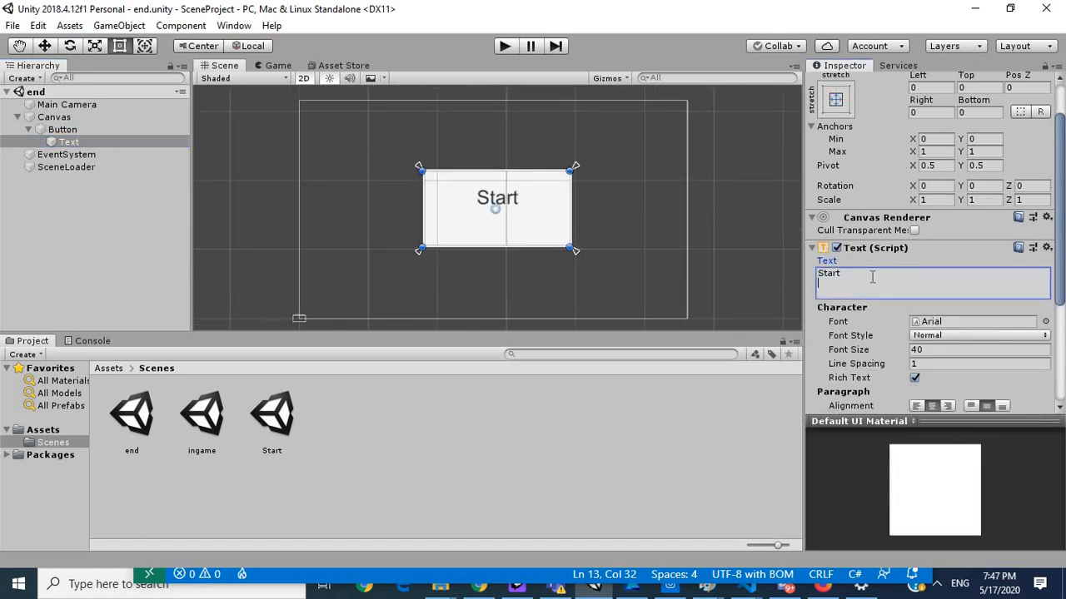
{"action": "type", "text": "go to s"}
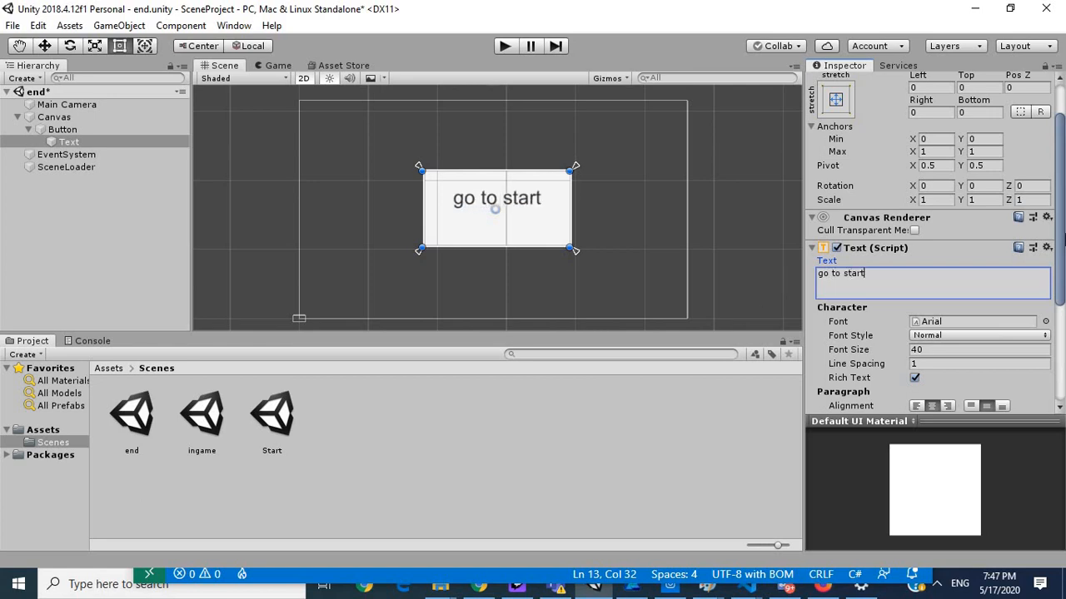
{"action": "scroll", "scroll_direction": "down", "scroll_amount": 3}
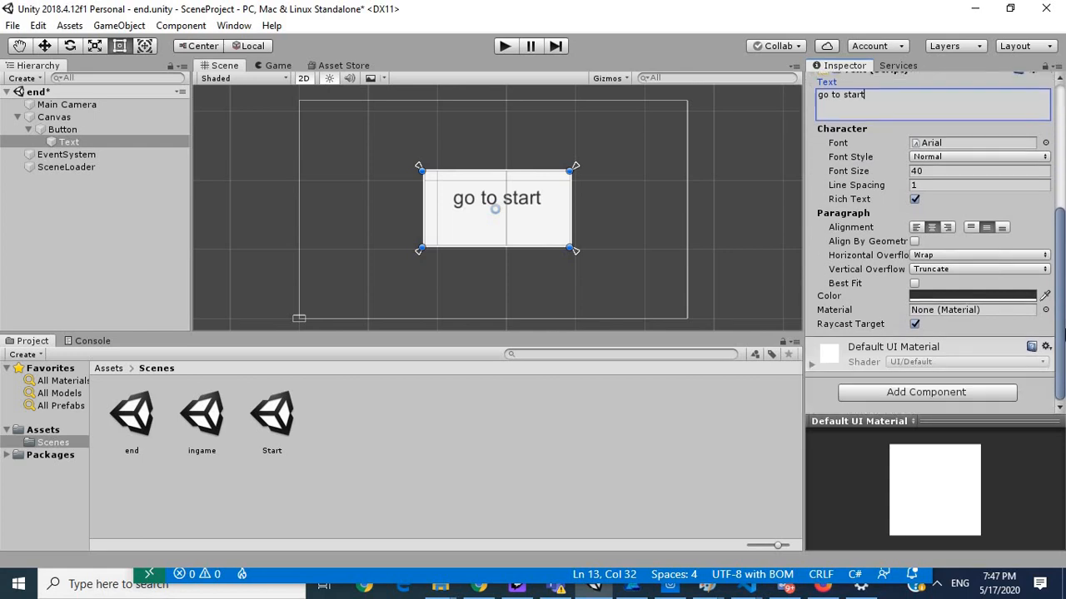
{"action": "scroll", "scroll_direction": "up", "scroll_amount": 3}
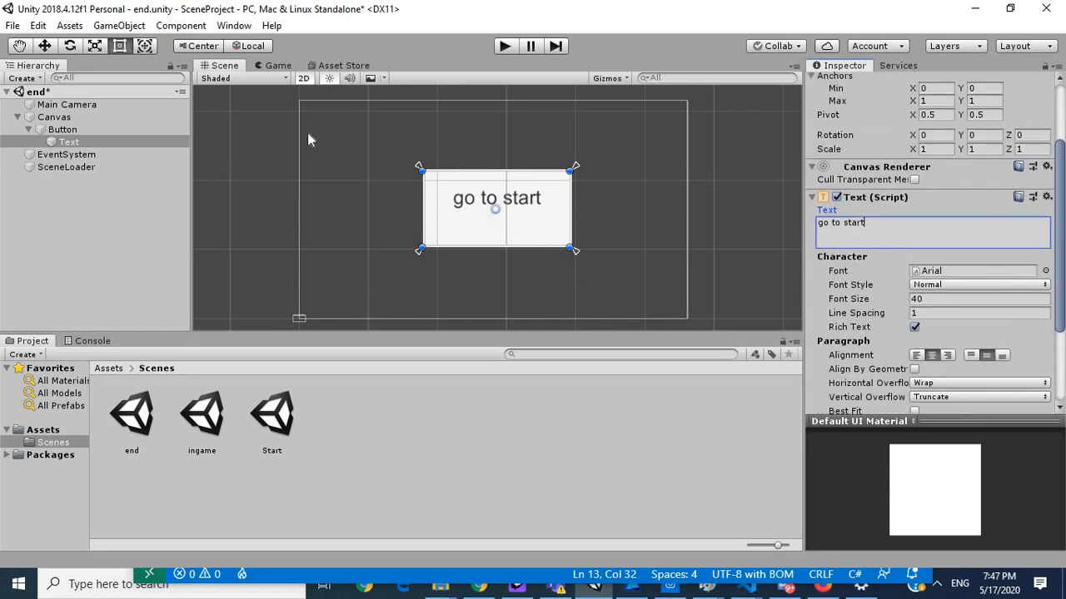
{"action": "left_click", "coordinate": [62, 130]}
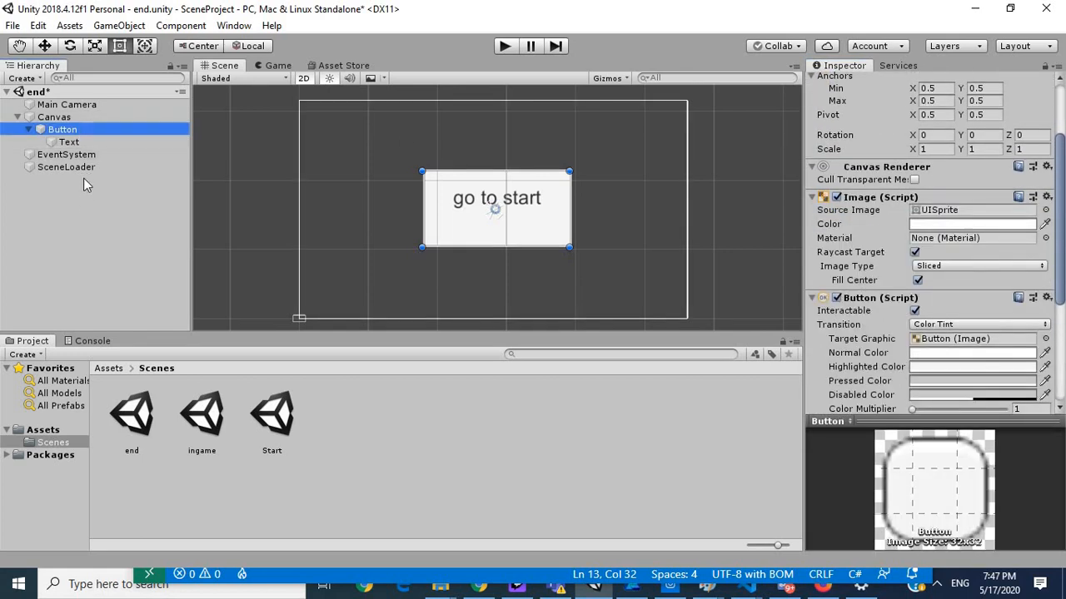
Step: Wire the go to start button's On Click to SceneLoader's LoadStartScene()
{"action": "left_click", "coordinate": [66, 166]}
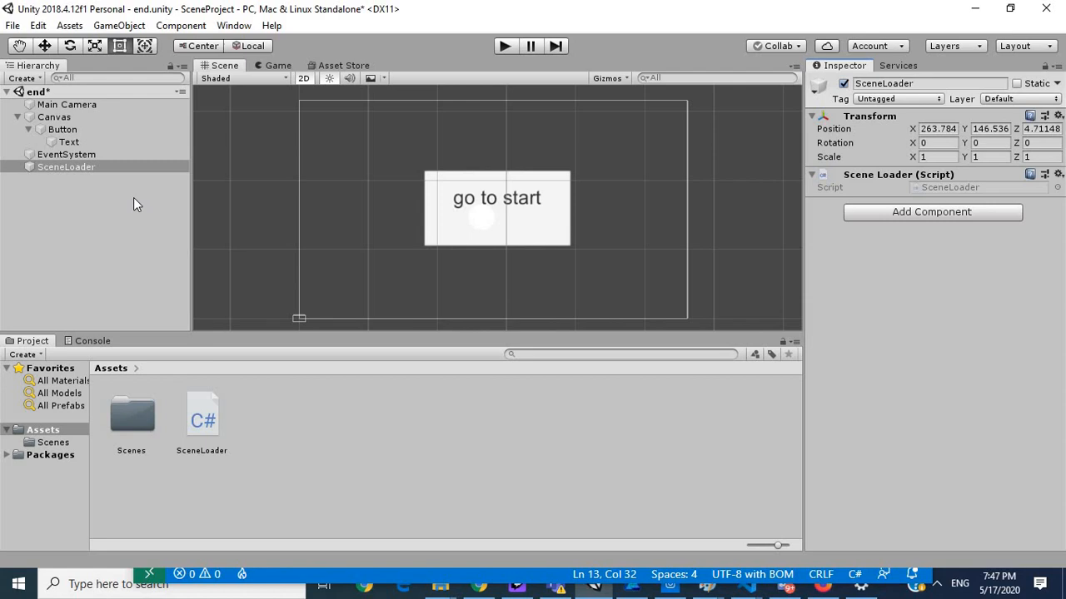
{"action": "mouse_move", "coordinate": [93, 155]}
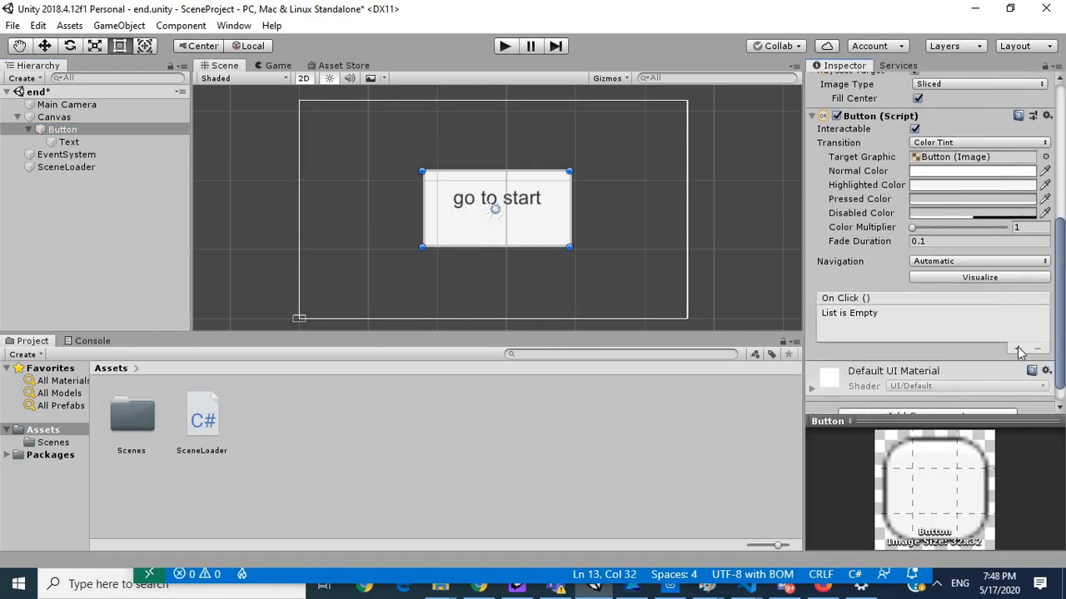
{"action": "left_click", "coordinate": [1018, 348]}
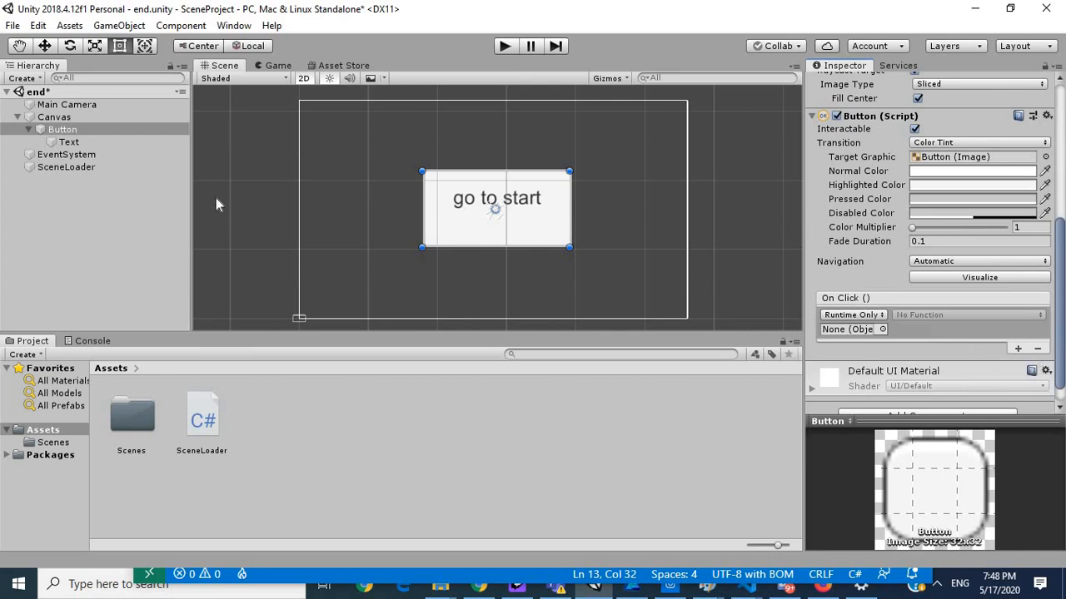
{"action": "left_click", "coordinate": [67, 166]}
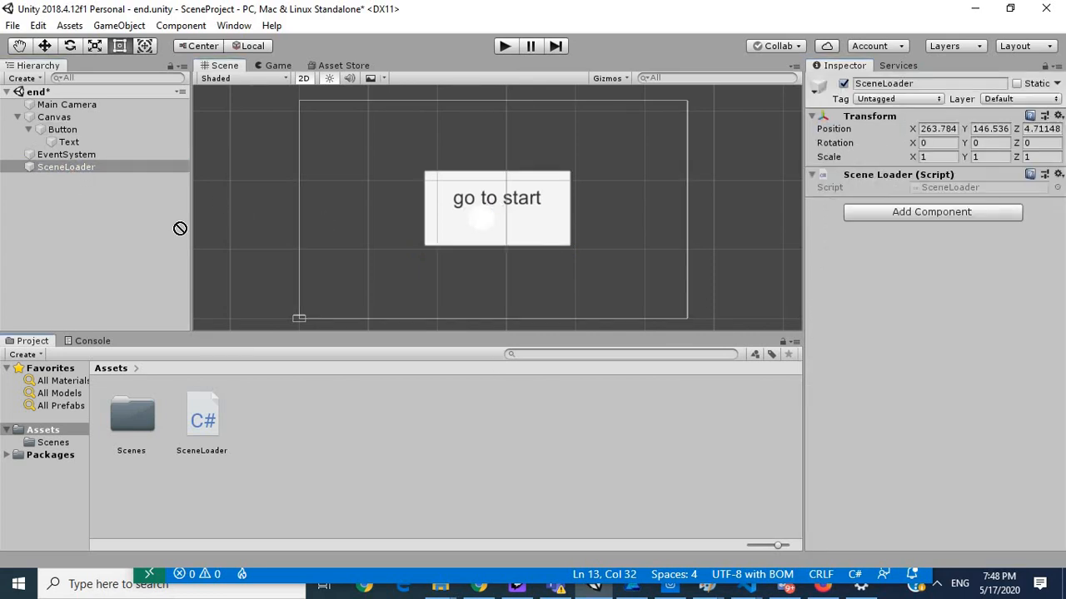
{"action": "left_click", "coordinate": [61, 130]}
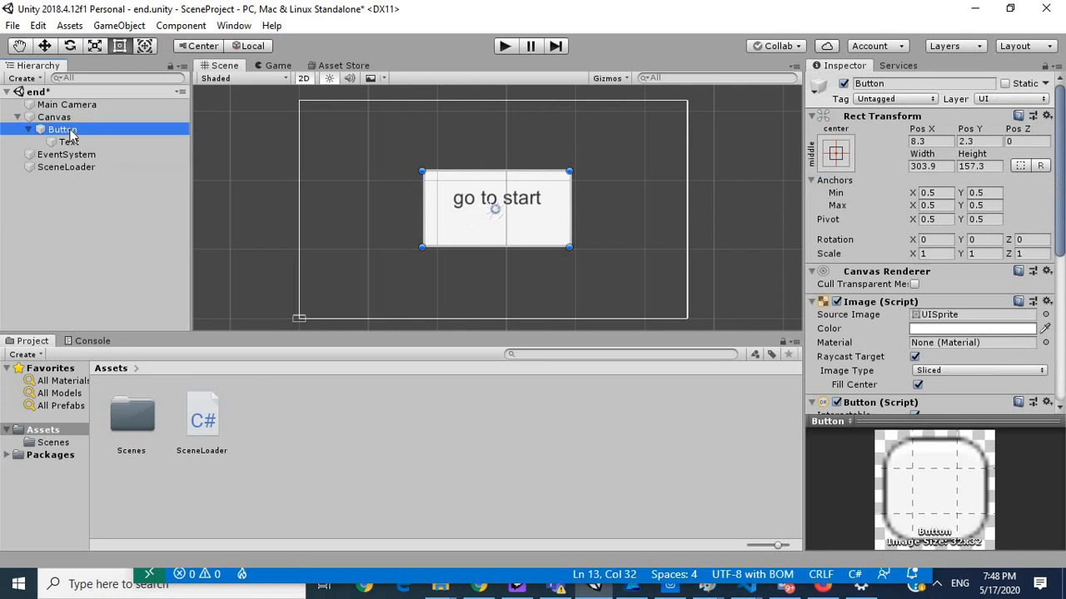
{"action": "scroll", "scroll_direction": "down", "scroll_amount": 3}
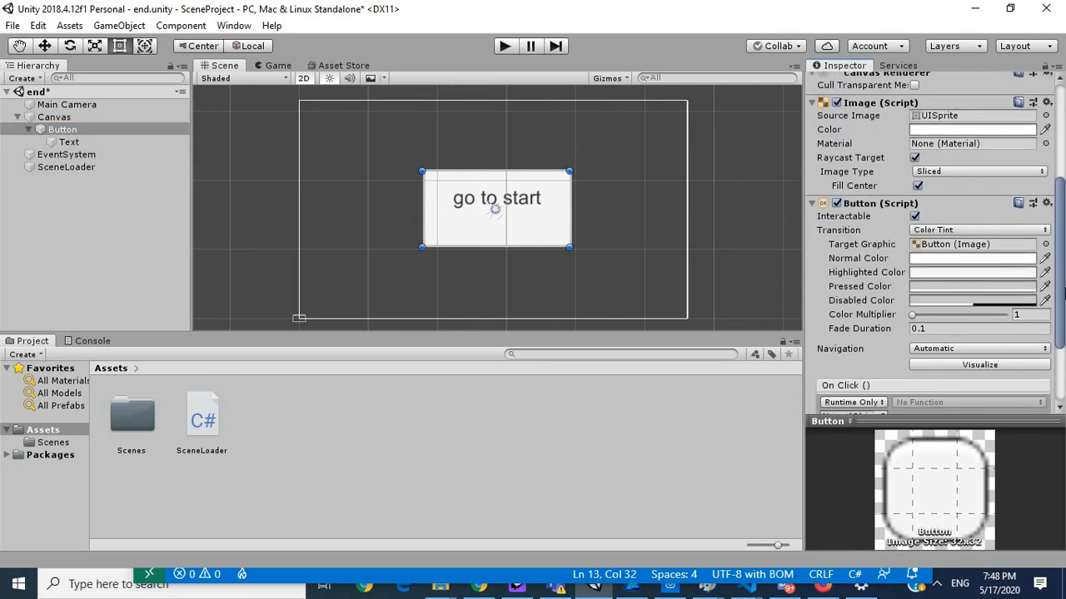
{"action": "left_click", "coordinate": [67, 166]}
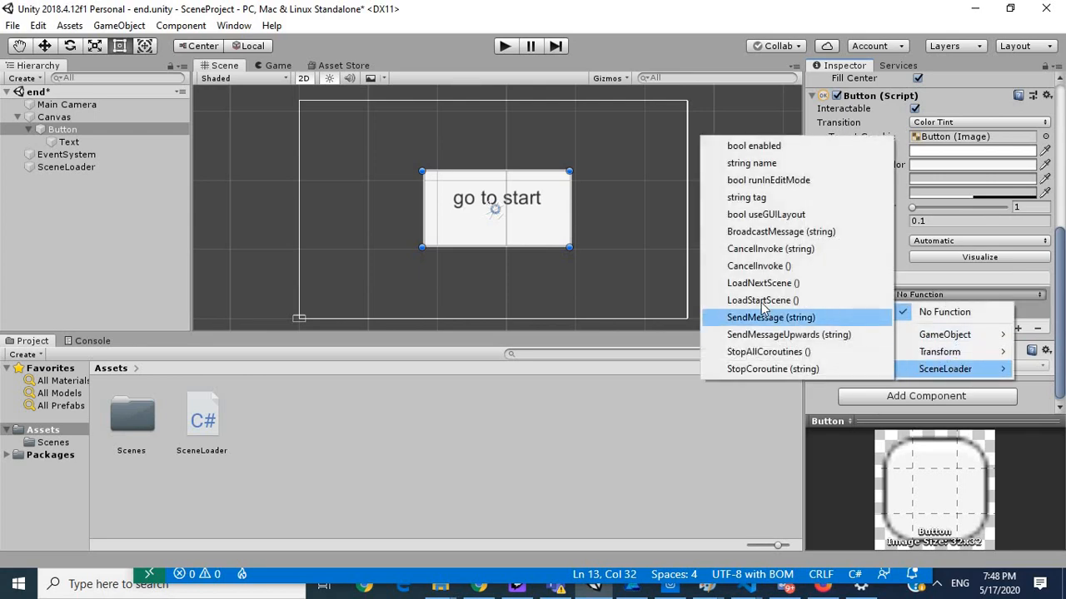
{"action": "mouse_move", "coordinate": [762, 300]}
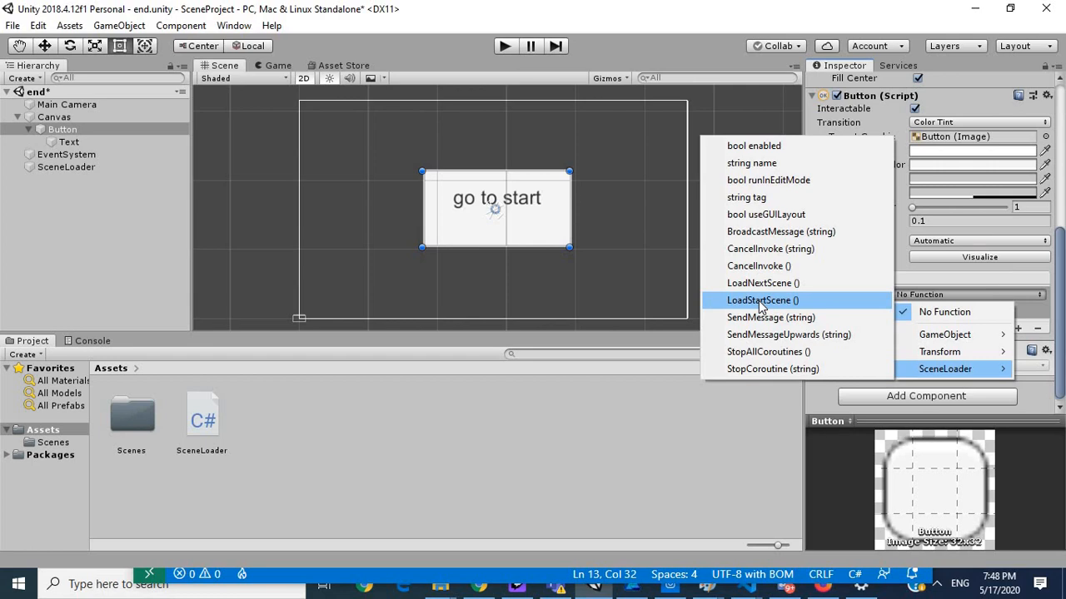
{"action": "left_click", "coordinate": [762, 299]}
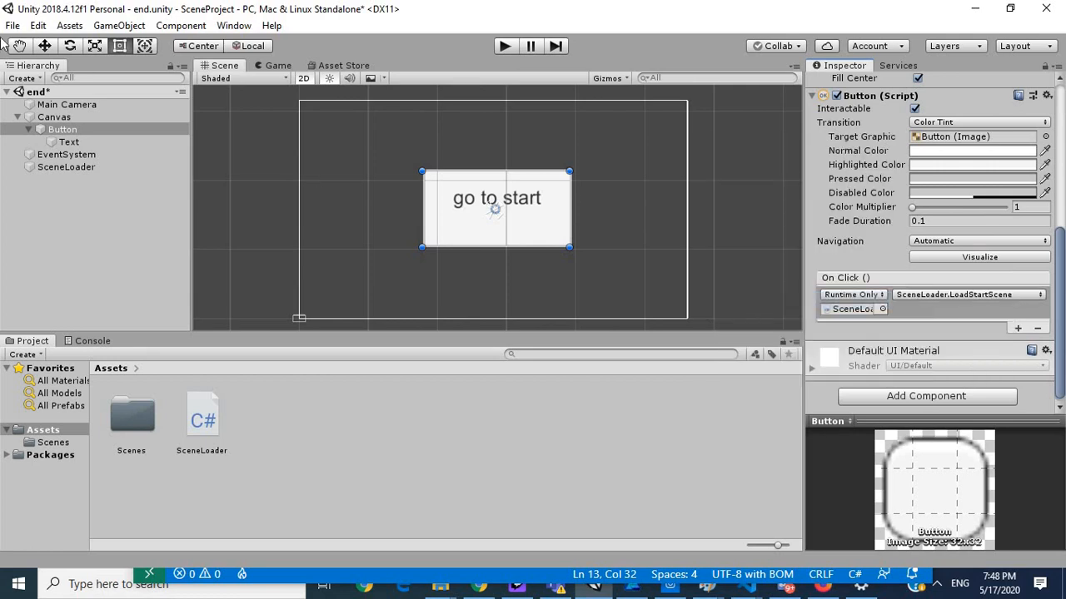
{"action": "left_click", "coordinate": [14, 25]}
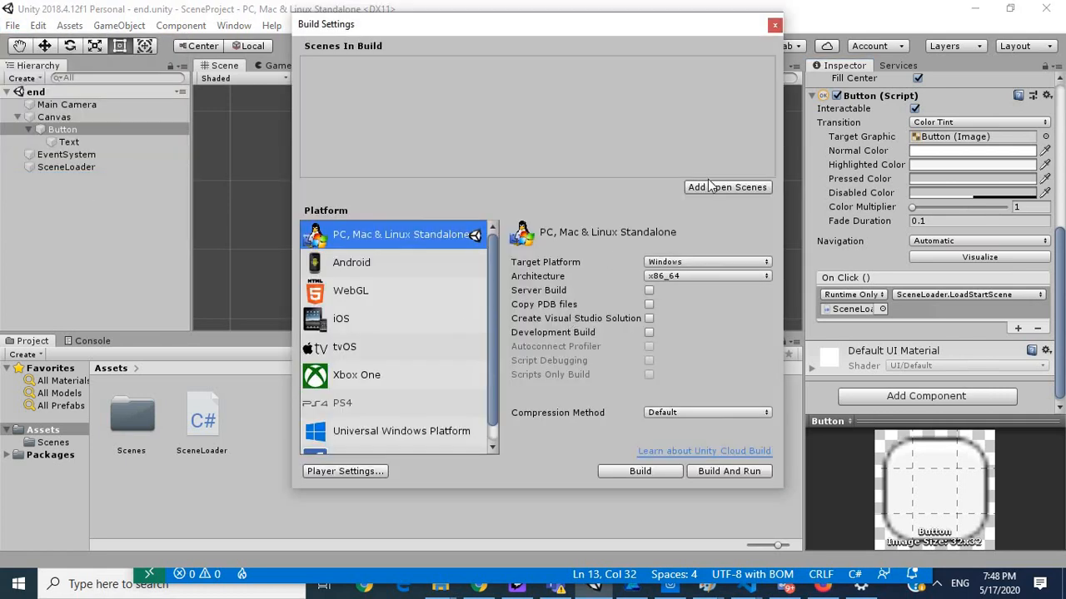
Step: Add the scenes to the Build Settings list, toggling the end scene's inclusion
{"action": "left_click", "coordinate": [726, 187]}
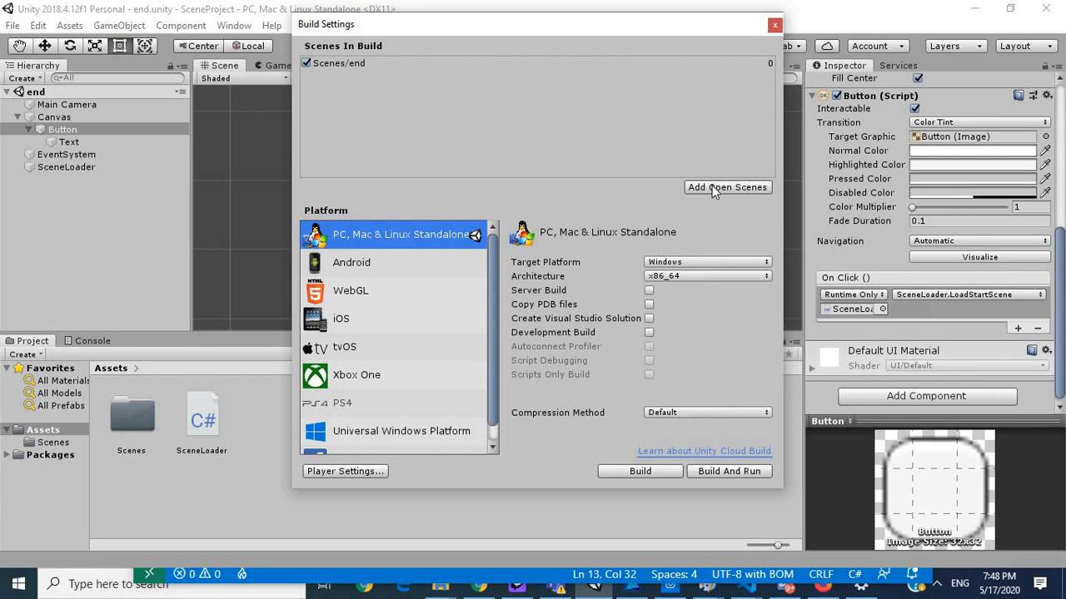
{"action": "mouse_move", "coordinate": [303, 66]}
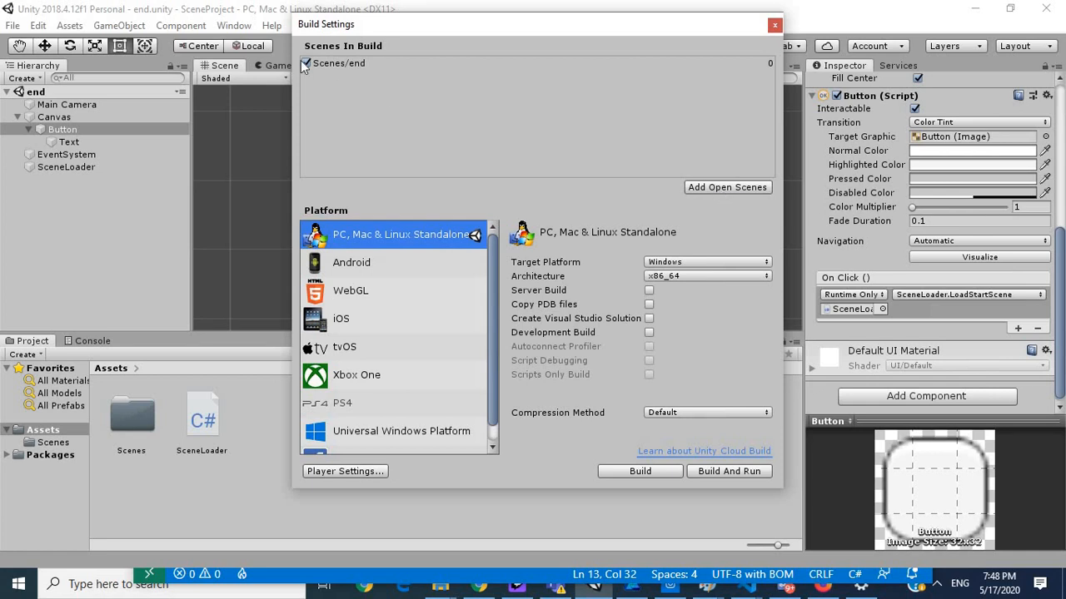
{"action": "mouse_move", "coordinate": [310, 69]}
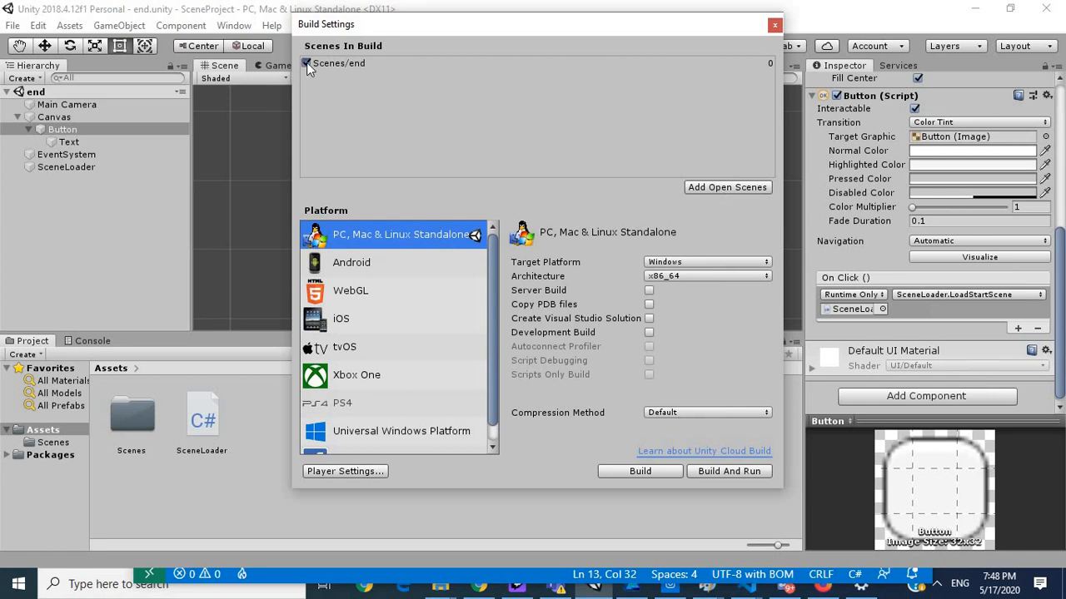
{"action": "left_click", "coordinate": [306, 63]}
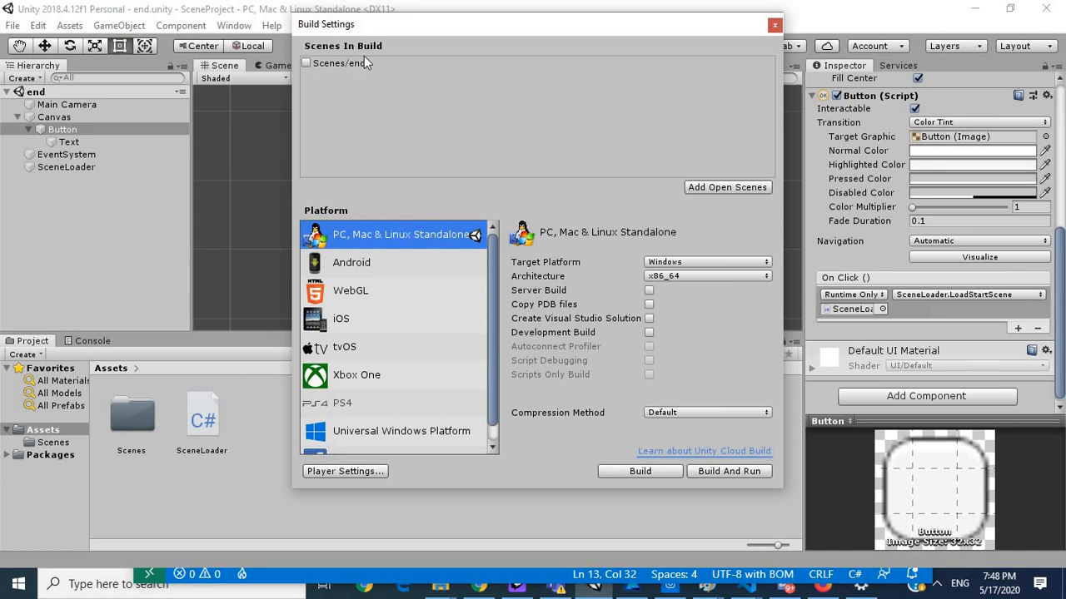
{"action": "mouse_move", "coordinate": [410, 83]}
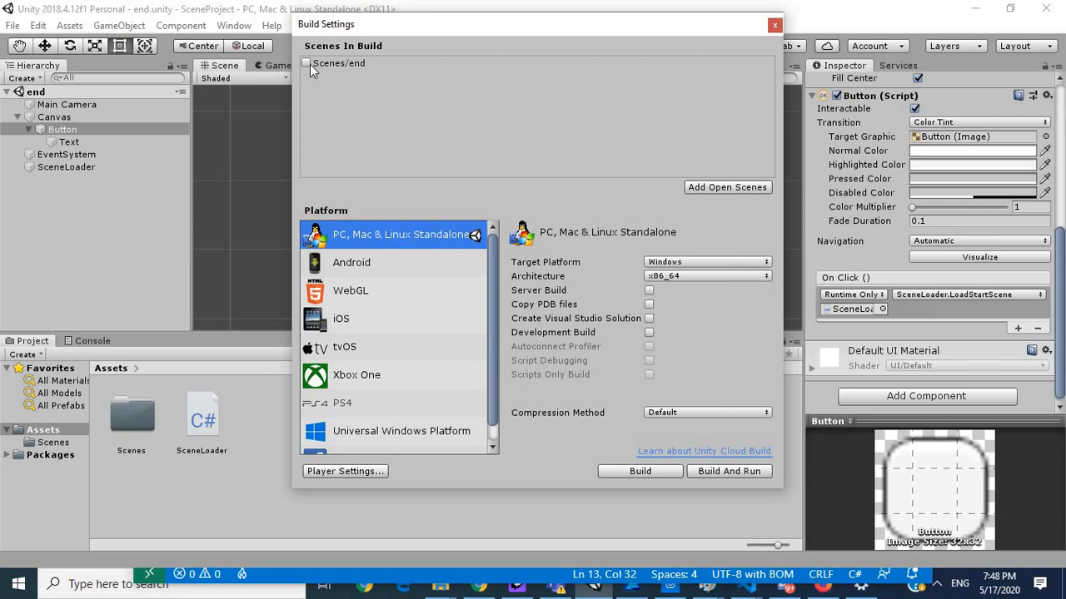
{"action": "left_click", "coordinate": [306, 64]}
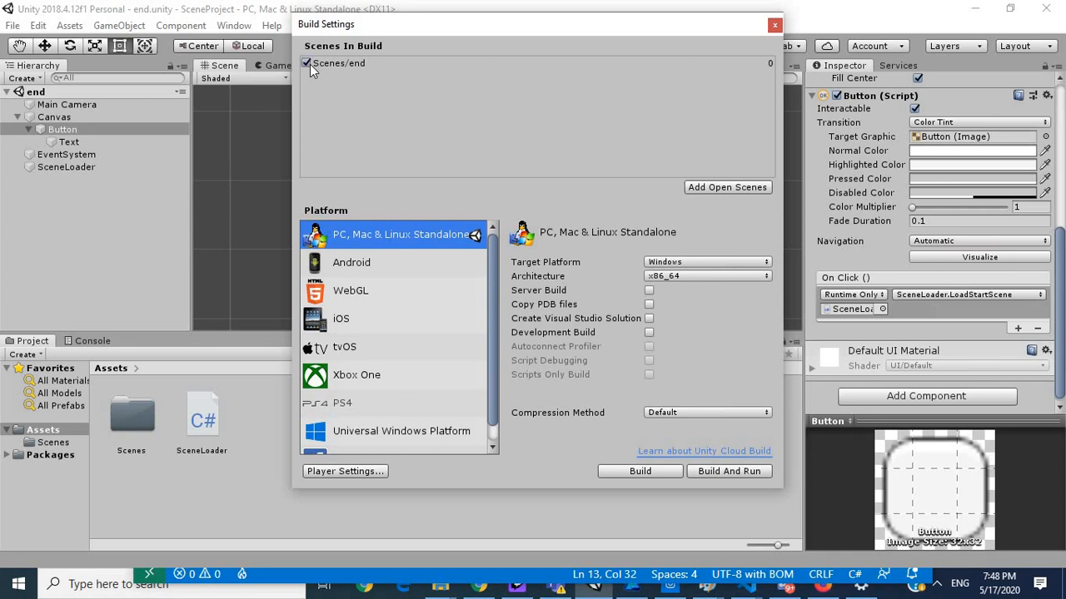
{"action": "left_click", "coordinate": [307, 64]}
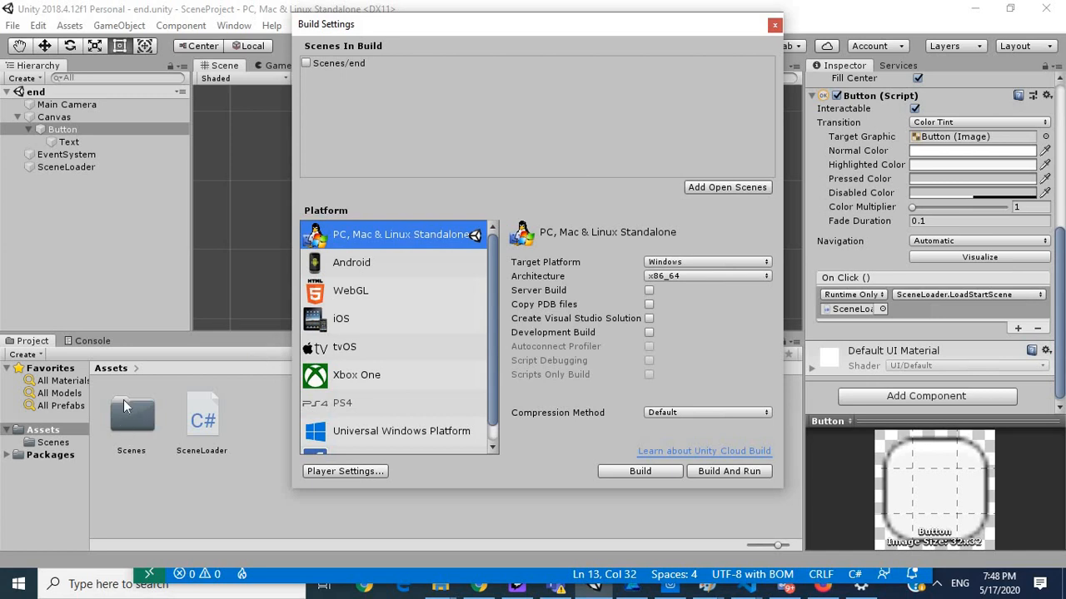
{"action": "double_click", "coordinate": [130, 413]}
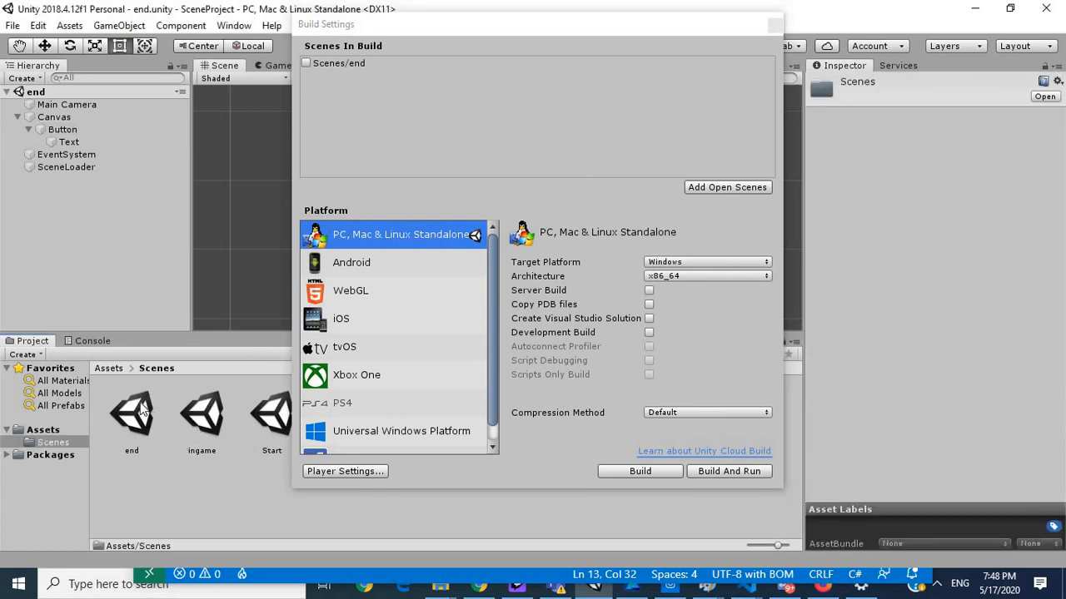
{"action": "left_click", "coordinate": [132, 413]}
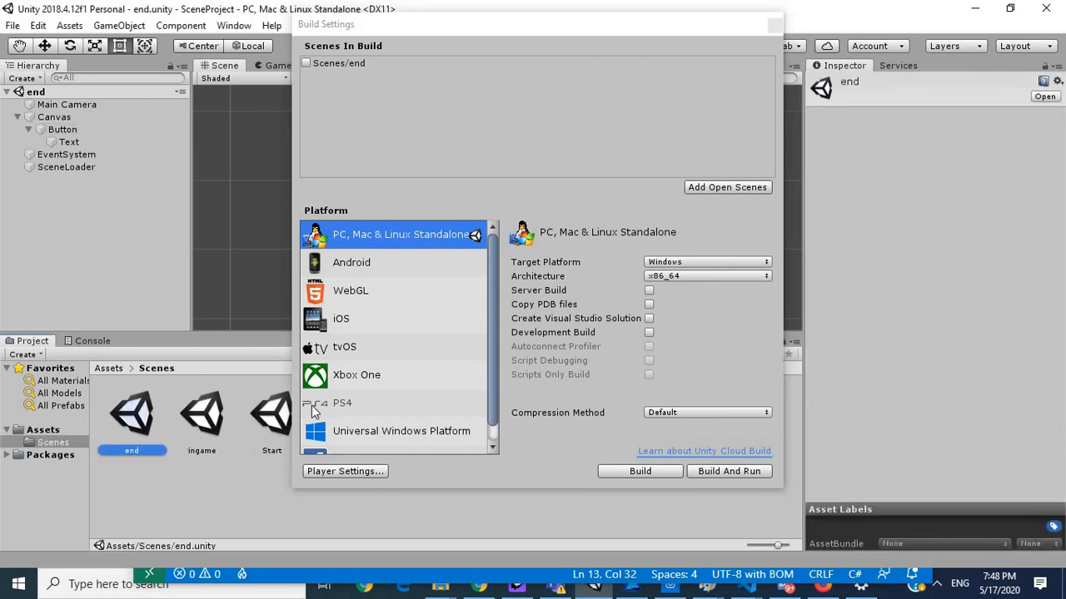
{"action": "left_click", "coordinate": [726, 187]}
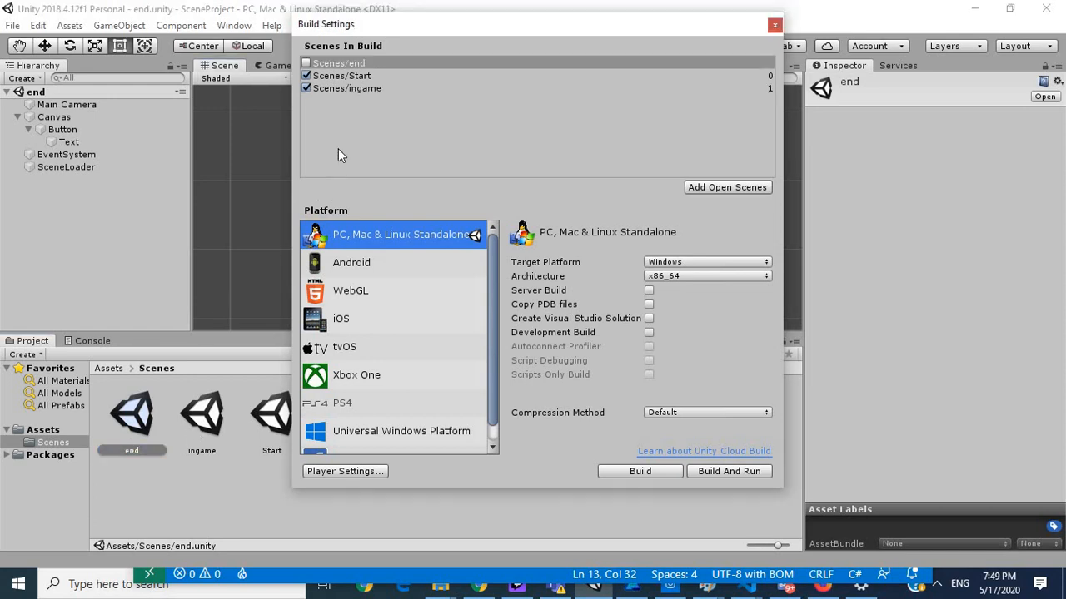
{"action": "mouse_move", "coordinate": [169, 376]}
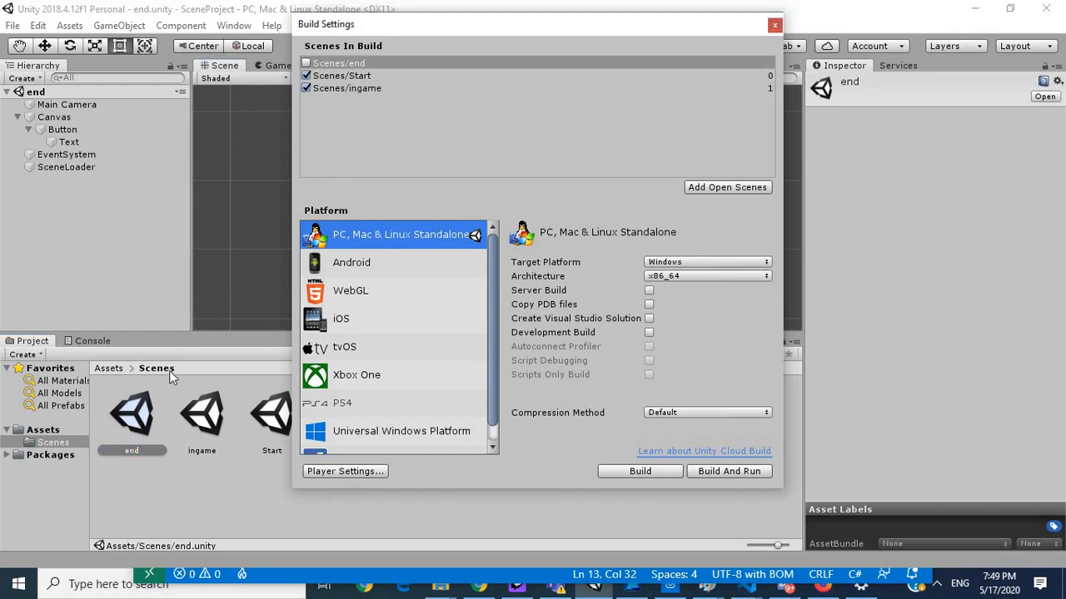
Step: Include end and reorder so Start, ingame, end sit at indices 0, 1, 2, then close
{"action": "left_click", "coordinate": [306, 64]}
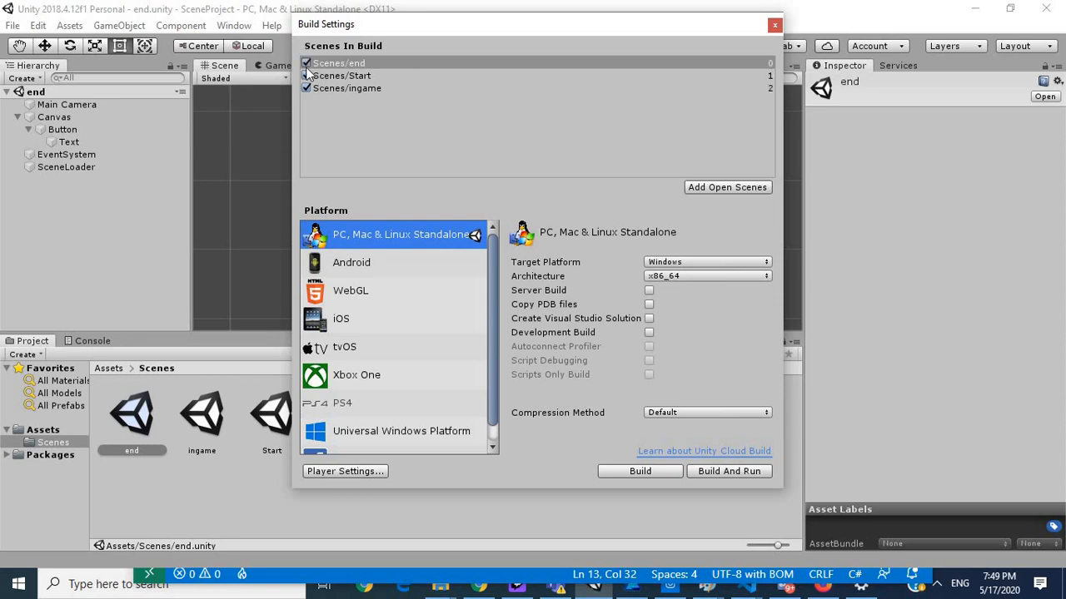
{"action": "left_click", "coordinate": [307, 76]}
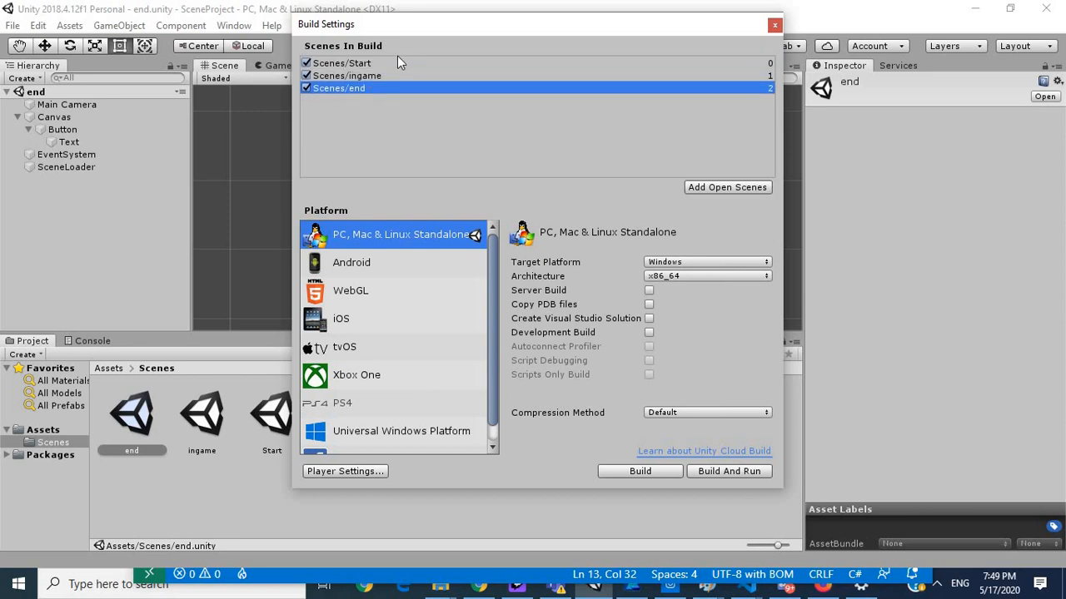
{"action": "mouse_move", "coordinate": [408, 78]}
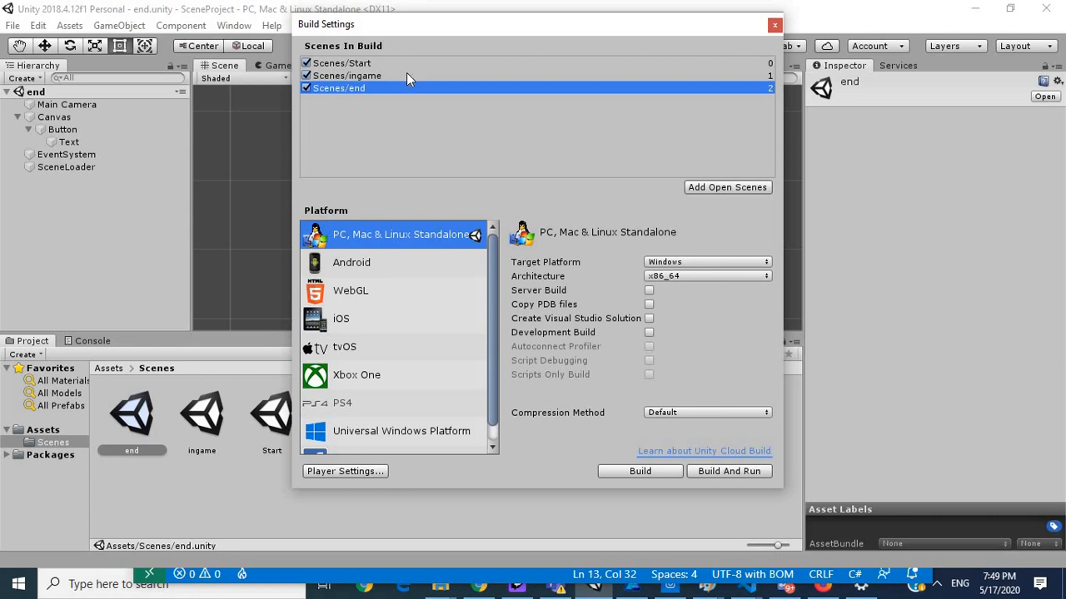
{"action": "mouse_move", "coordinate": [377, 90]}
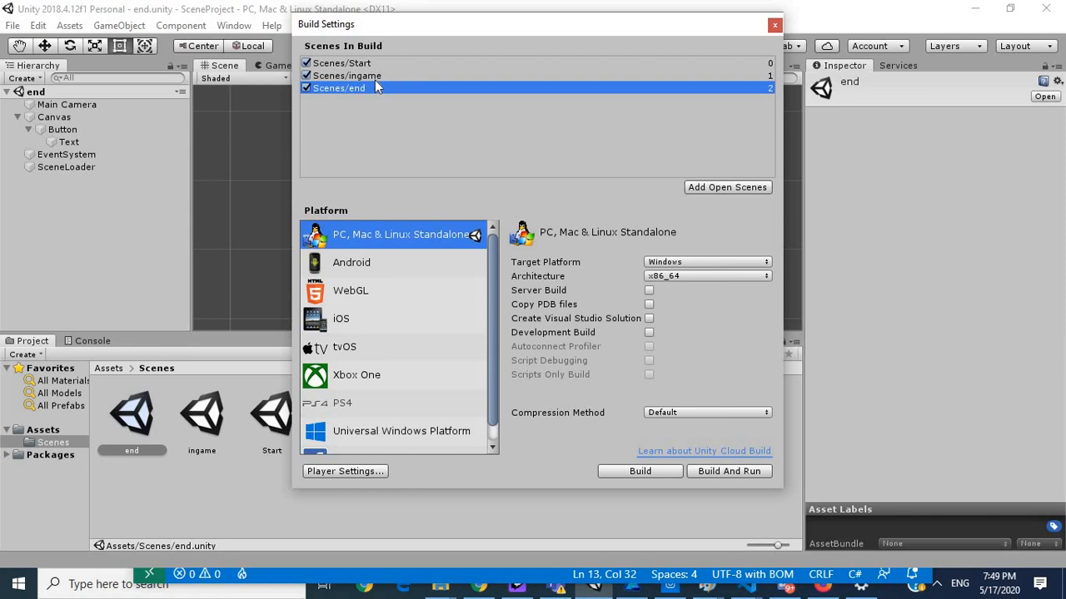
{"action": "mouse_move", "coordinate": [383, 93]}
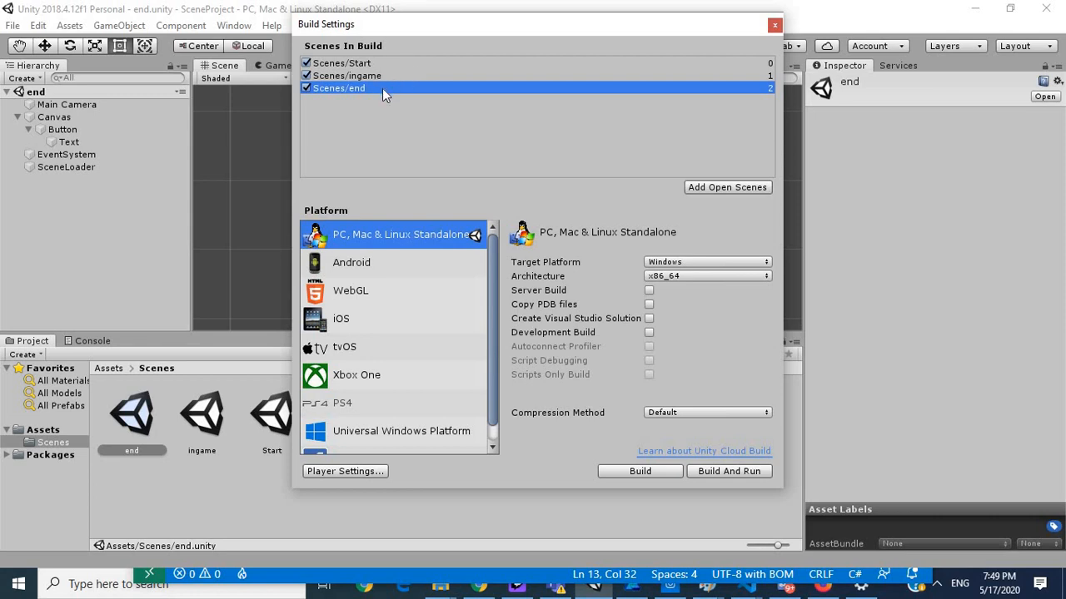
{"action": "mouse_move", "coordinate": [696, 123]}
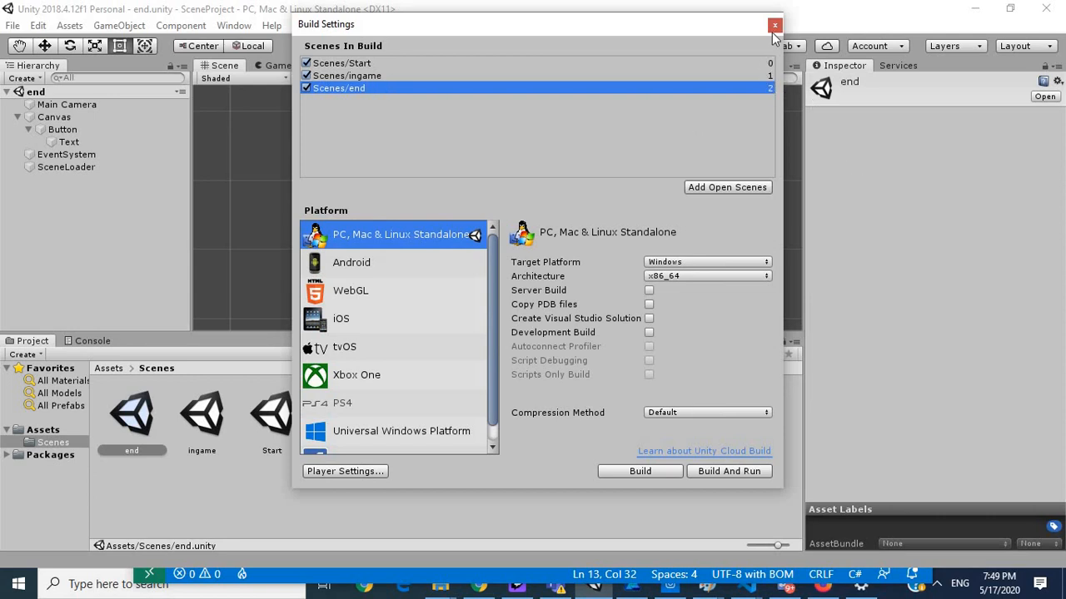
{"action": "mouse_move", "coordinate": [736, 59]}
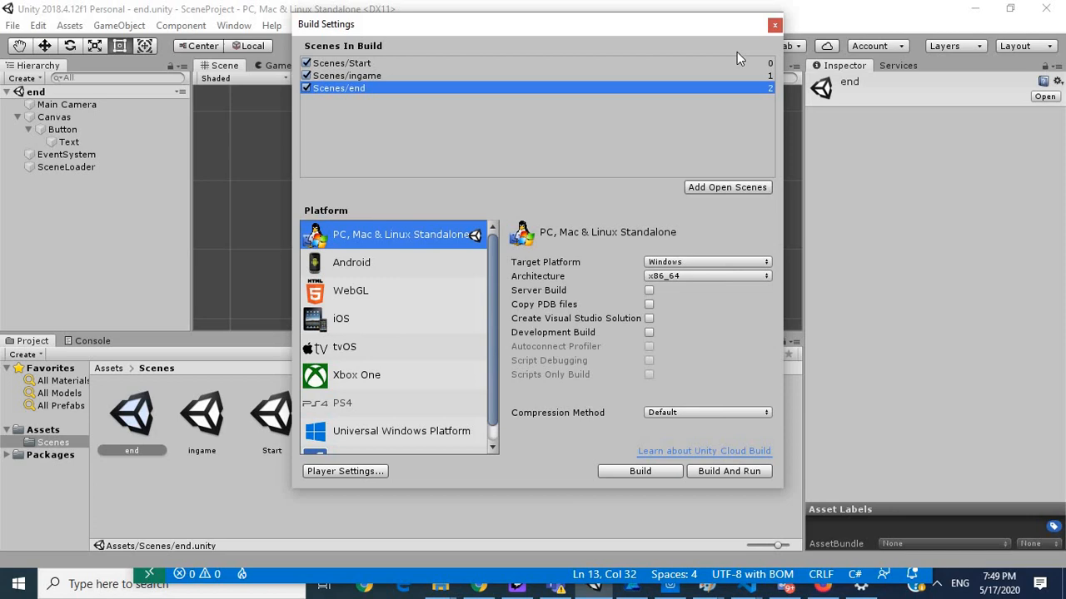
{"action": "left_click", "coordinate": [773, 25]}
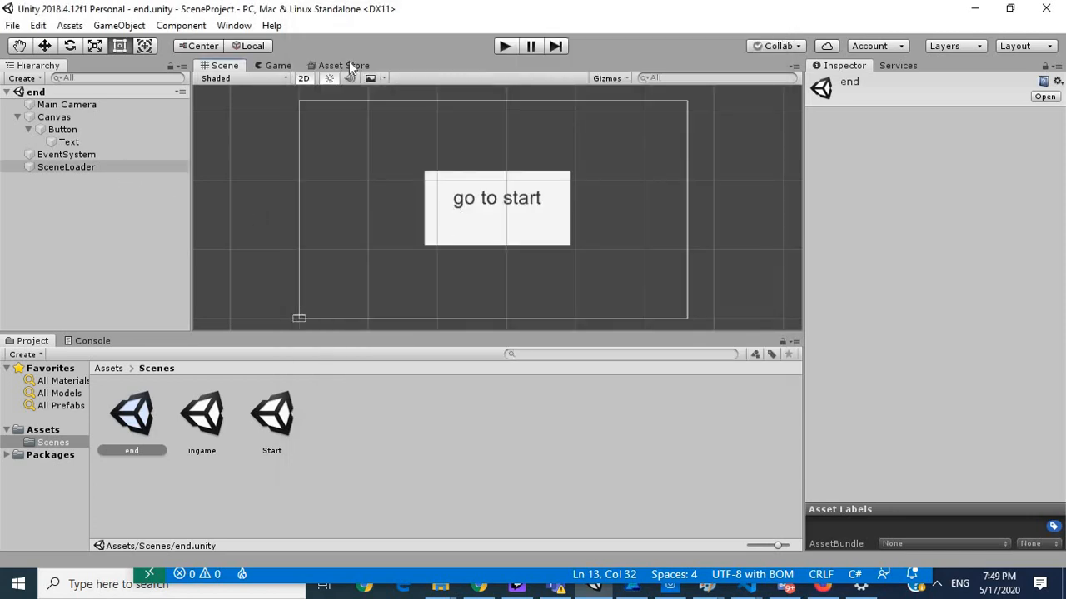
{"action": "mouse_move", "coordinate": [504, 47]}
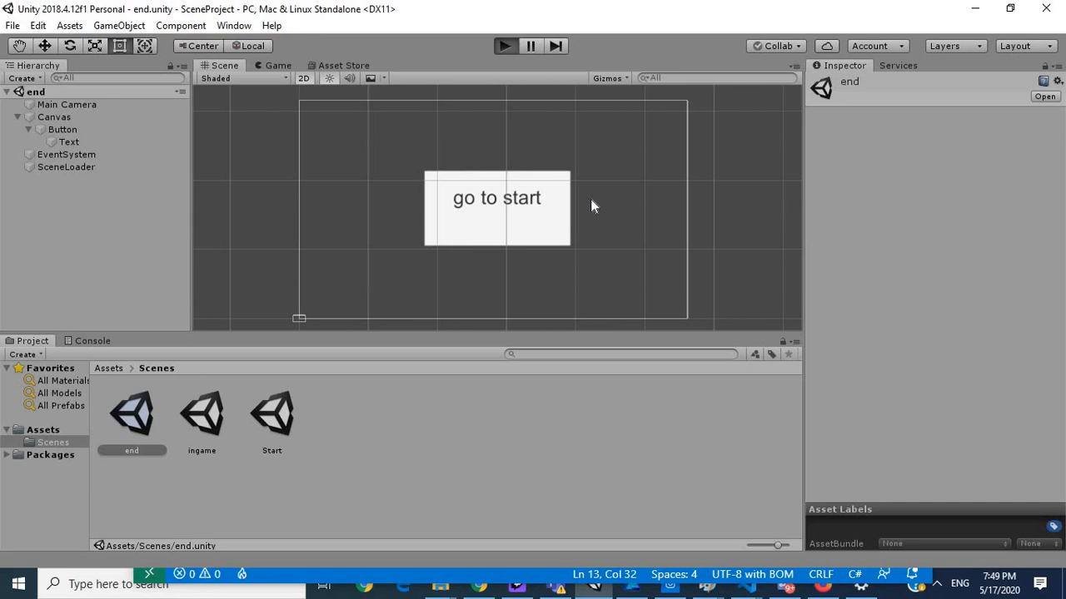
{"action": "left_click", "coordinate": [505, 47]}
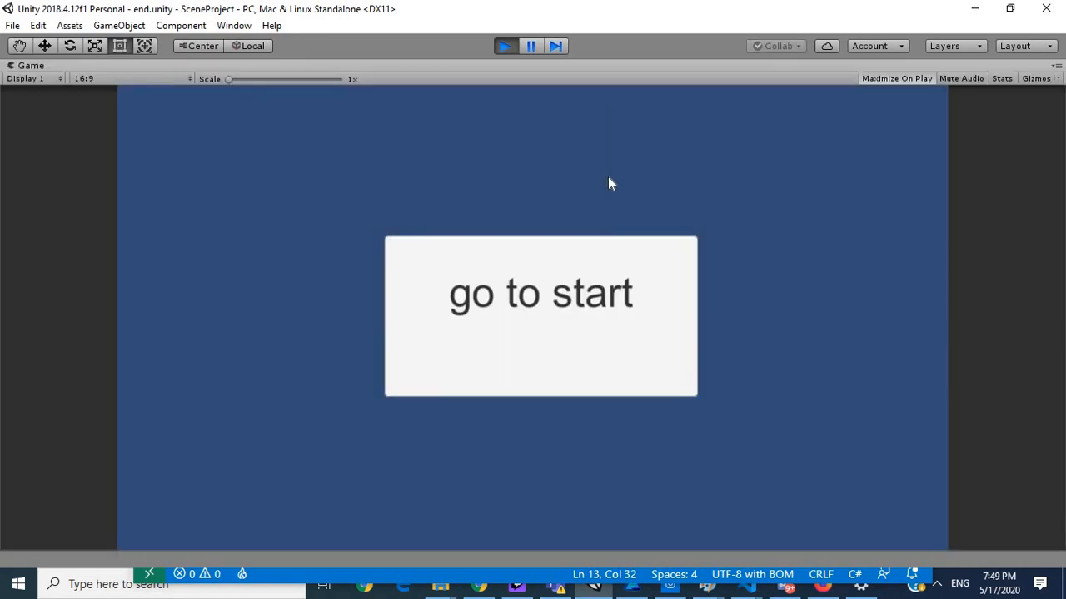
{"action": "mouse_move", "coordinate": [526, 443]}
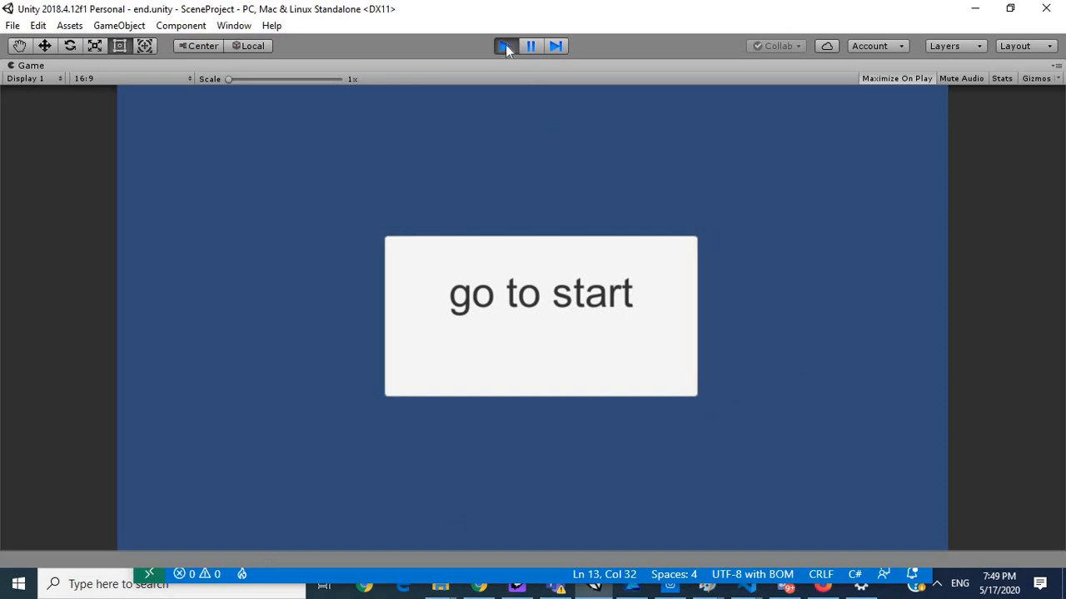
{"action": "left_click", "coordinate": [506, 46]}
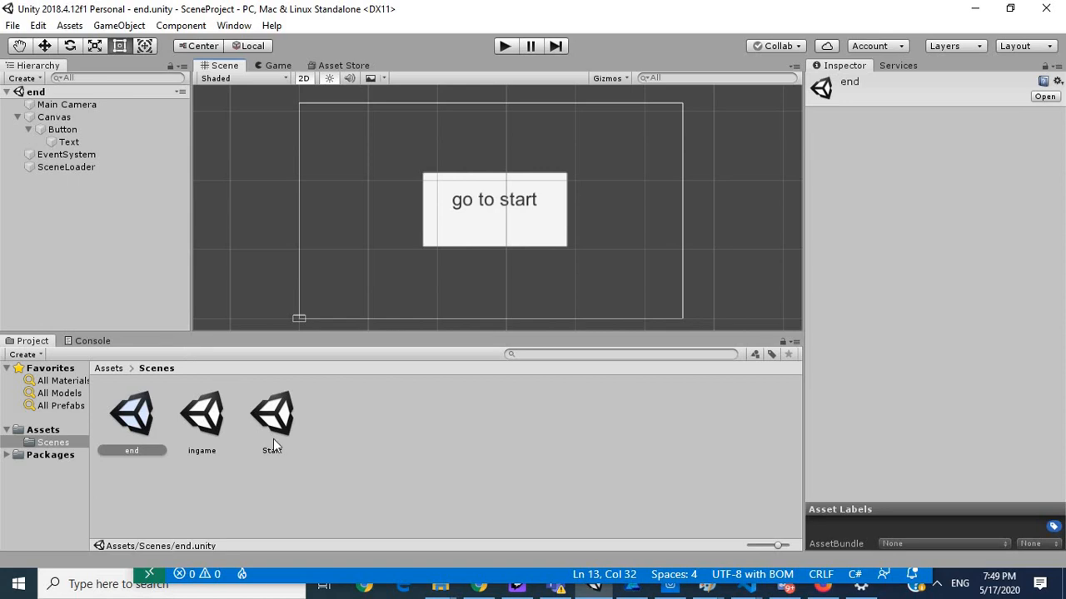
{"action": "double_click", "coordinate": [271, 413]}
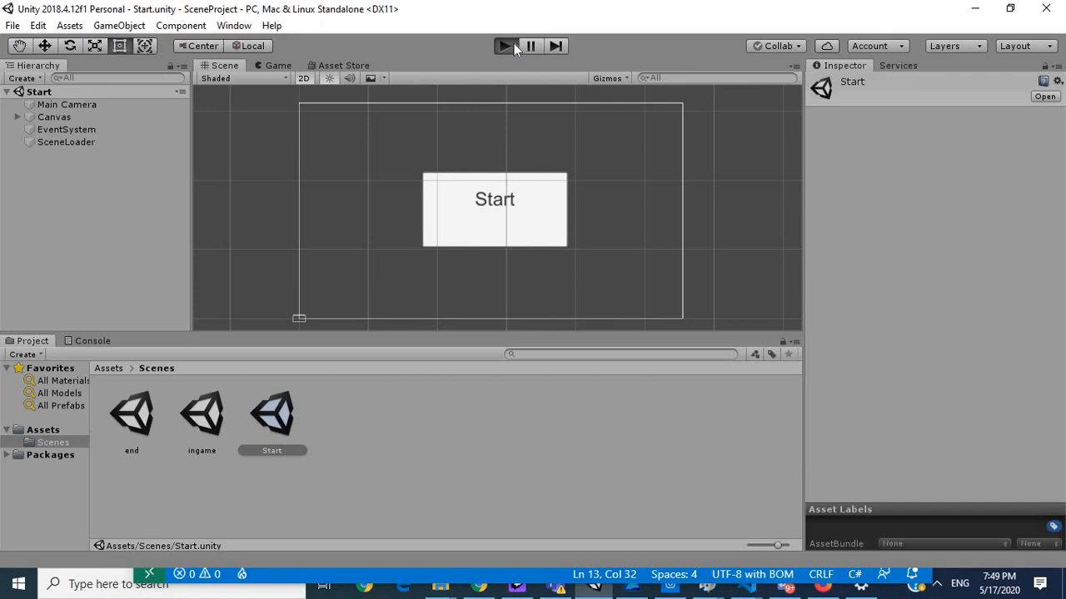
Step: Play-test from Start through ingame to end using the buttons, then stop Play mode
{"action": "left_click", "coordinate": [503, 47]}
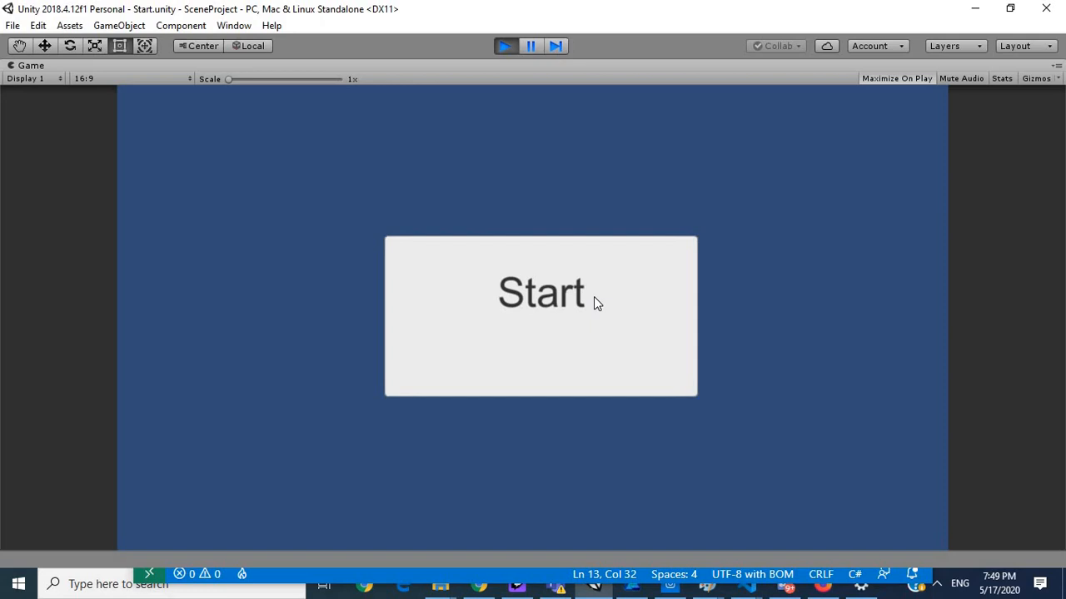
{"action": "left_click", "coordinate": [539, 293]}
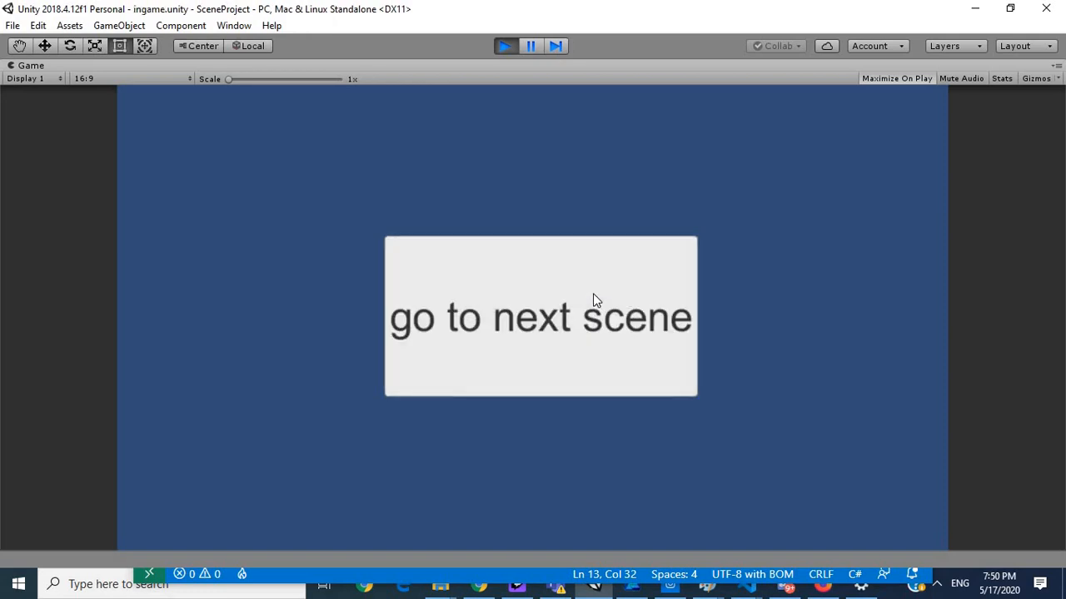
{"action": "mouse_move", "coordinate": [589, 236]}
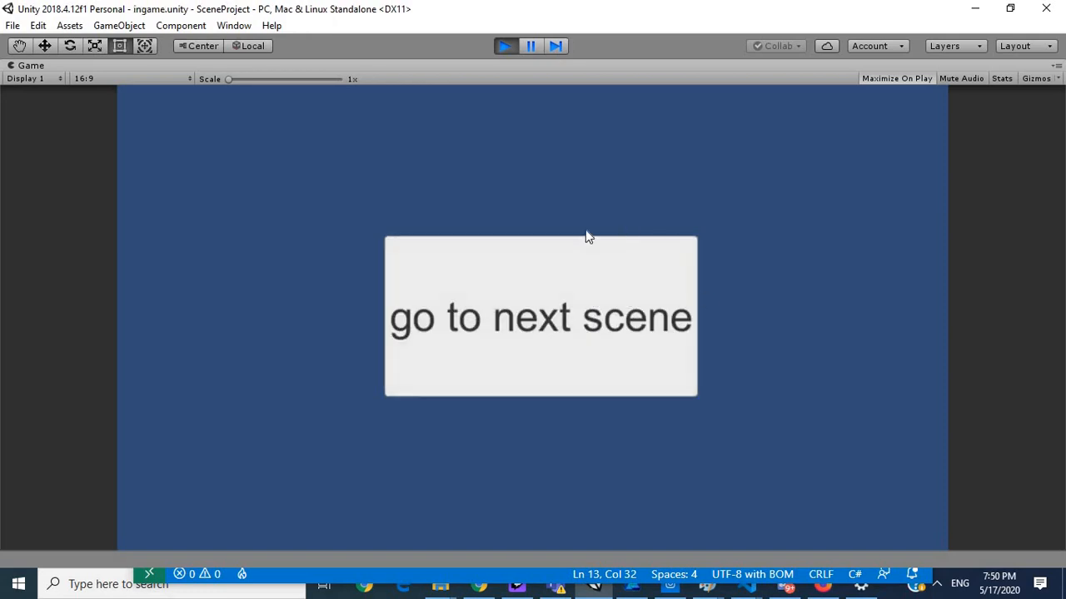
{"action": "left_click", "coordinate": [540, 316]}
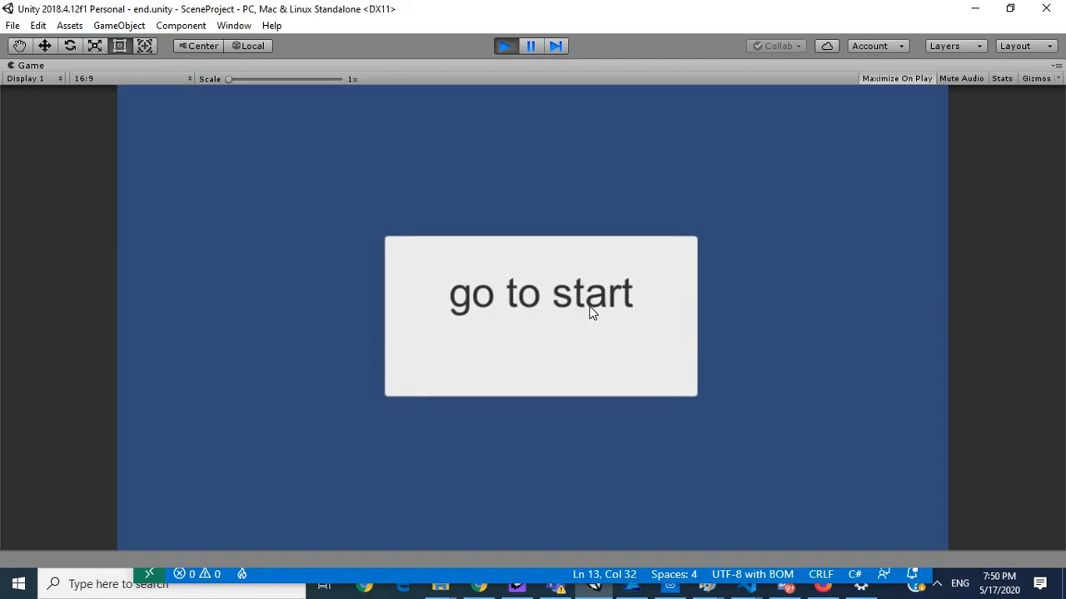
{"action": "mouse_move", "coordinate": [563, 296]}
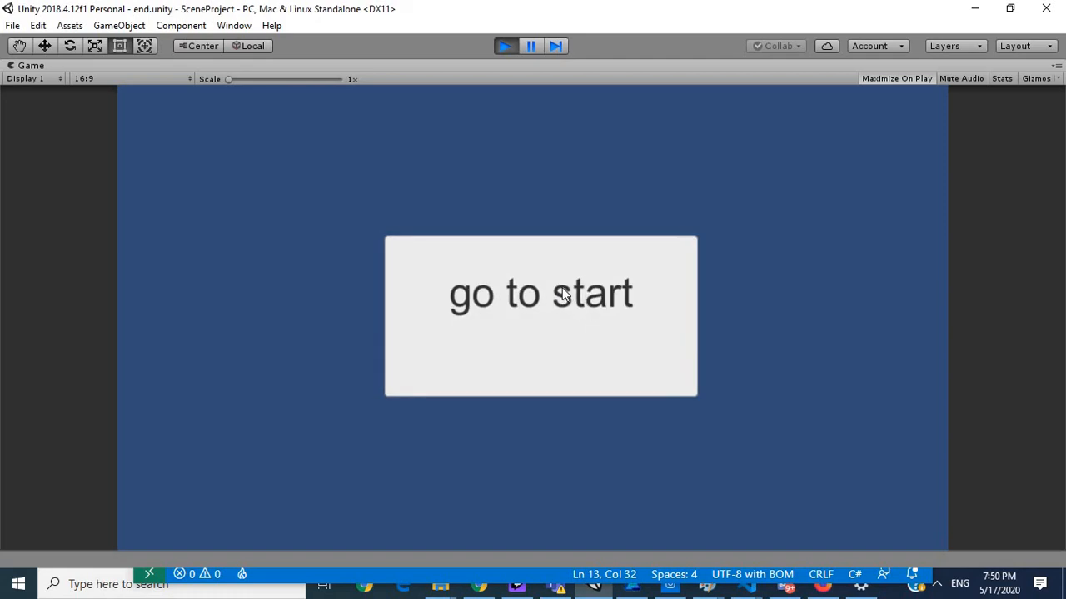
{"action": "mouse_move", "coordinate": [566, 274]}
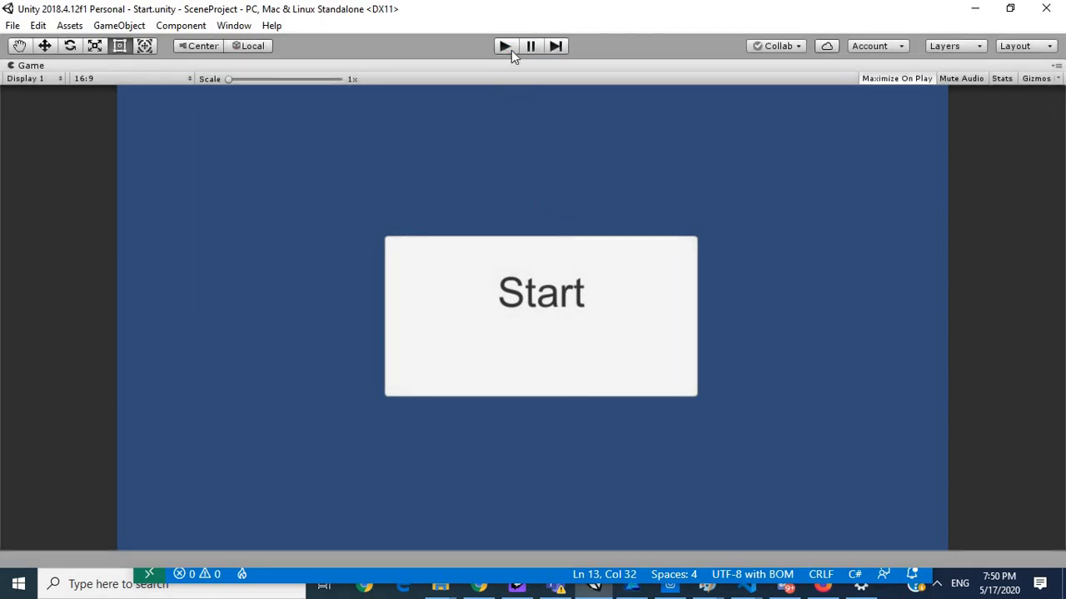
{"action": "left_click", "coordinate": [504, 47]}
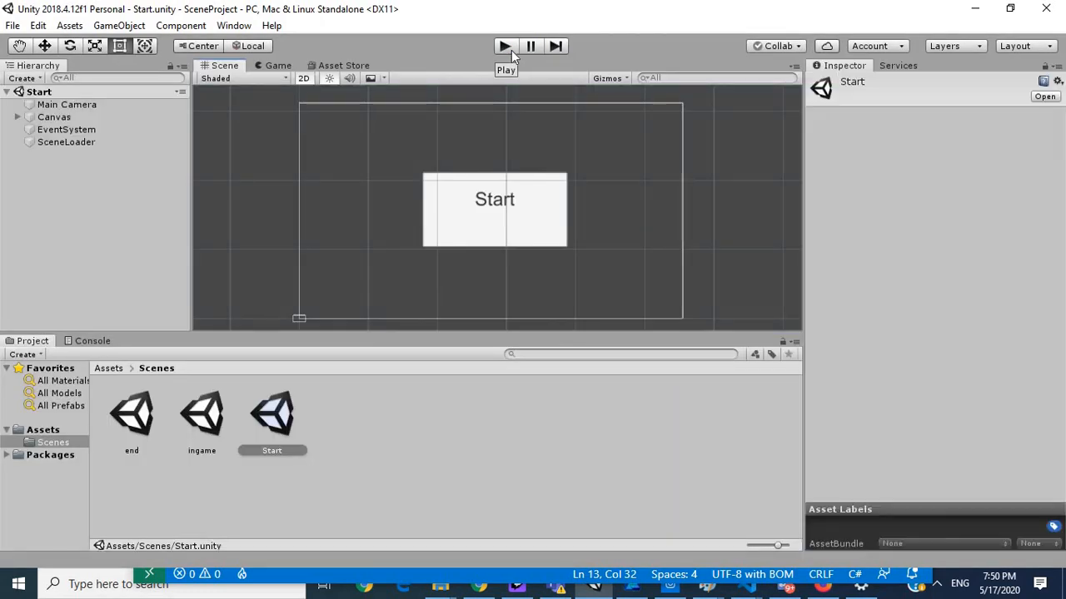